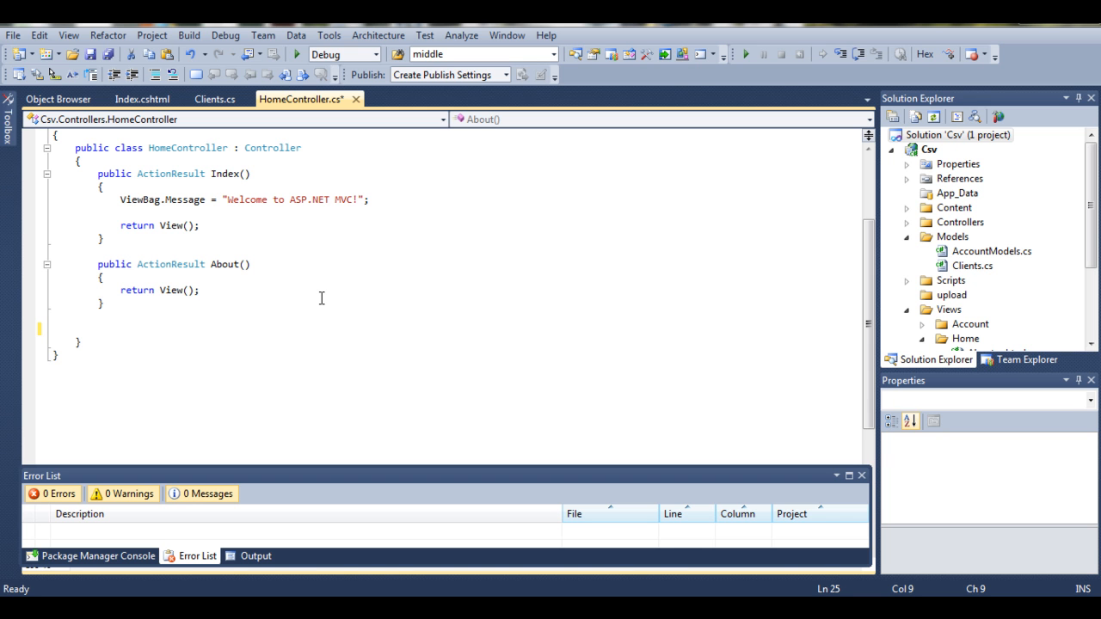
mouse_move(327, 293)
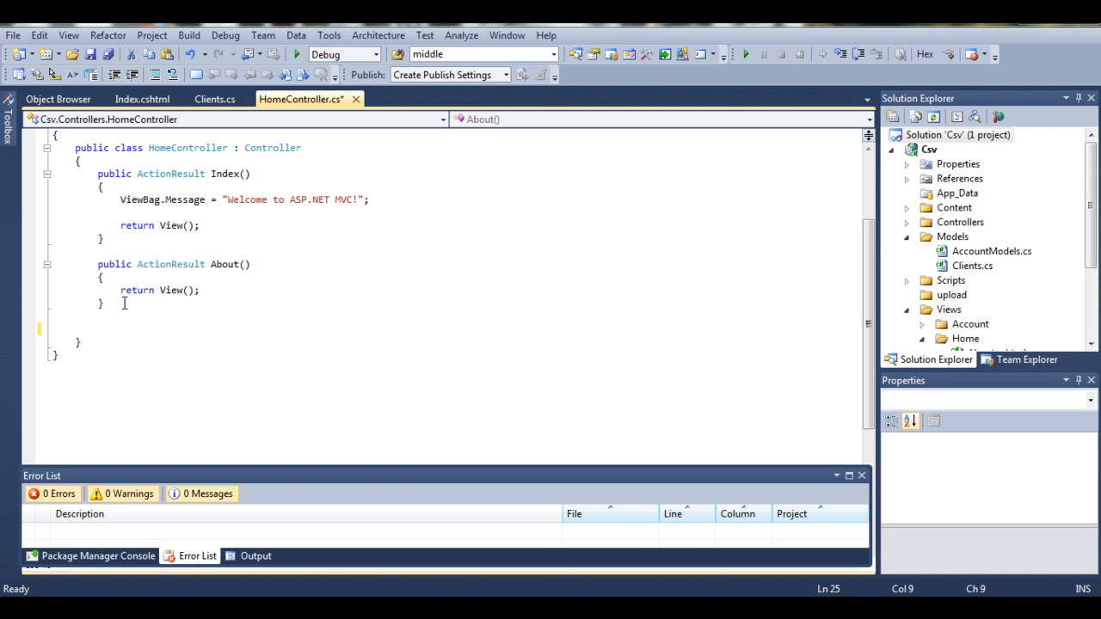
- Add a blank line after the About action's closing brace in HomeController.cs
key(enter)
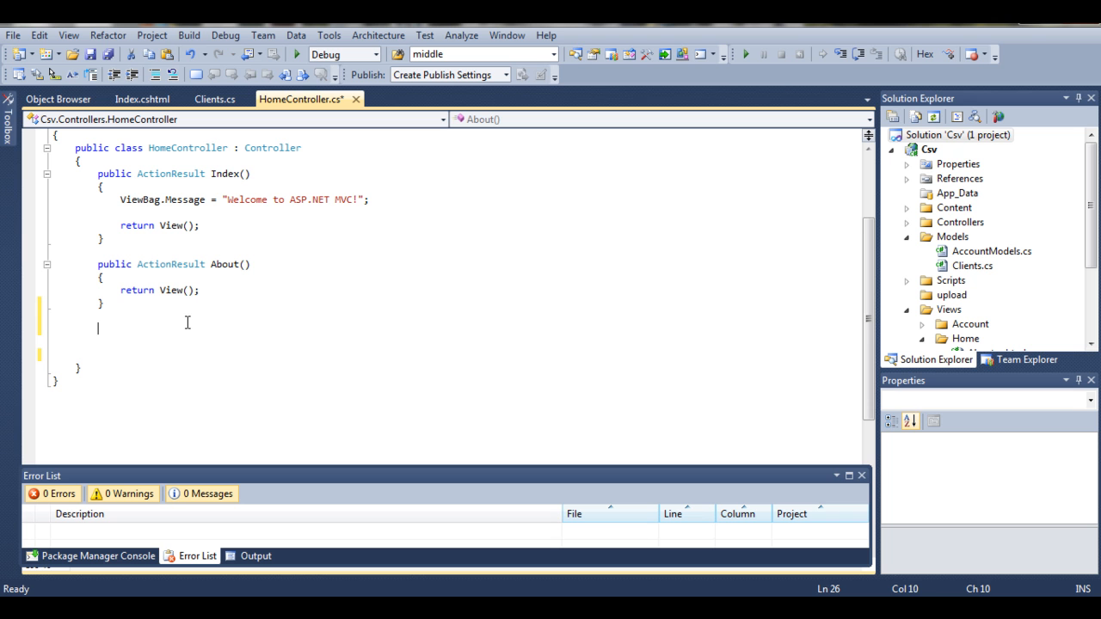
- Write a second public ActionResult Index() method whose body is return View();
text(public ActionResult)
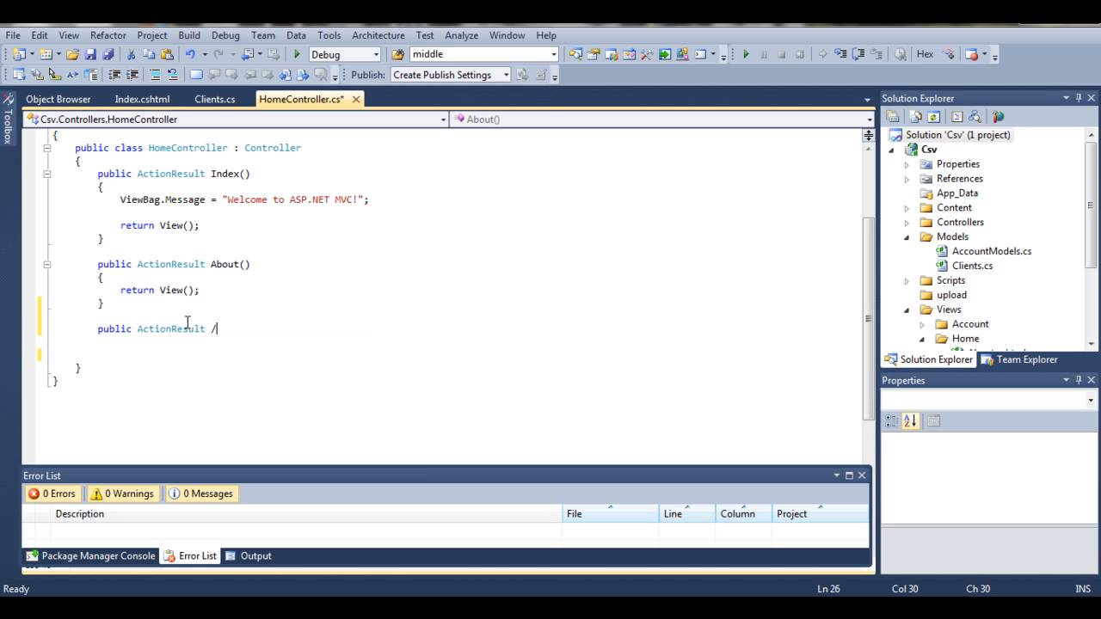
text(Inbdex)
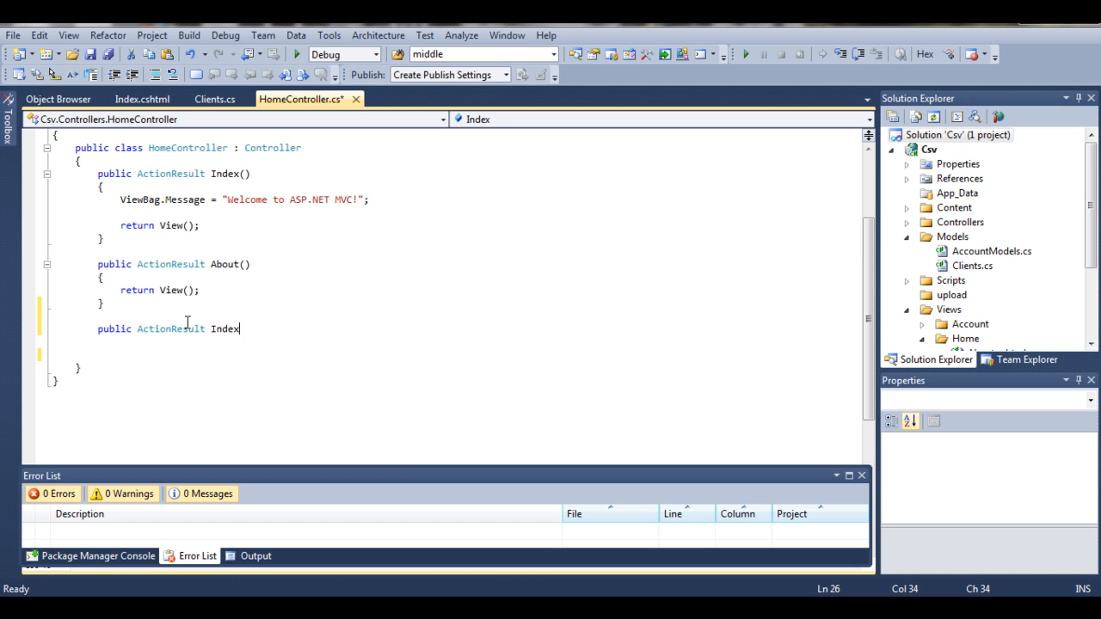
text(())
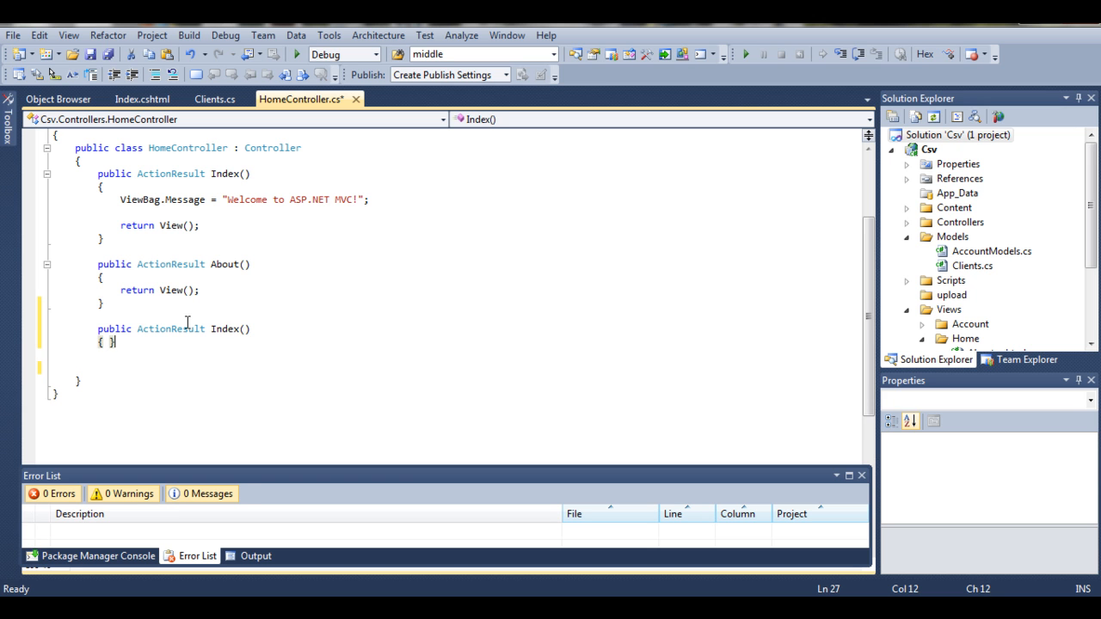
key(enter)
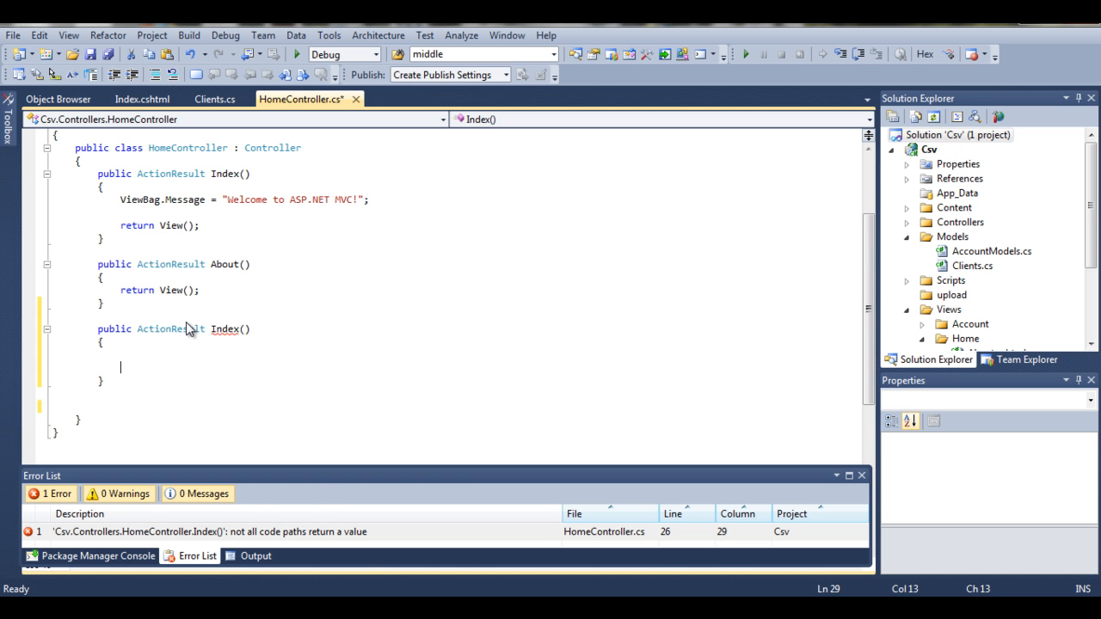
text(return)
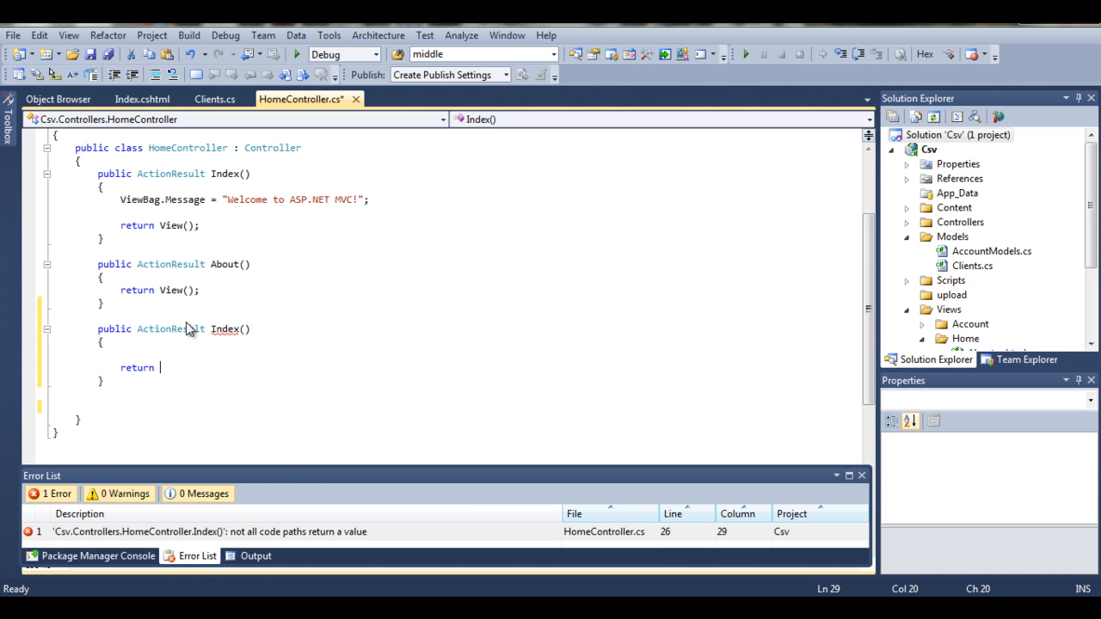
text(View();)
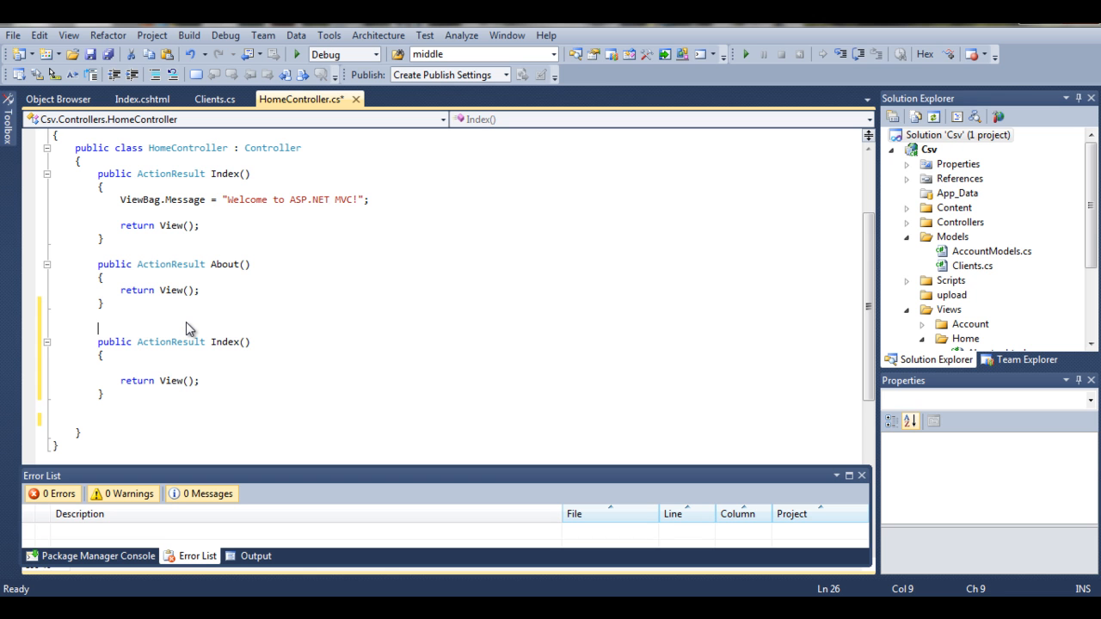
- Mark the new Index as [HttpPost], declare string path = null;, and start a List< declaration
text([)
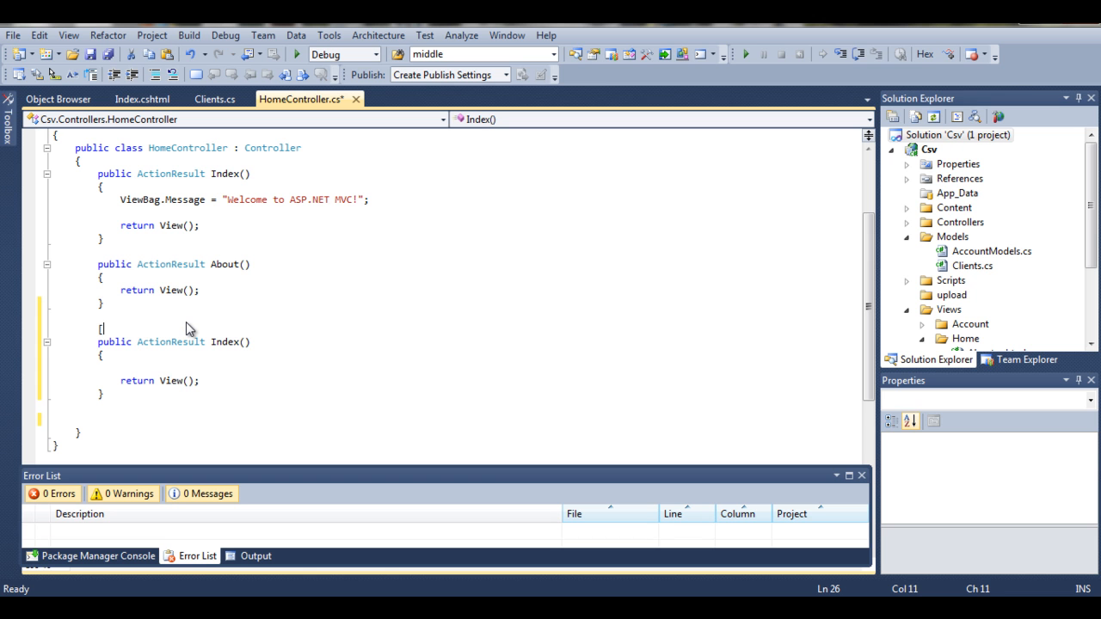
text(HttpPost)
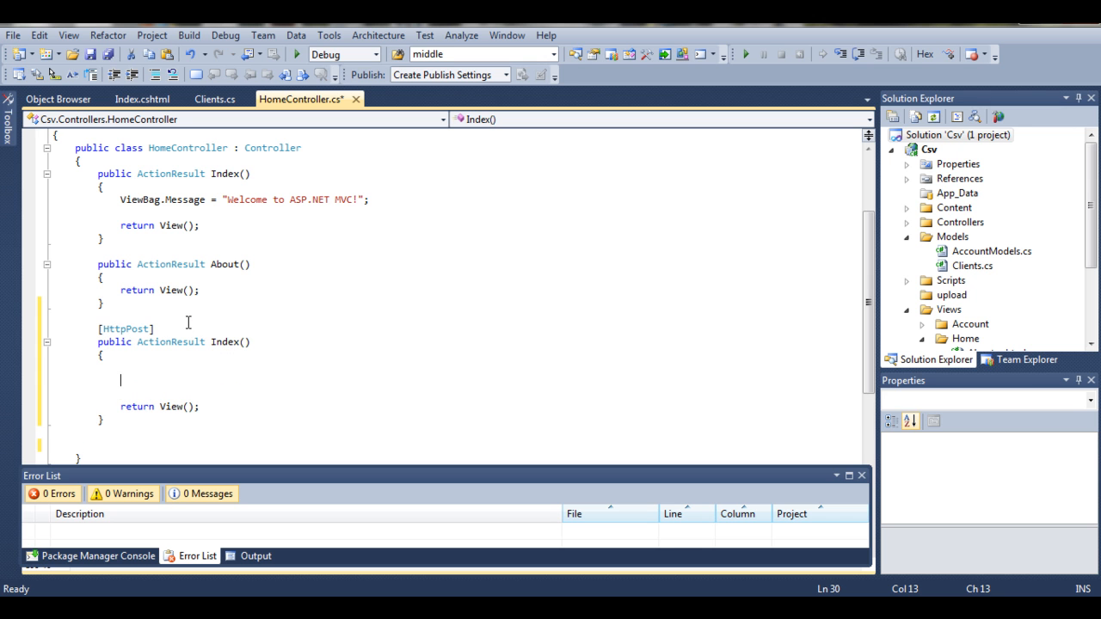
text(s)
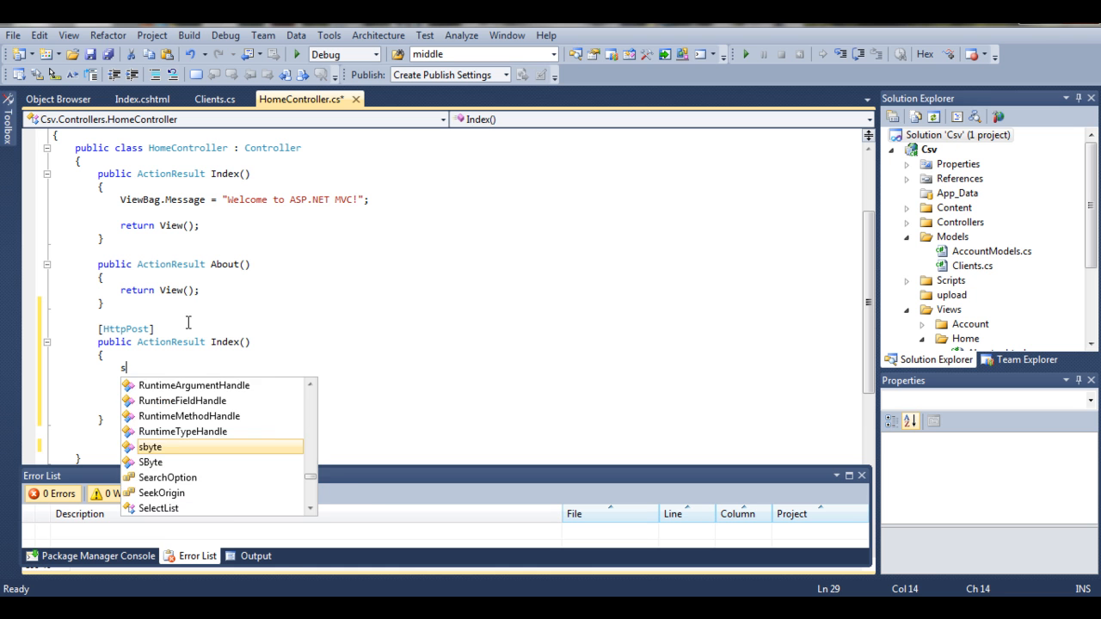
text(string path)
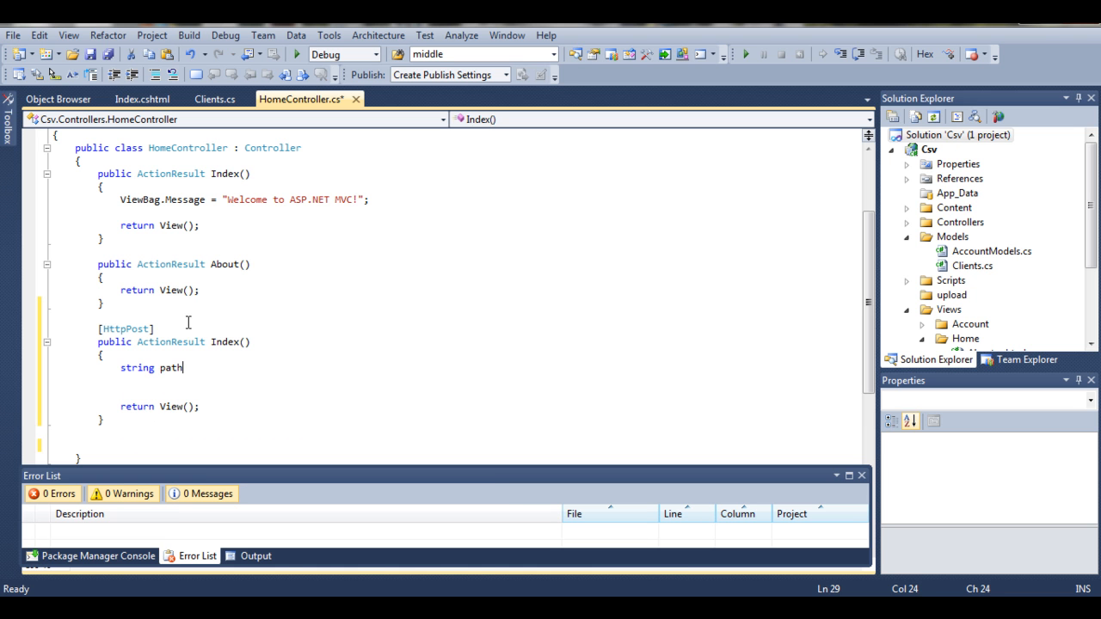
text(= n)
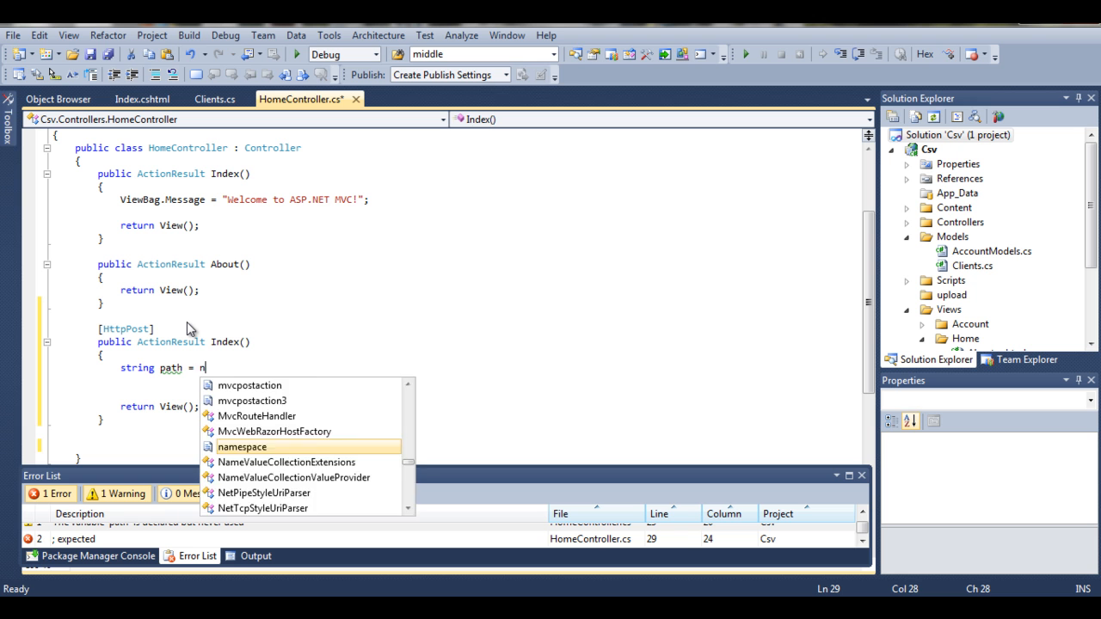
text(ull;)
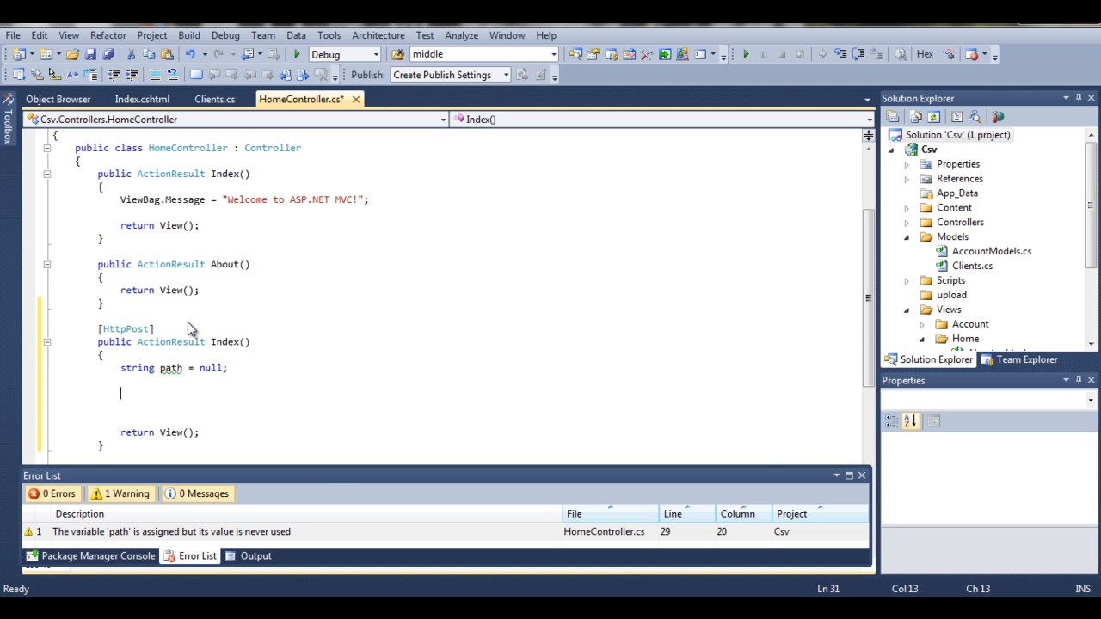
text(List<)
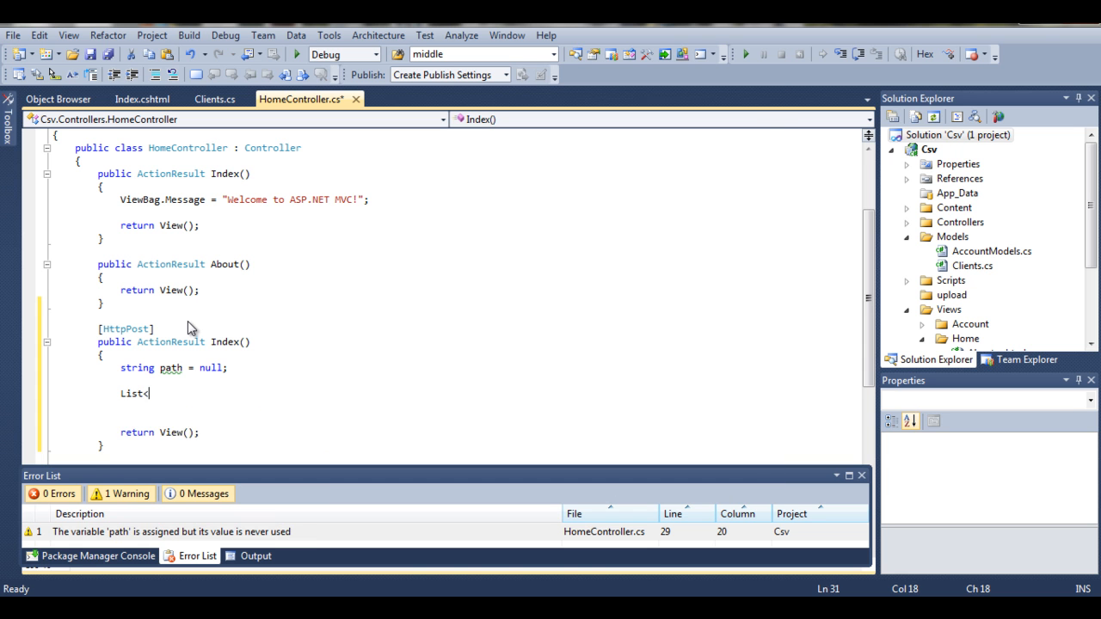
text(<)
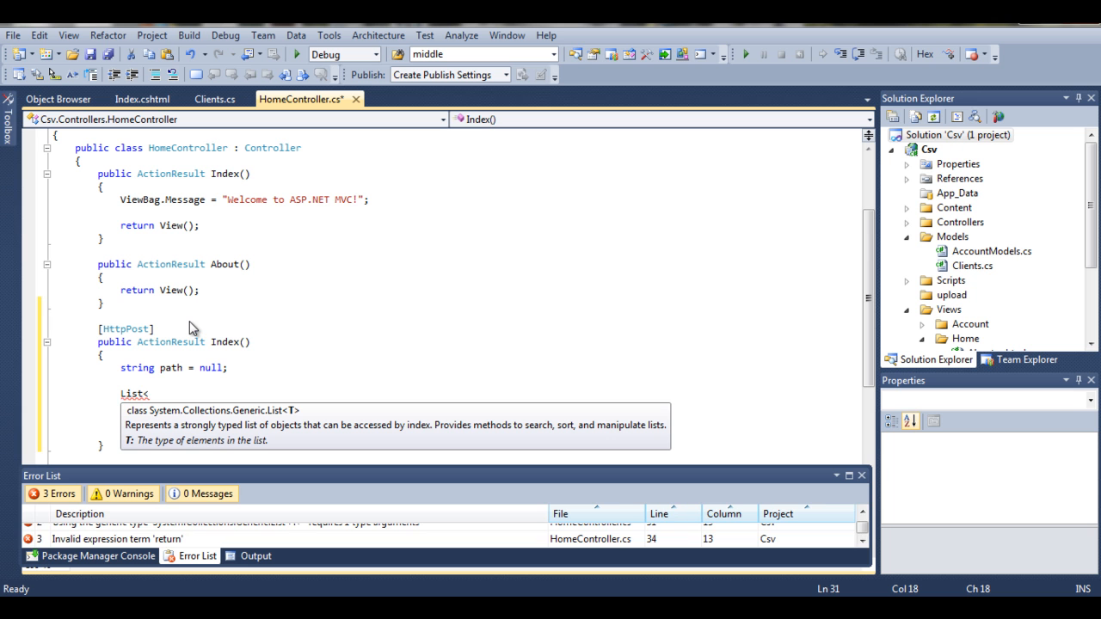
mouse_move(499, 162)
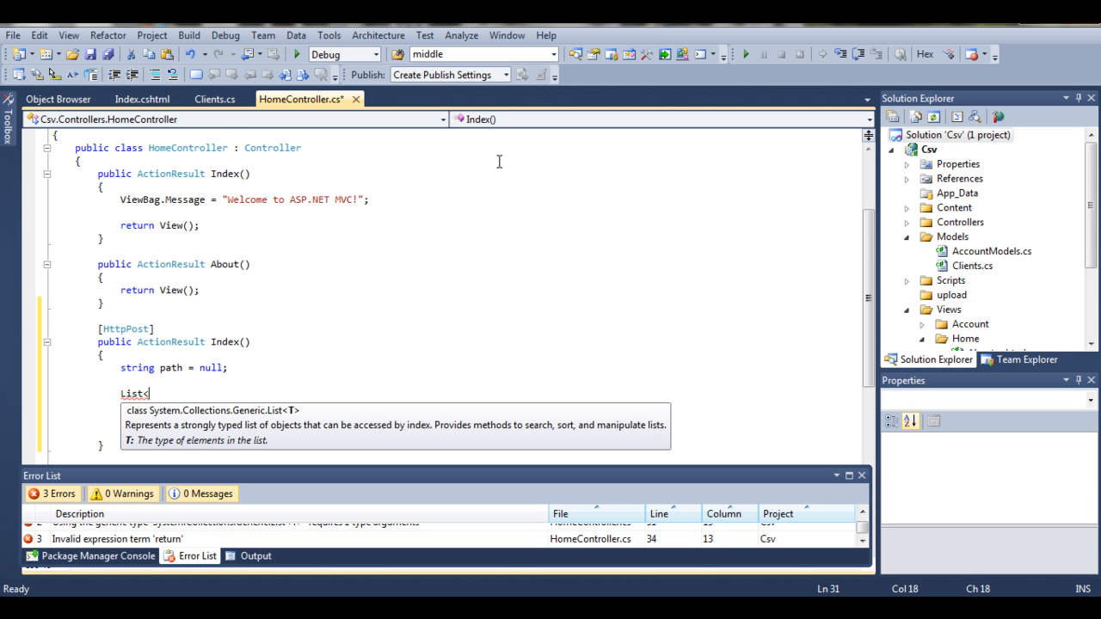
- Declare List<ClientsDiplay> ClientsToDisplay = new List<ClientsDiplay>(); after checking the class name in Clients.cs
click(214, 98)
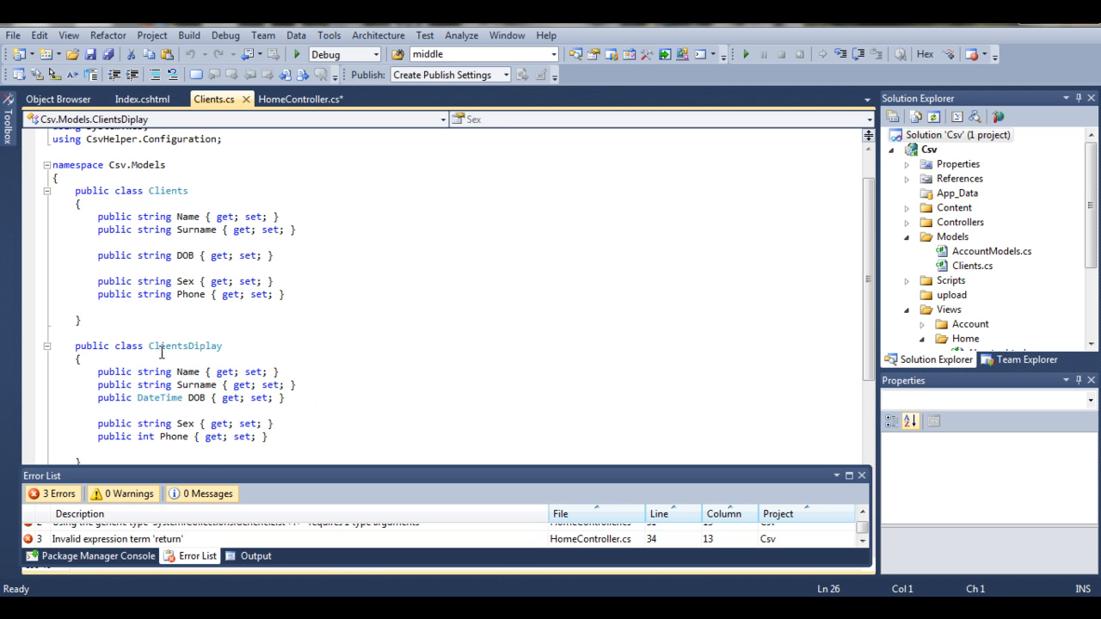
click(299, 98)
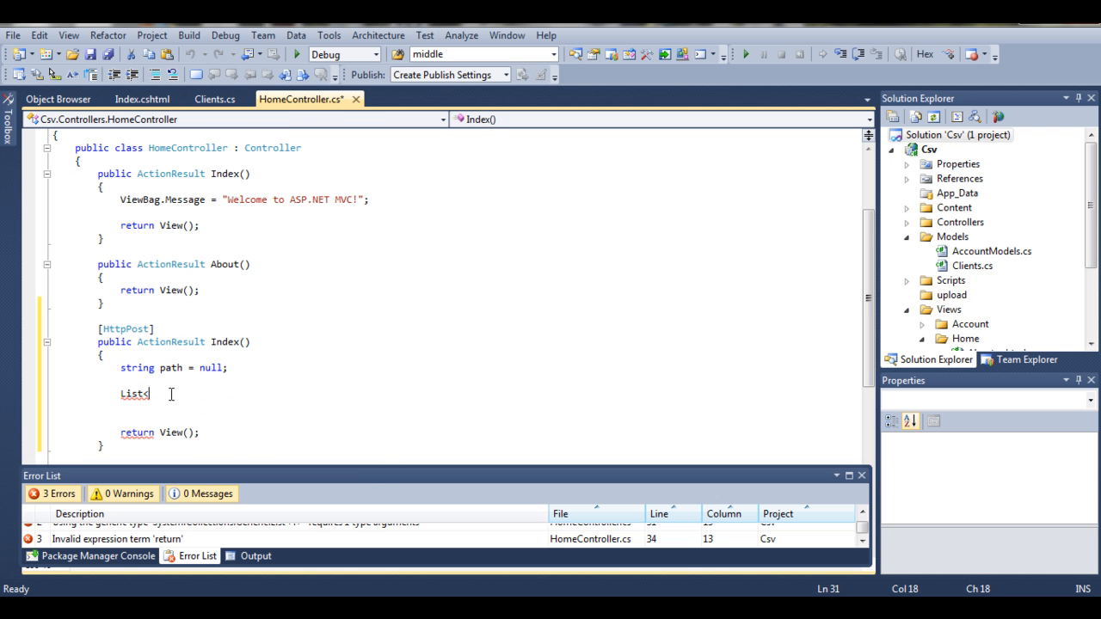
text(<ClientsDiplay>)
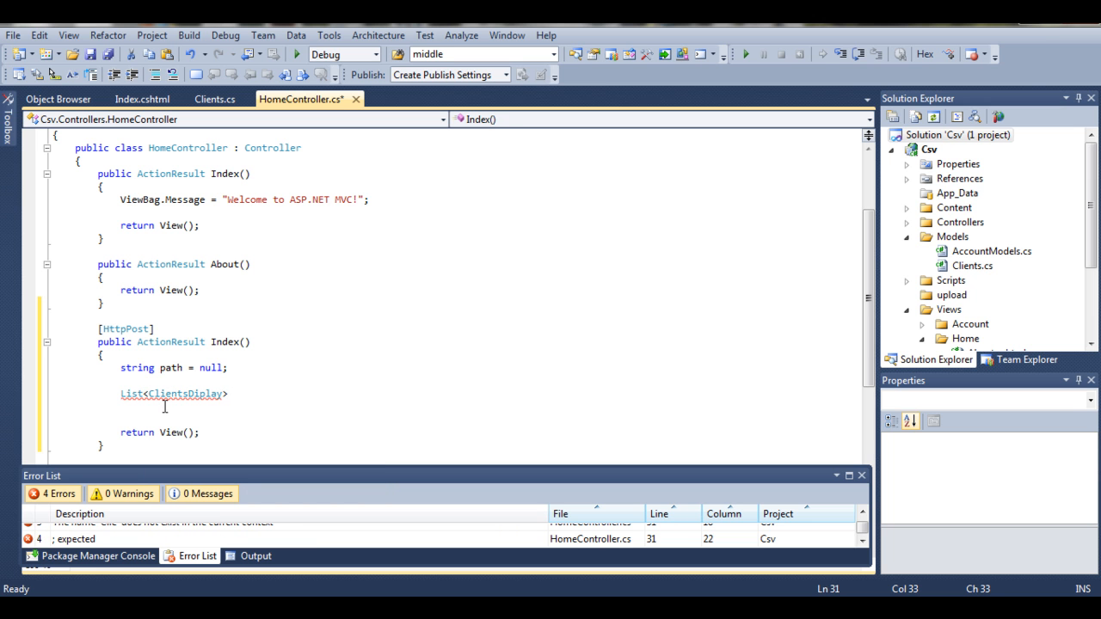
text(ClientsToDisplay =)
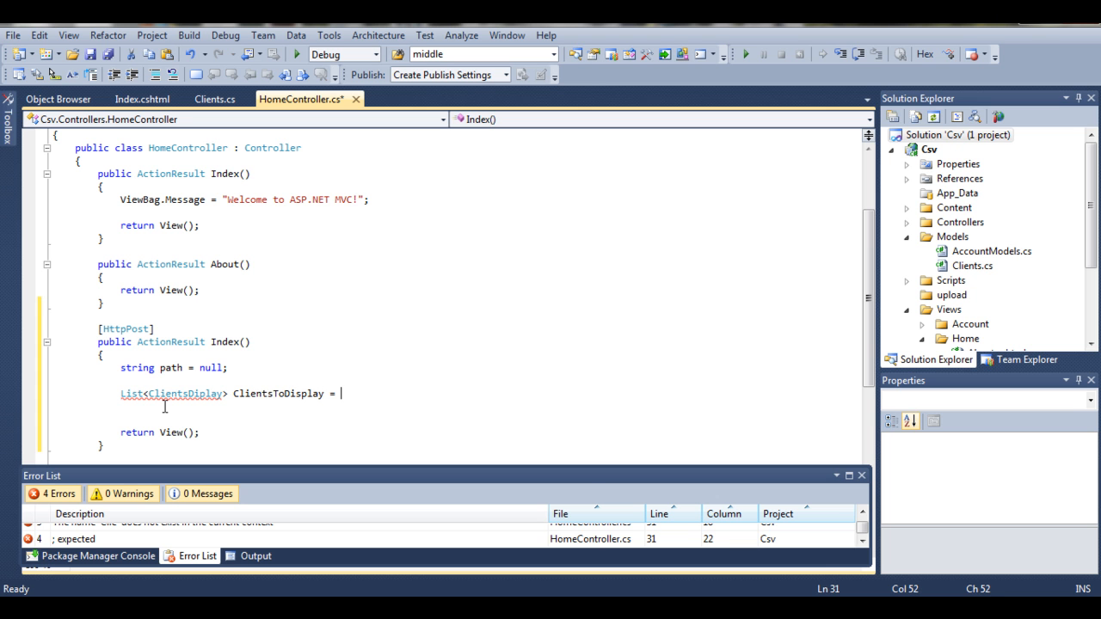
text(new List<ClientsDiplay>)
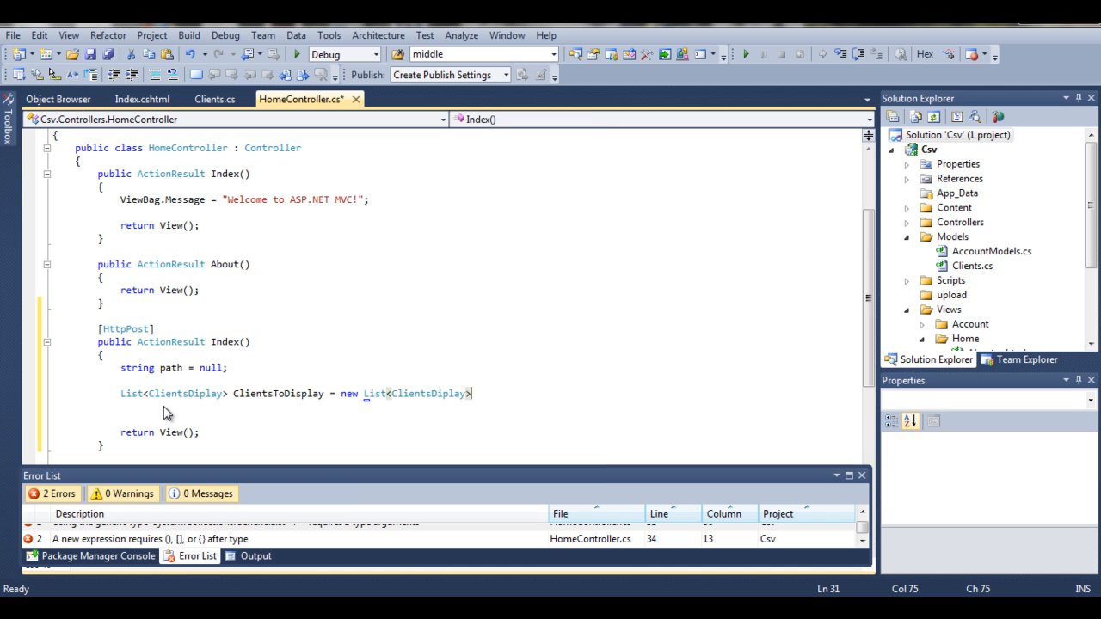
text(();)
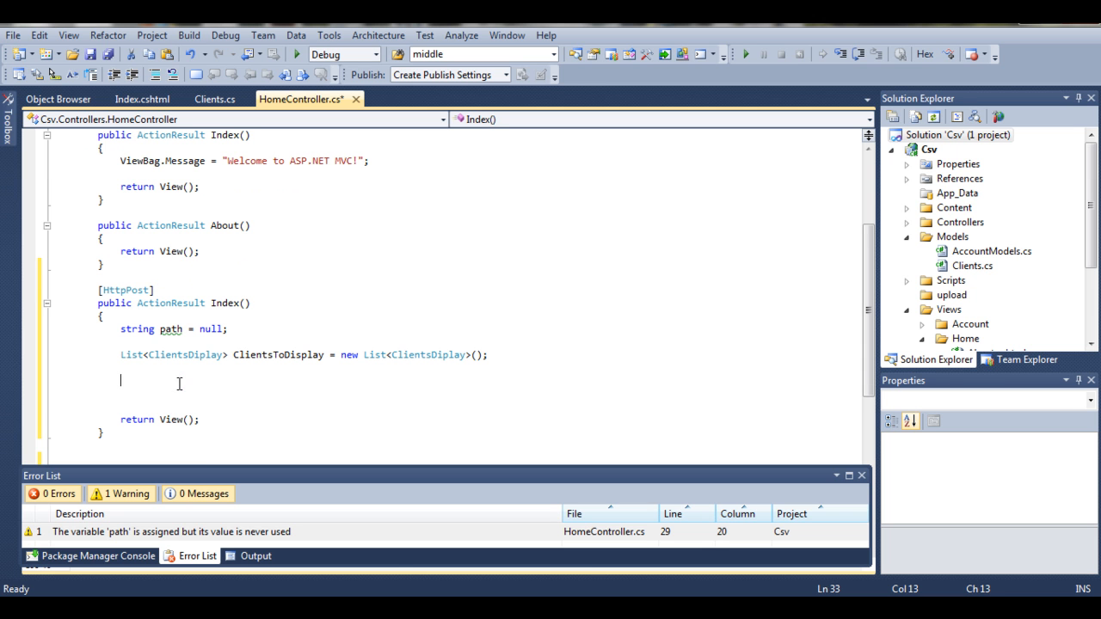
mouse_move(169, 375)
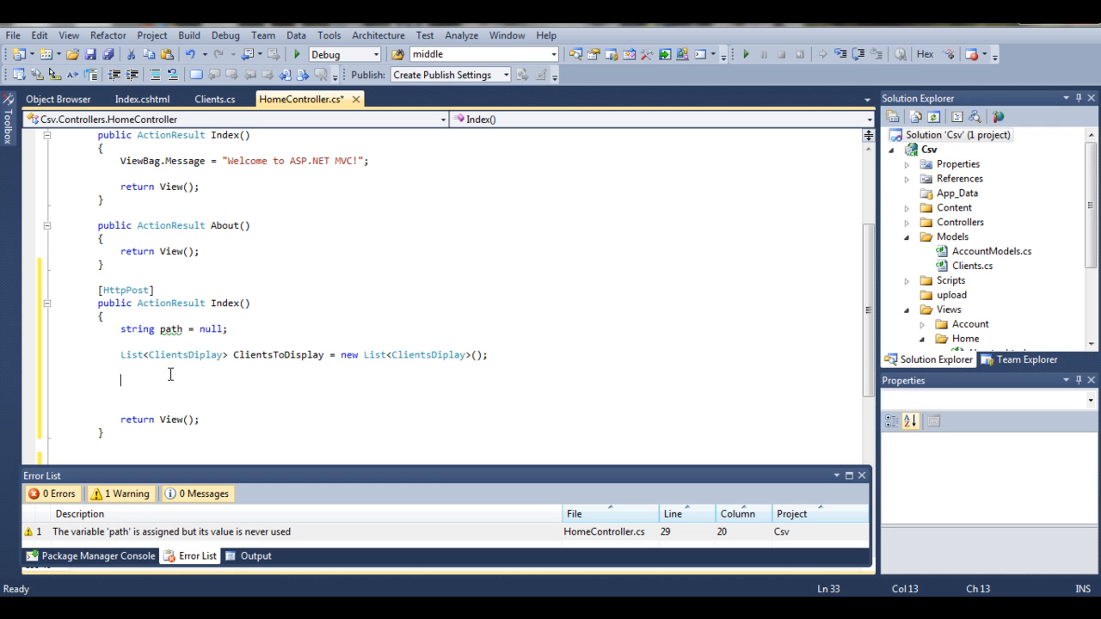
- Add a try/catch where the catch sets ViewData["error"] = "Upload failed";
text(try)
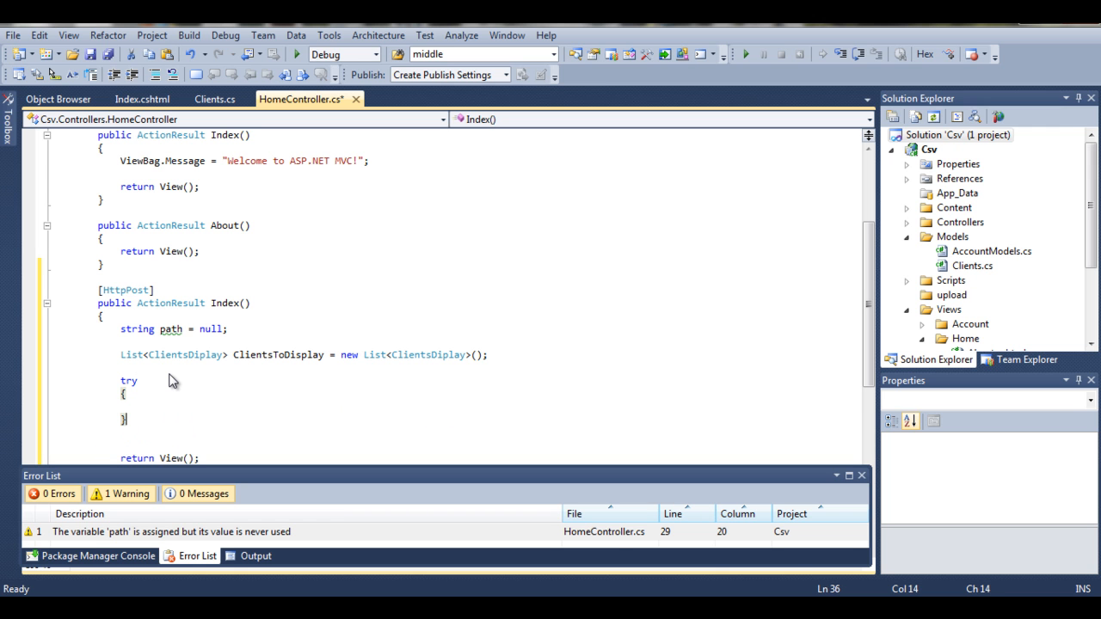
text(catch)
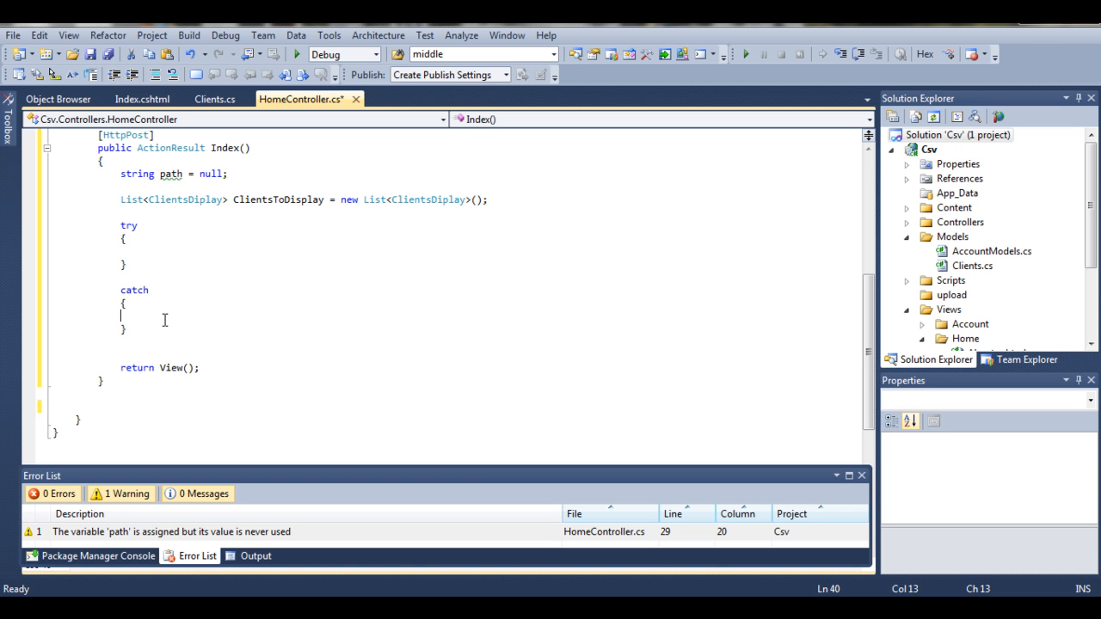
text(ViewData["e)
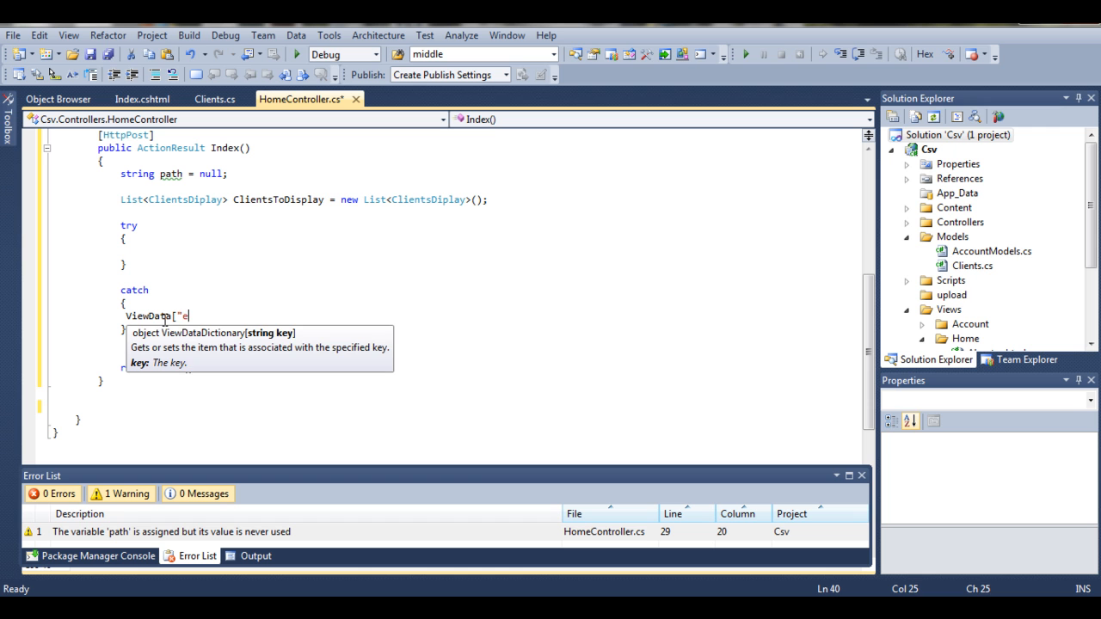
text(rror"])
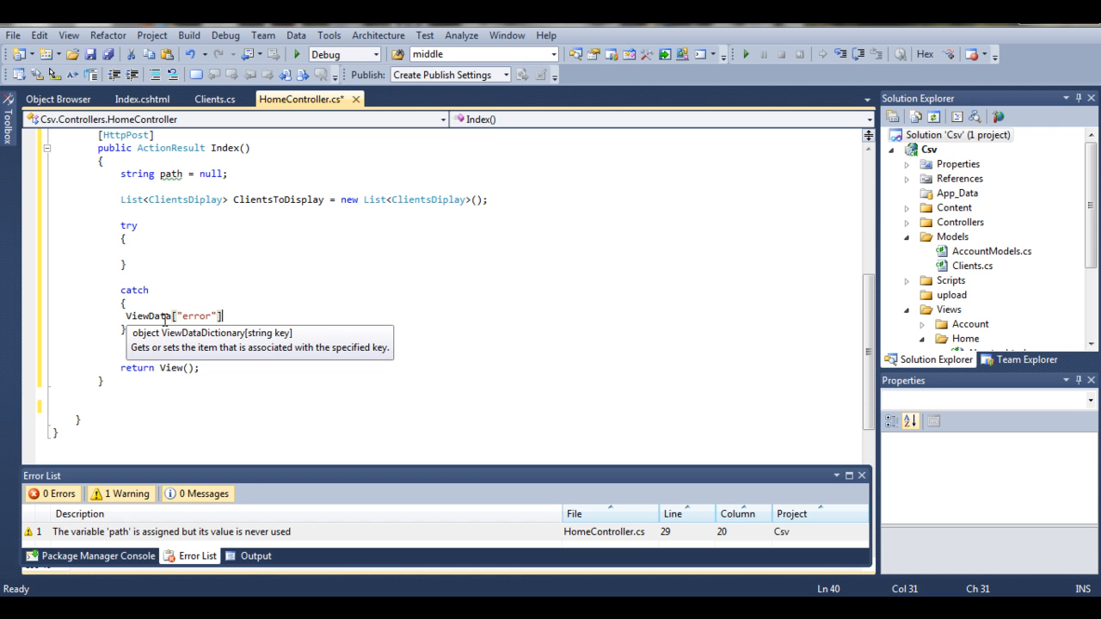
text(= ")
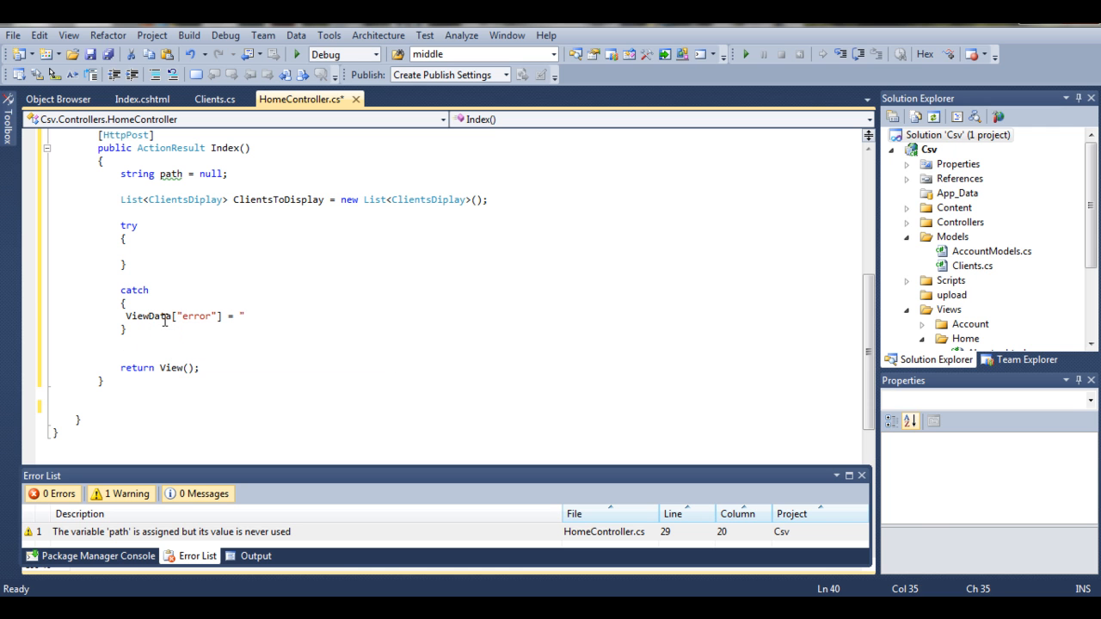
text(Upload f)
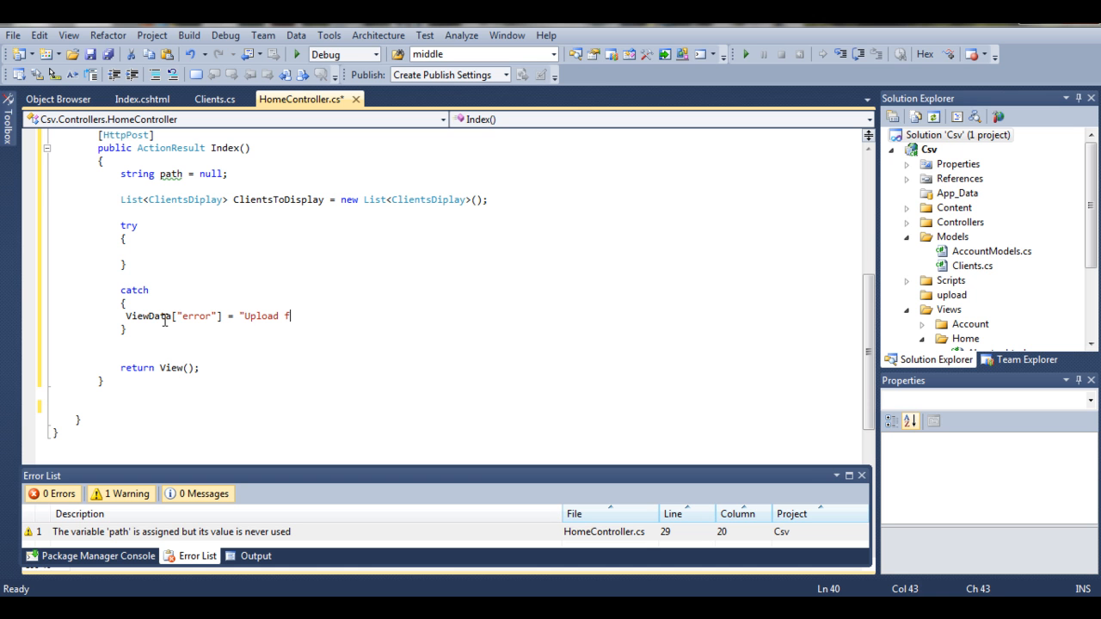
text(ailed";)
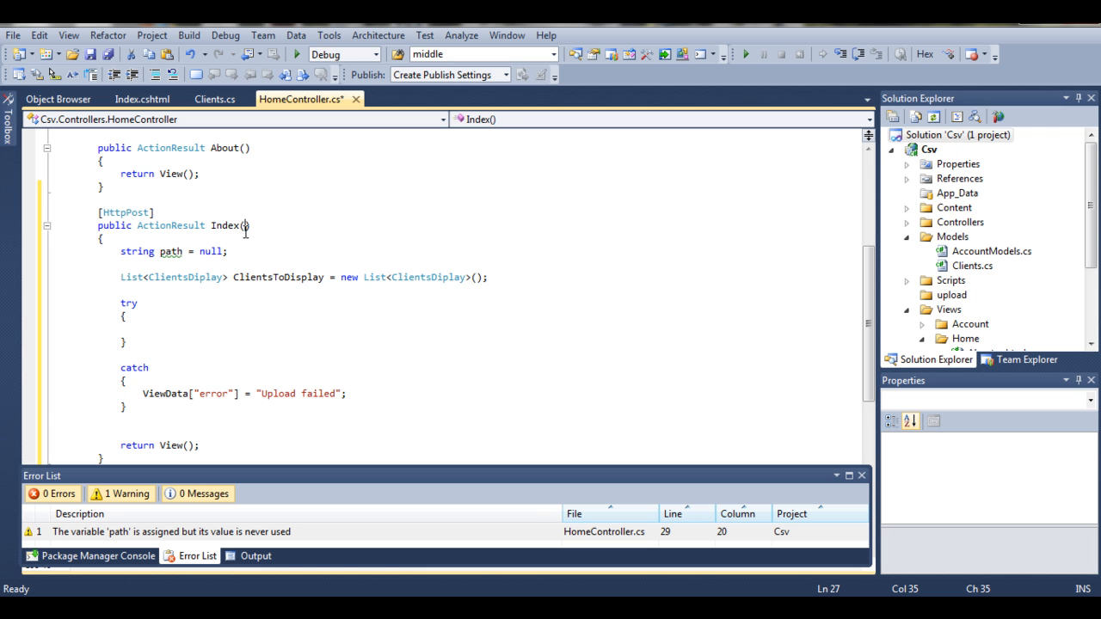
- Change the signature to Index(HttpPostedFileBase file) and confirm the form's file input name in Index.cshtml
text(Http)
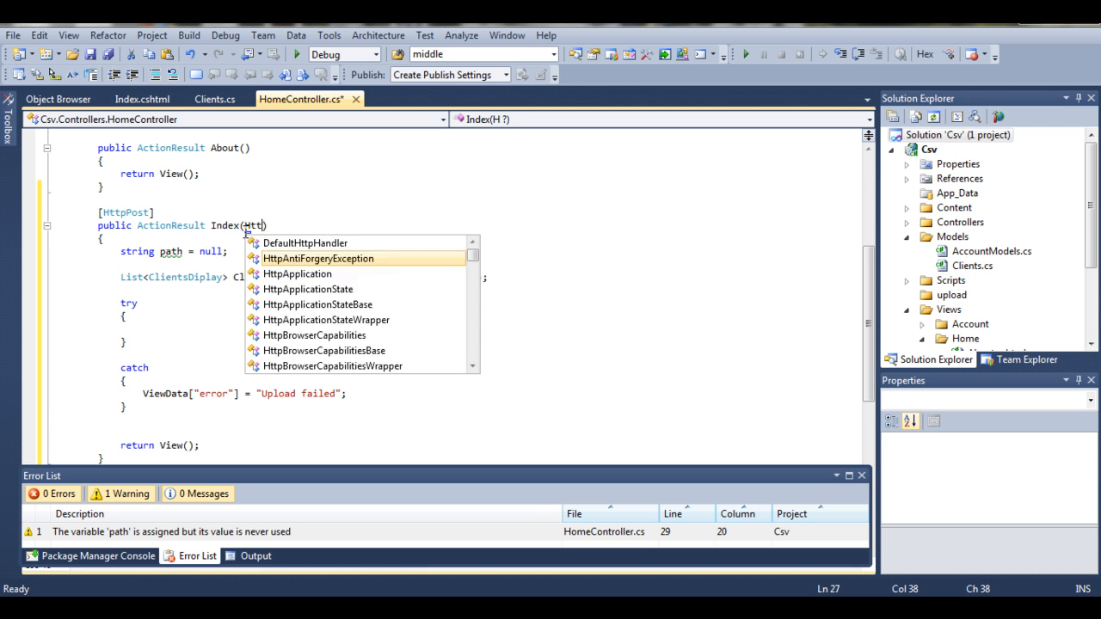
text(P)
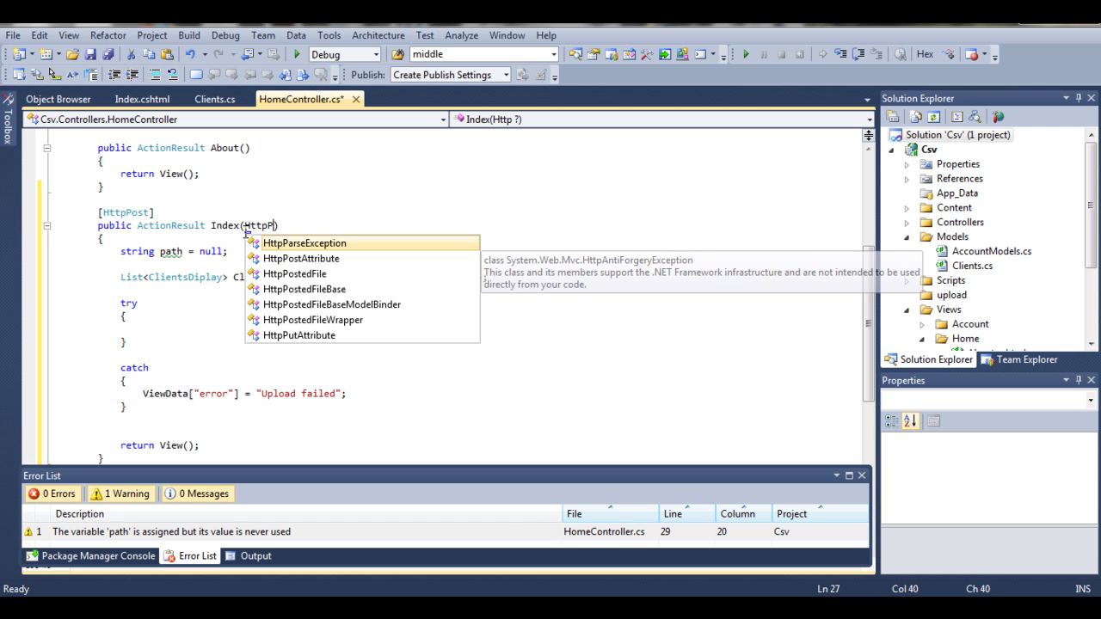
text(ostedFileBase file)
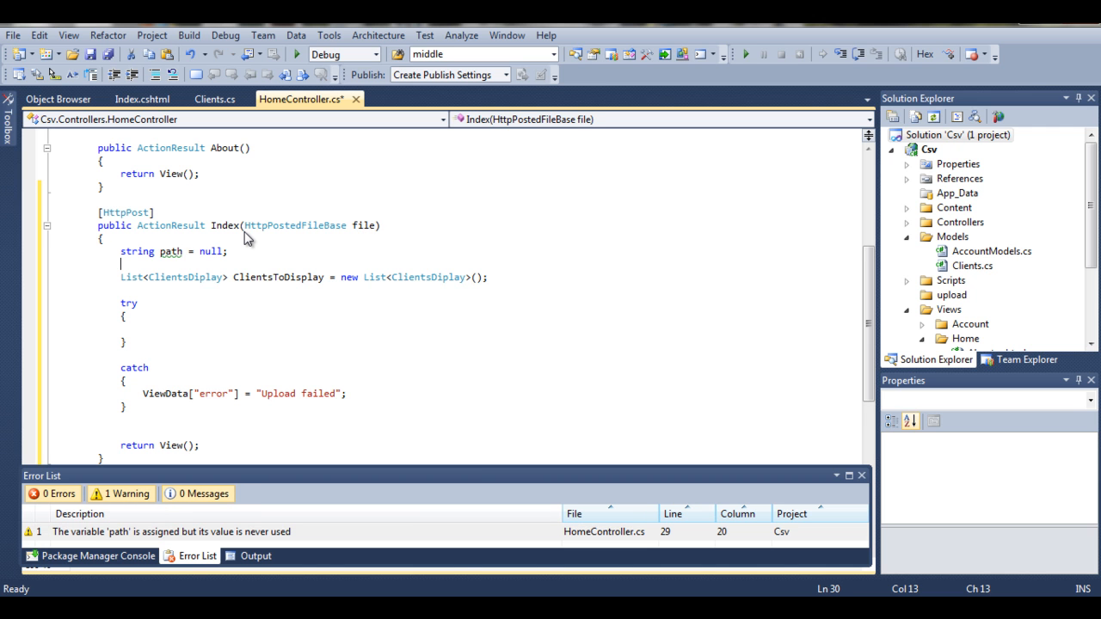
mouse_move(296, 225)
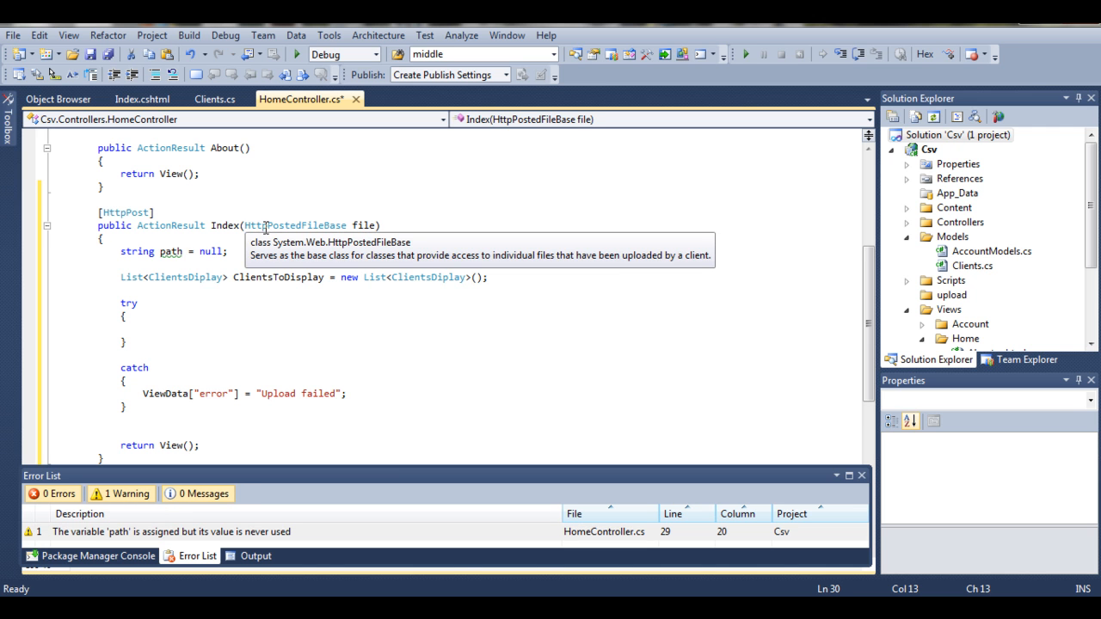
mouse_move(318, 237)
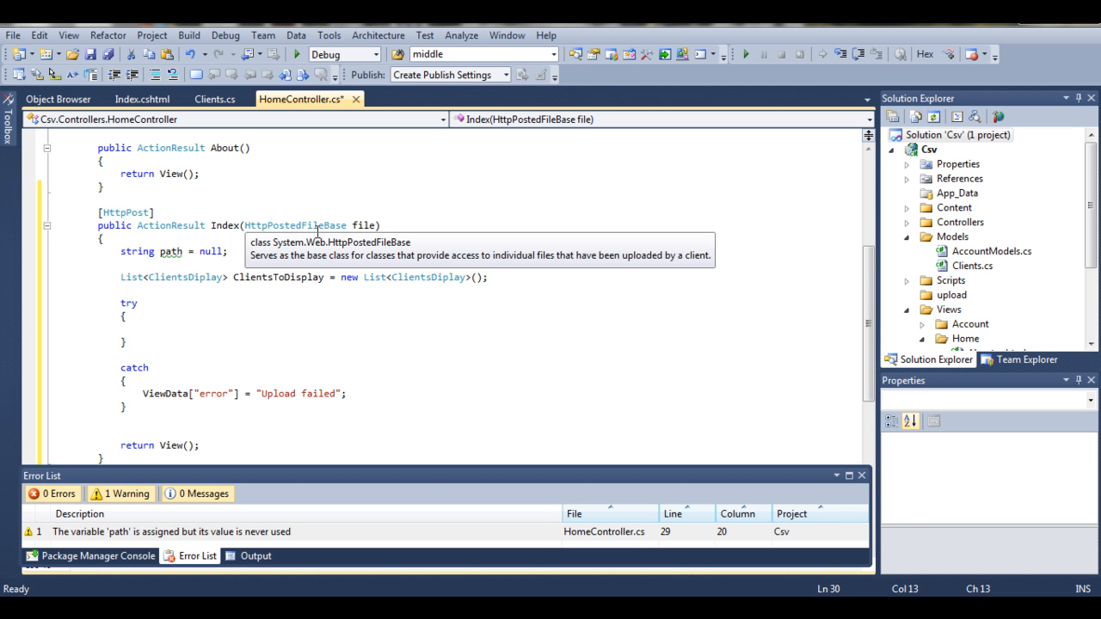
click(141, 98)
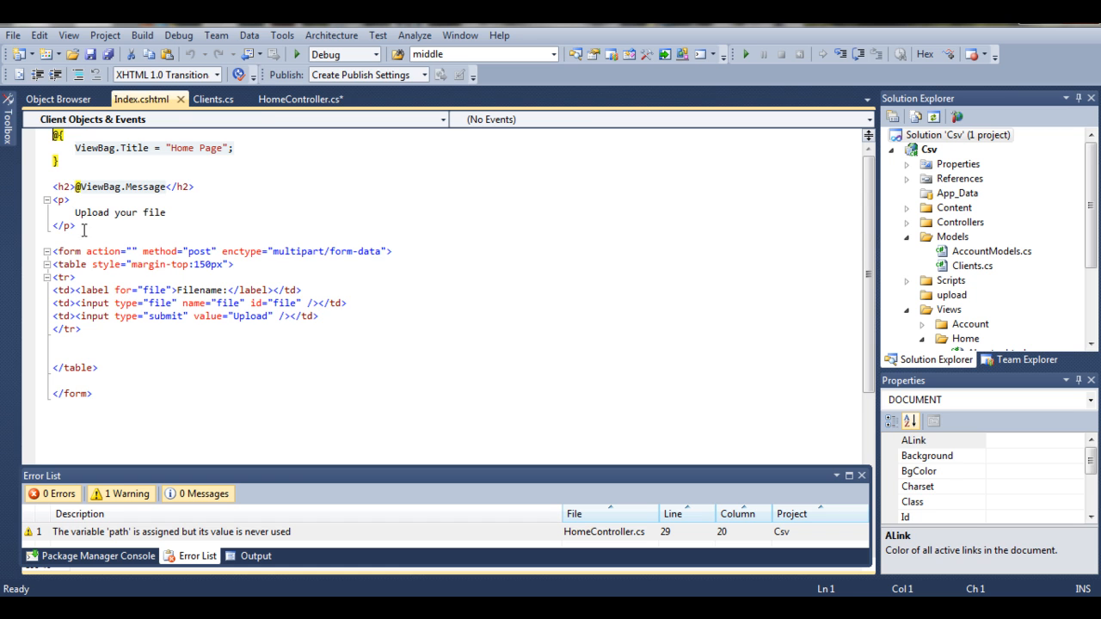
click(300, 98)
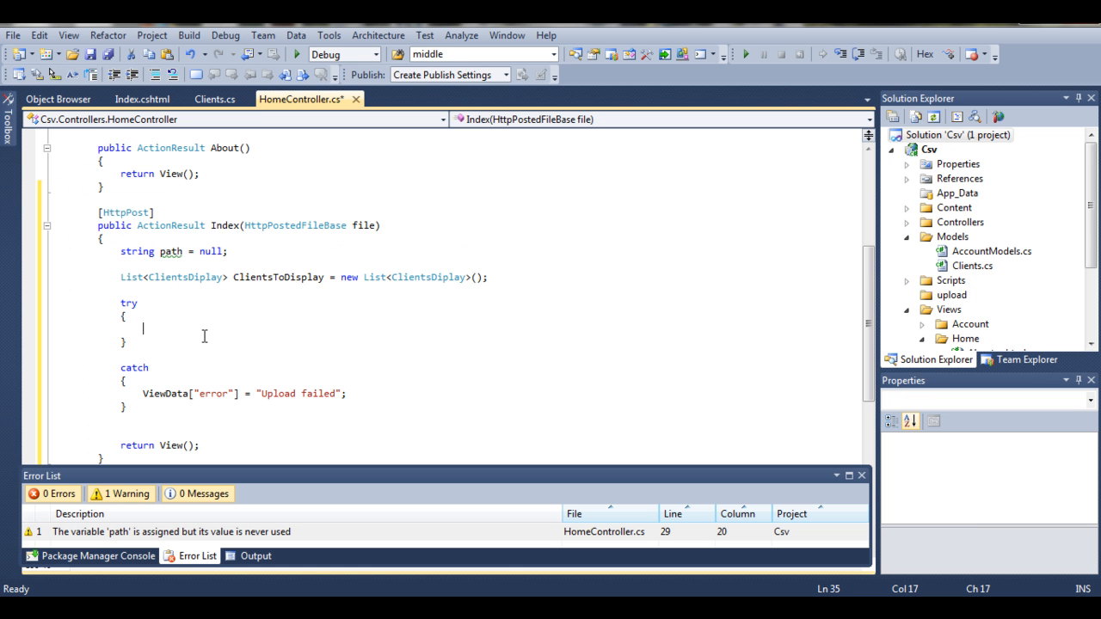
- Add an if (file.ContentLength > 0) block inside the try
text(if)
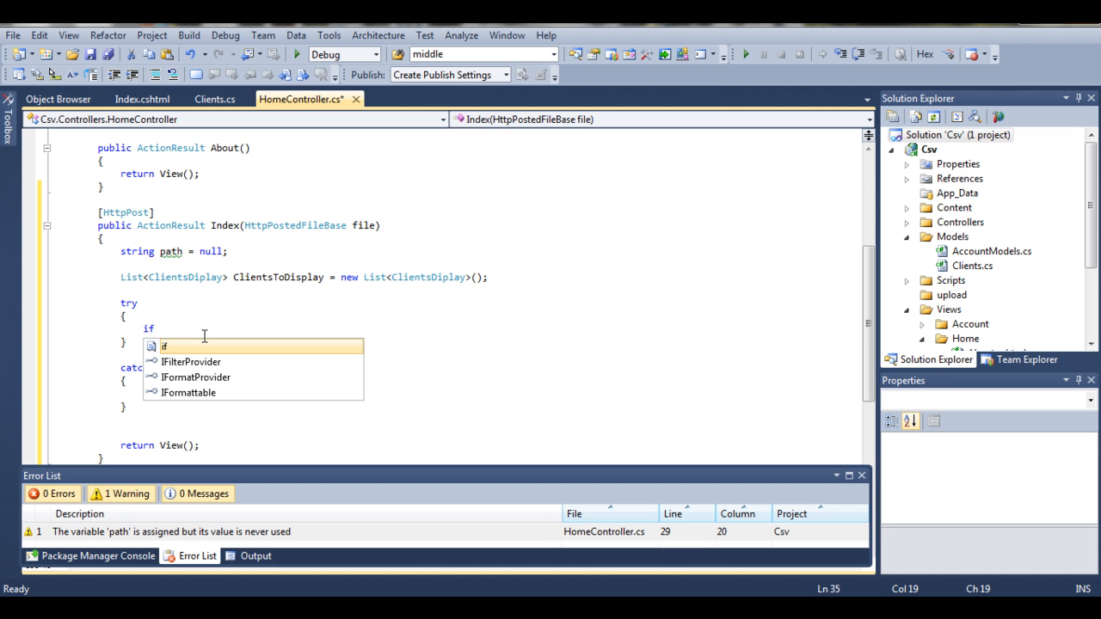
text((file.ContentLength)
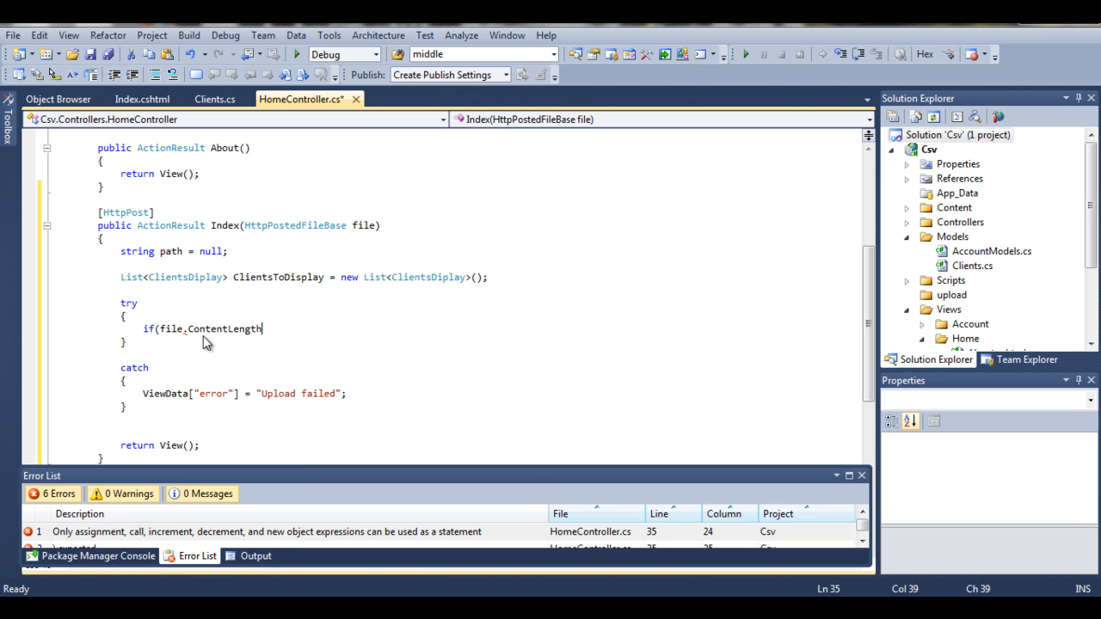
text(>0)
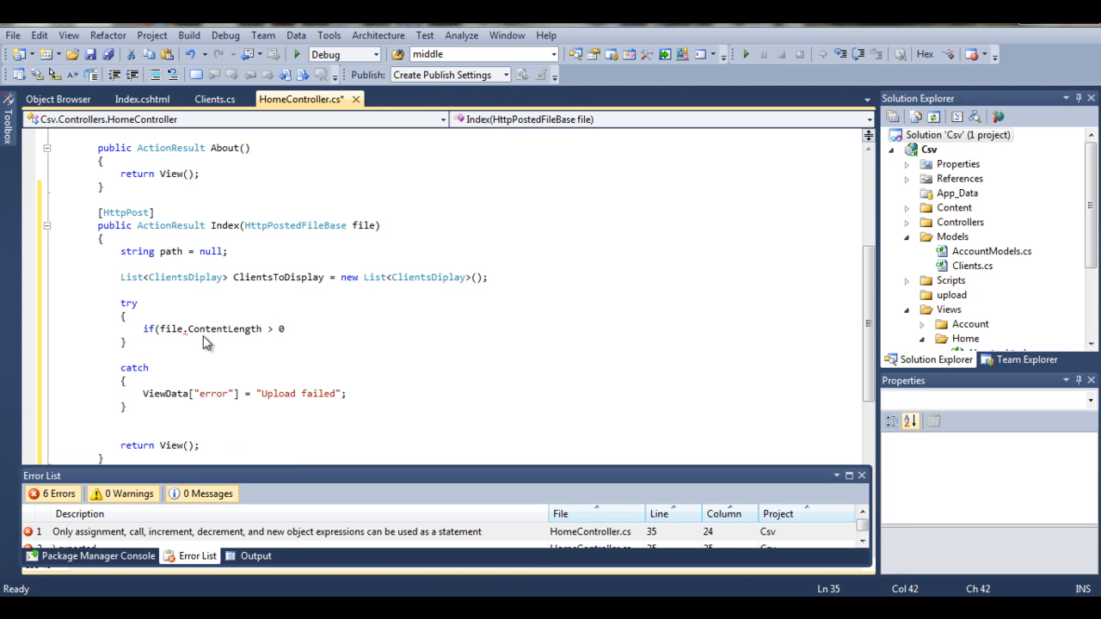
key(enter)
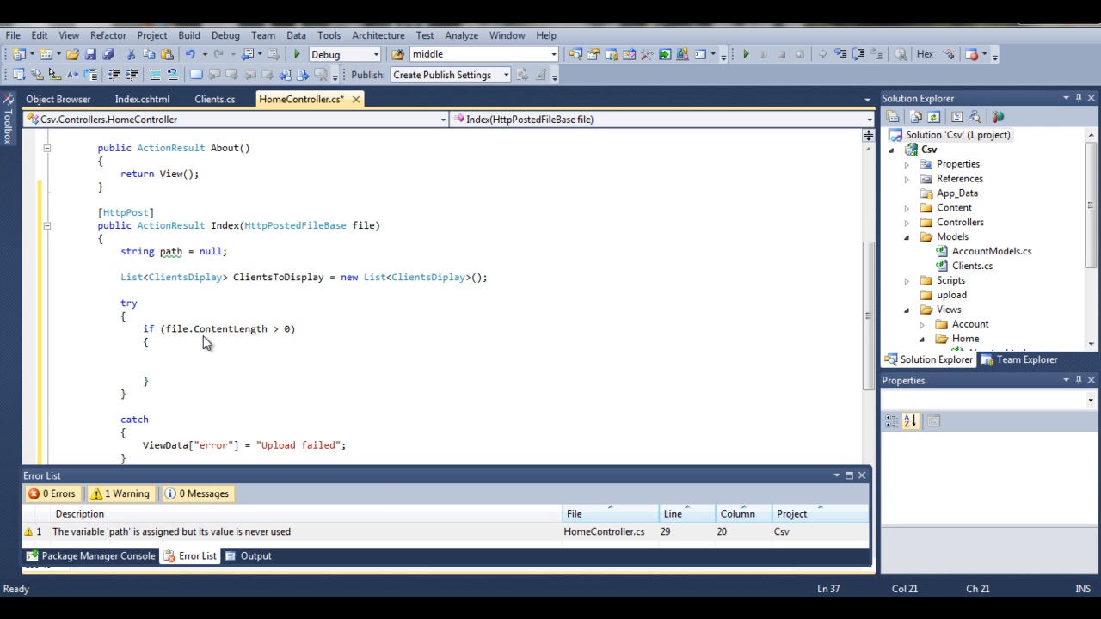
- Inside it declare var fileName = Path.GetFileName(file.FileName);
text(var)
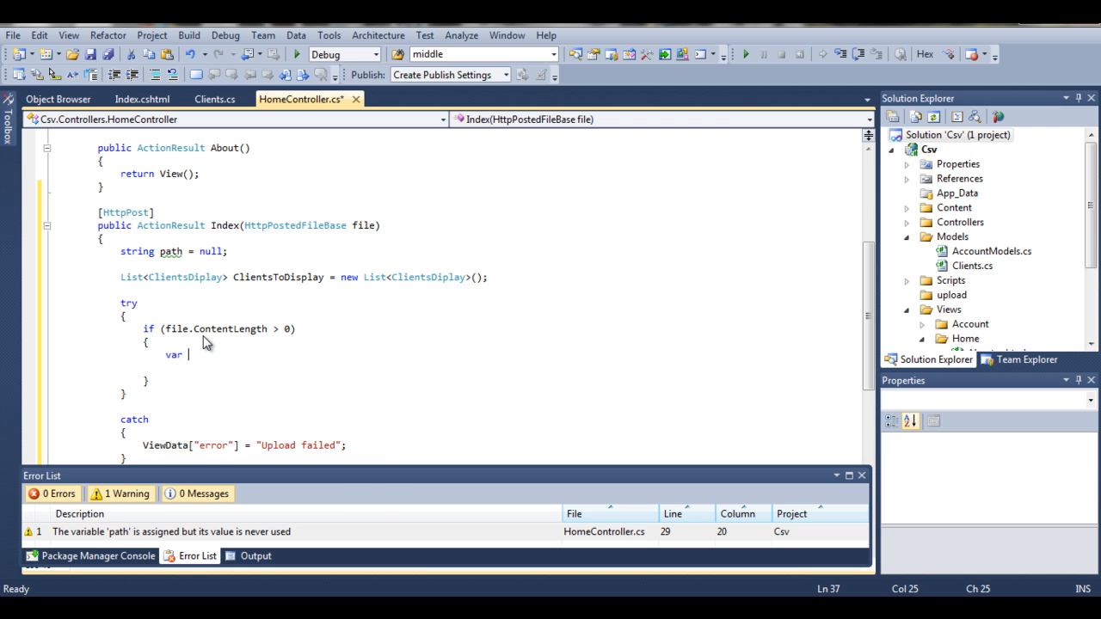
text(file)
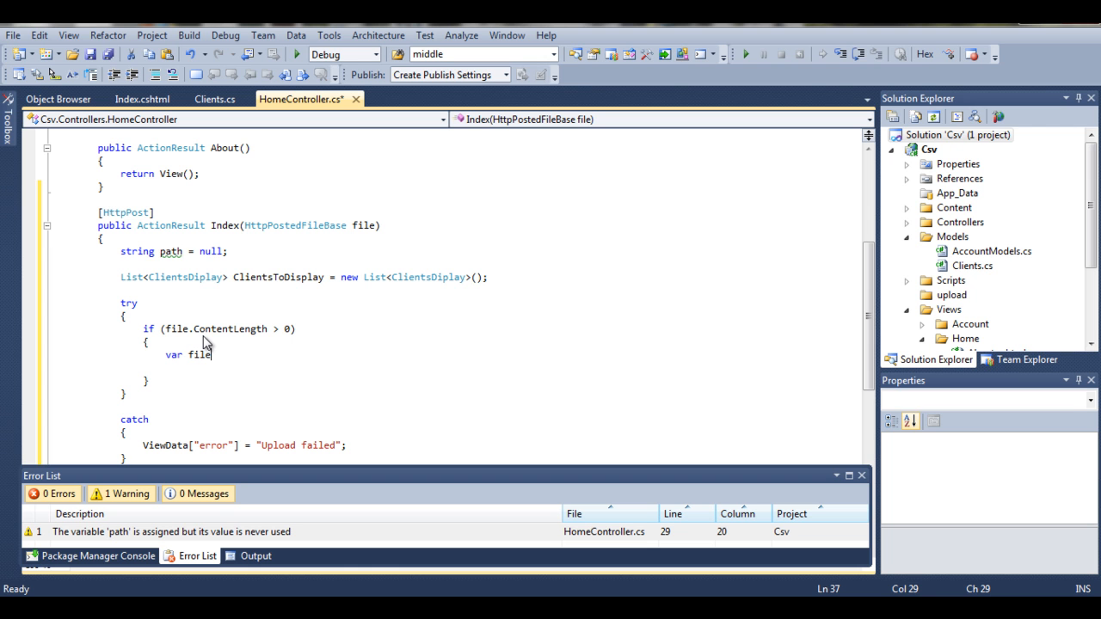
text(Name)
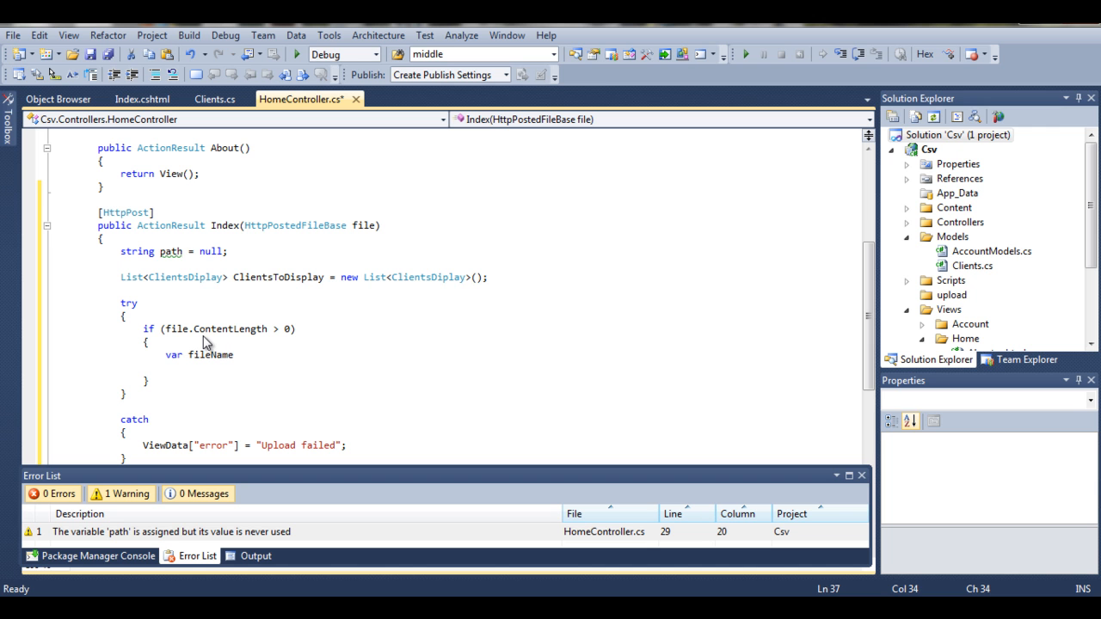
text(Pa)
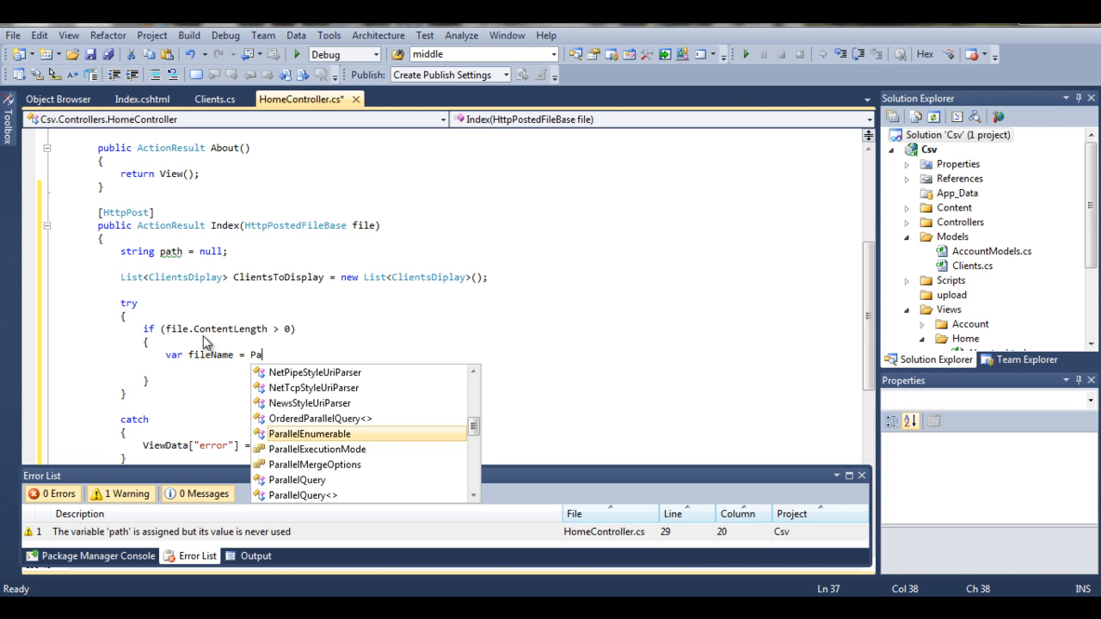
text(th.)
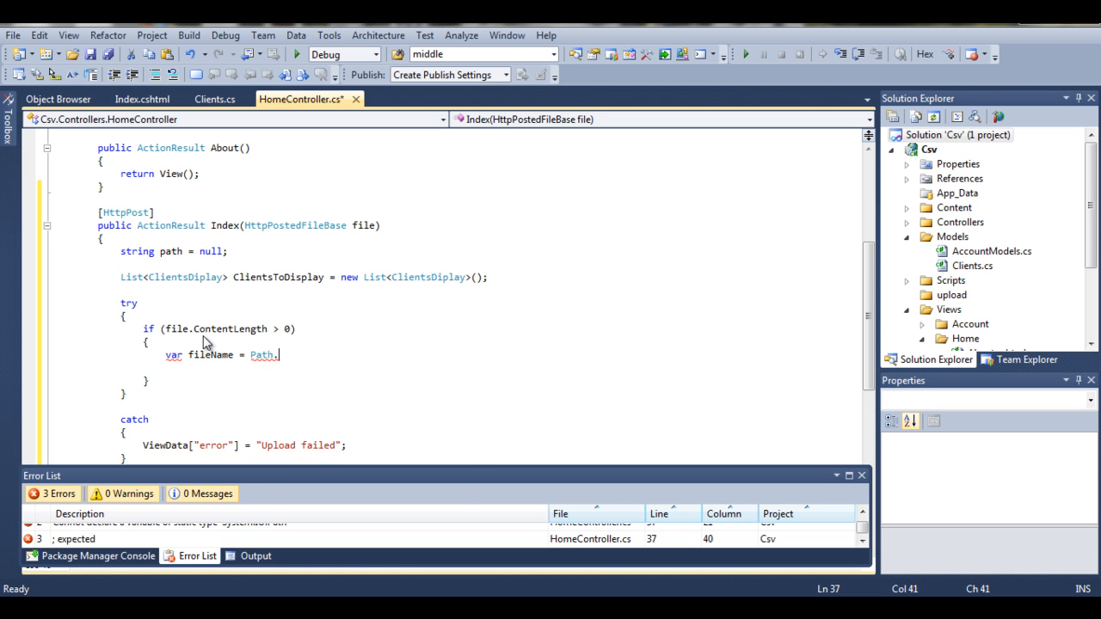
text(GetFileName)
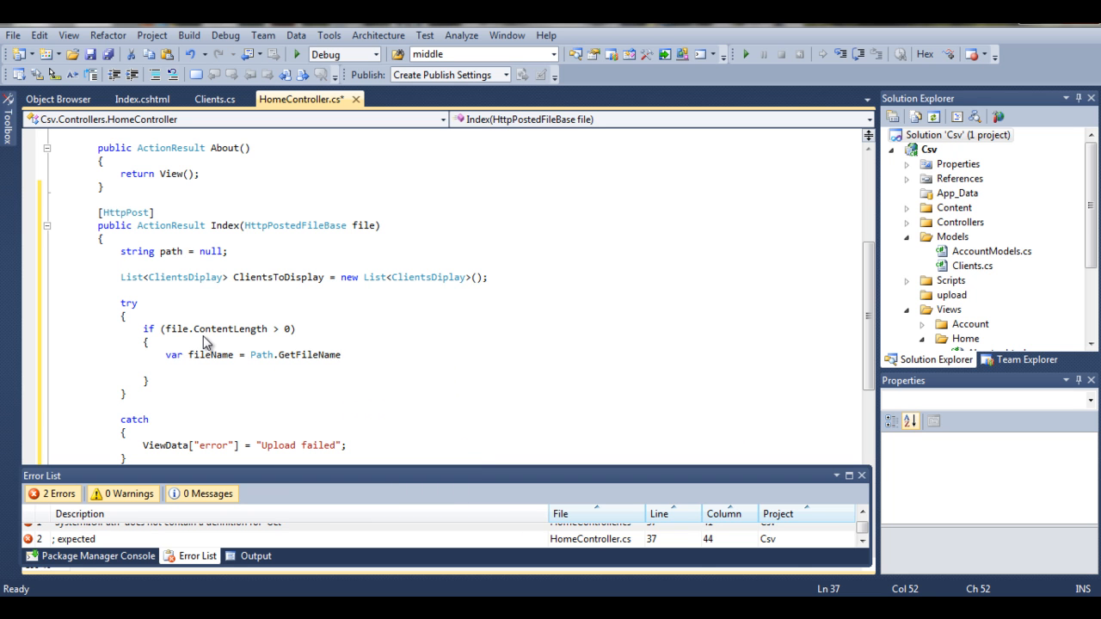
text(()
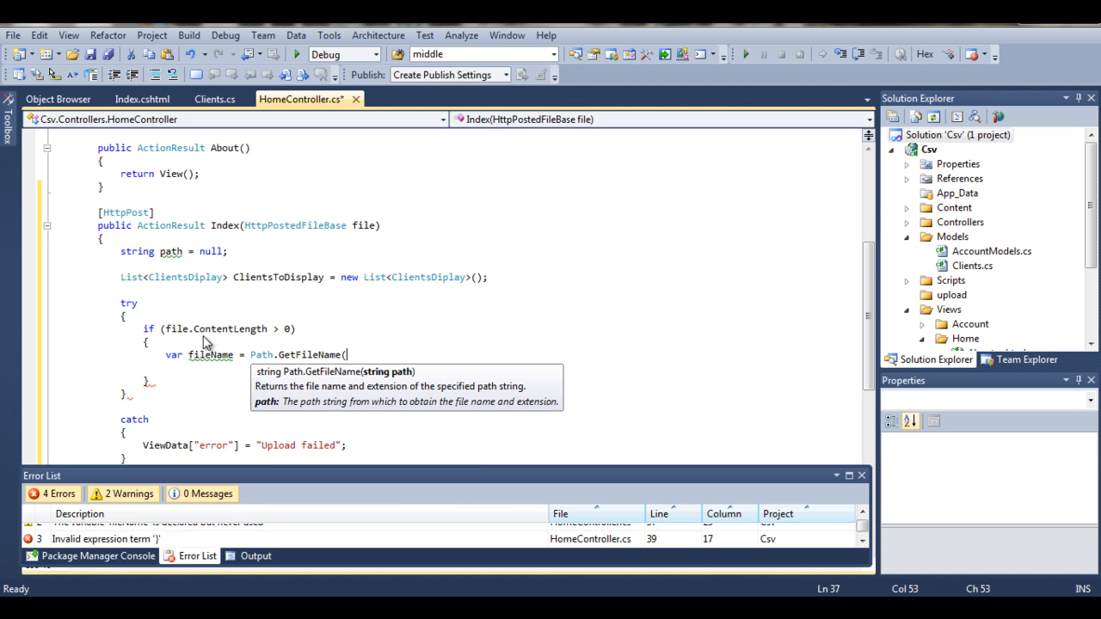
text(file.FileName);)
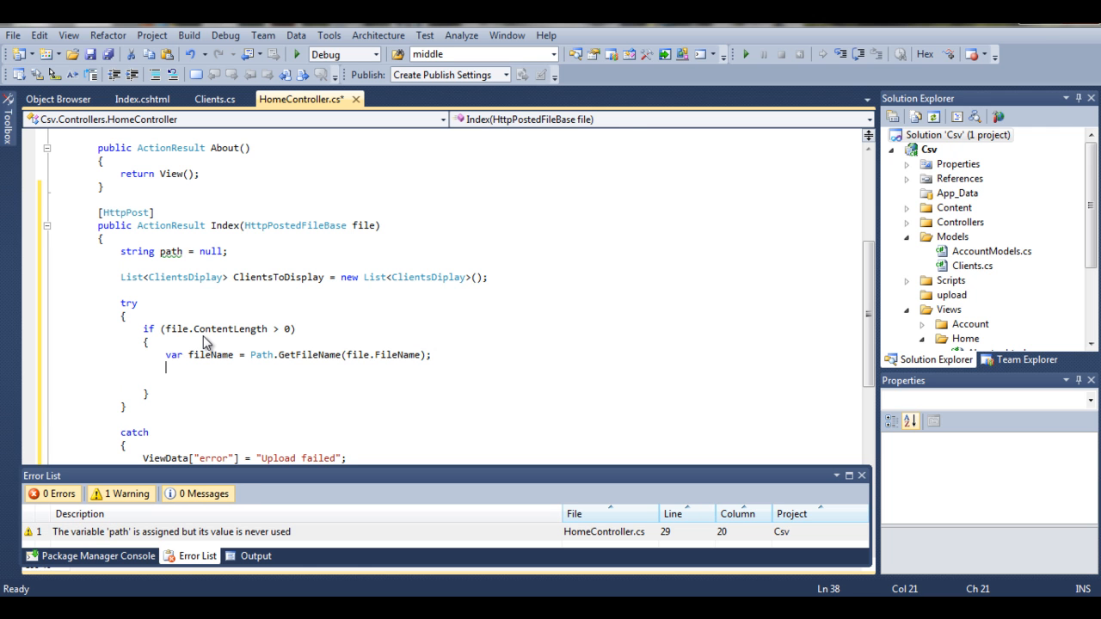
- Set path = AppDomain.CurrentDomain.BaseDirectory + "upload\\" + fileName;
text(path =)
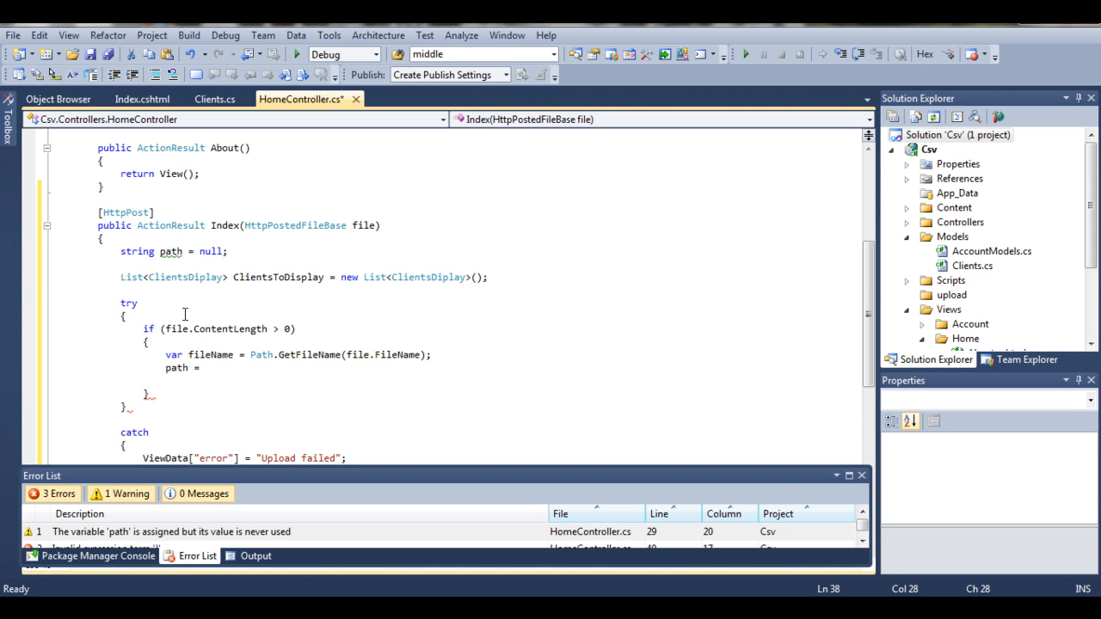
mouse_move(420, 309)
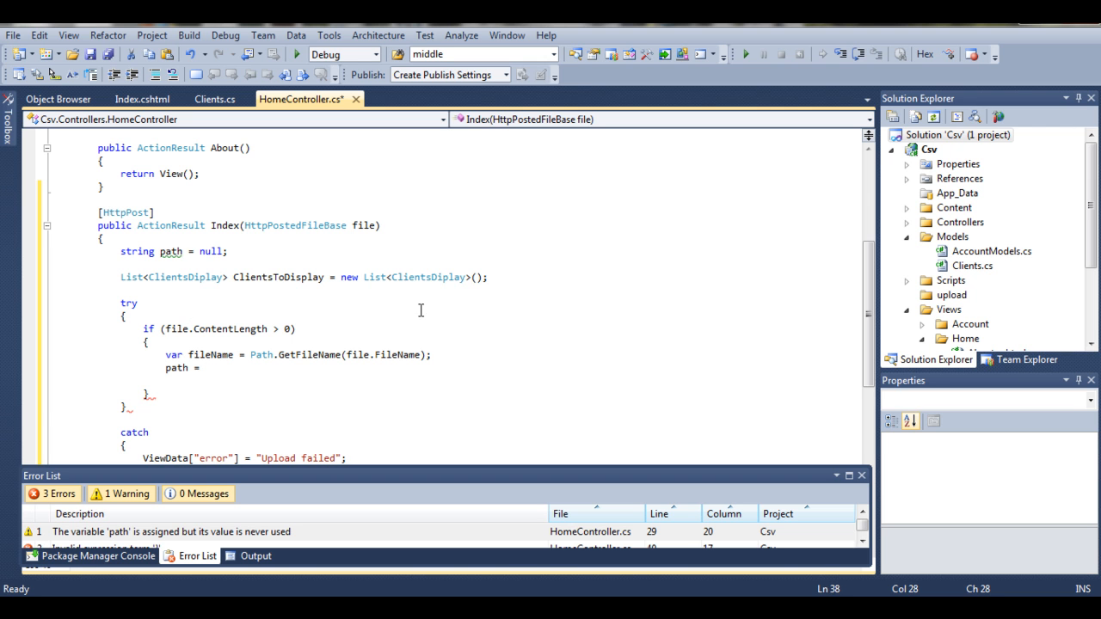
mouse_move(942, 301)
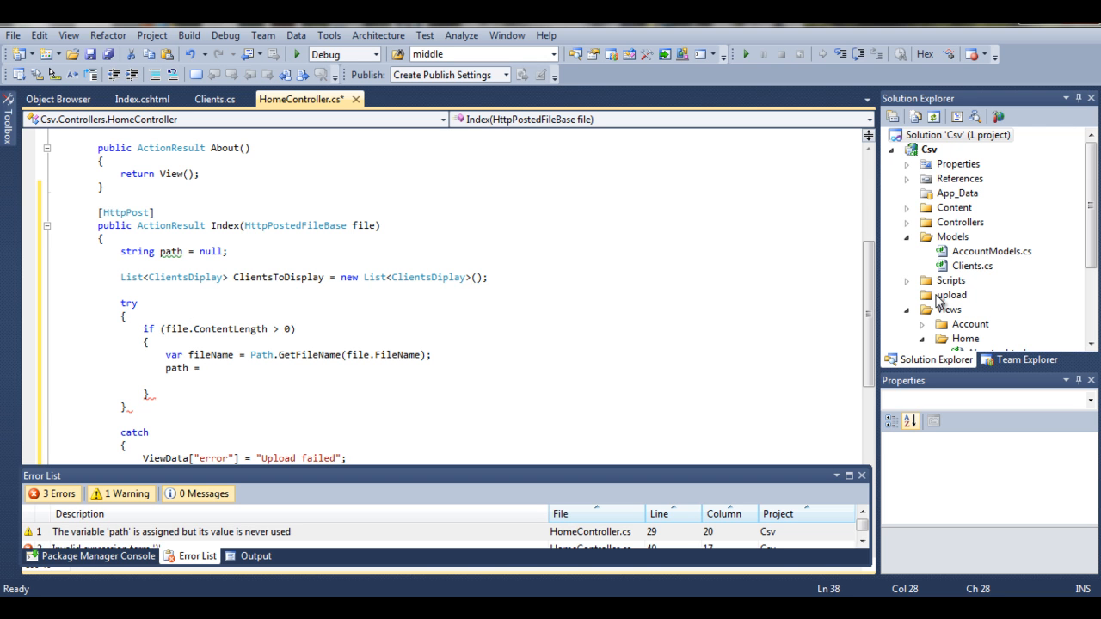
click(205, 368)
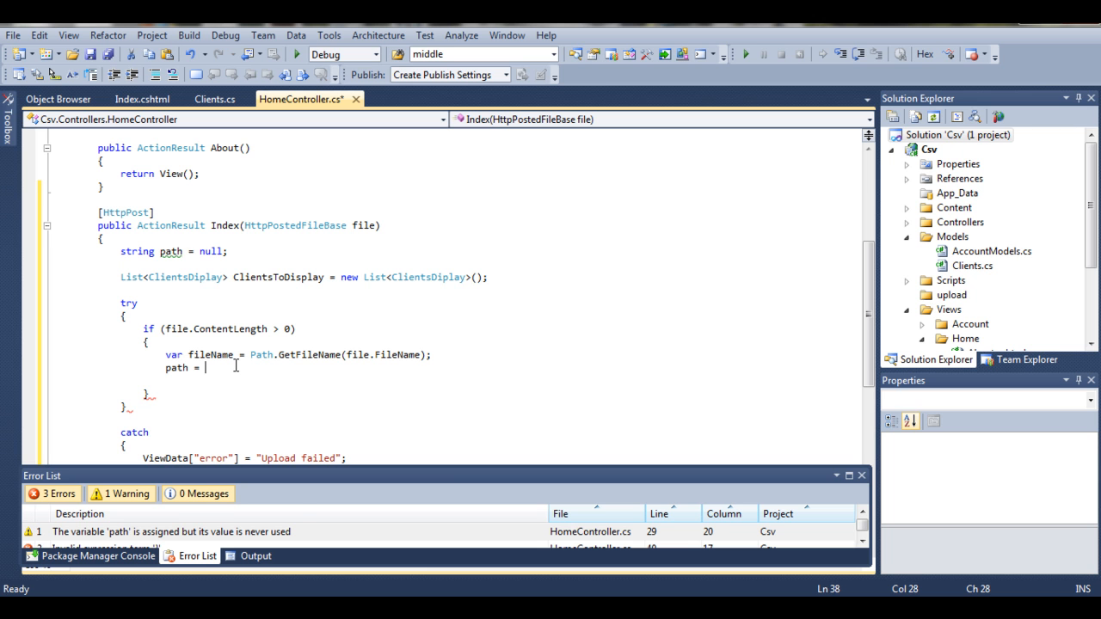
text(AppDomain.CurrentDomain)
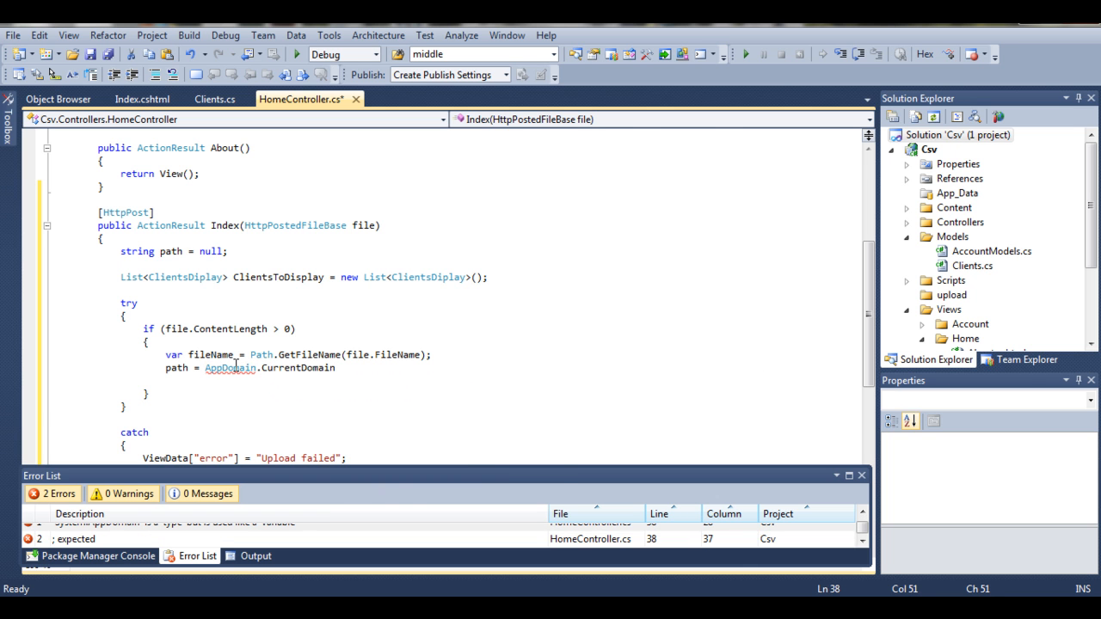
text(.BaseDirectory)
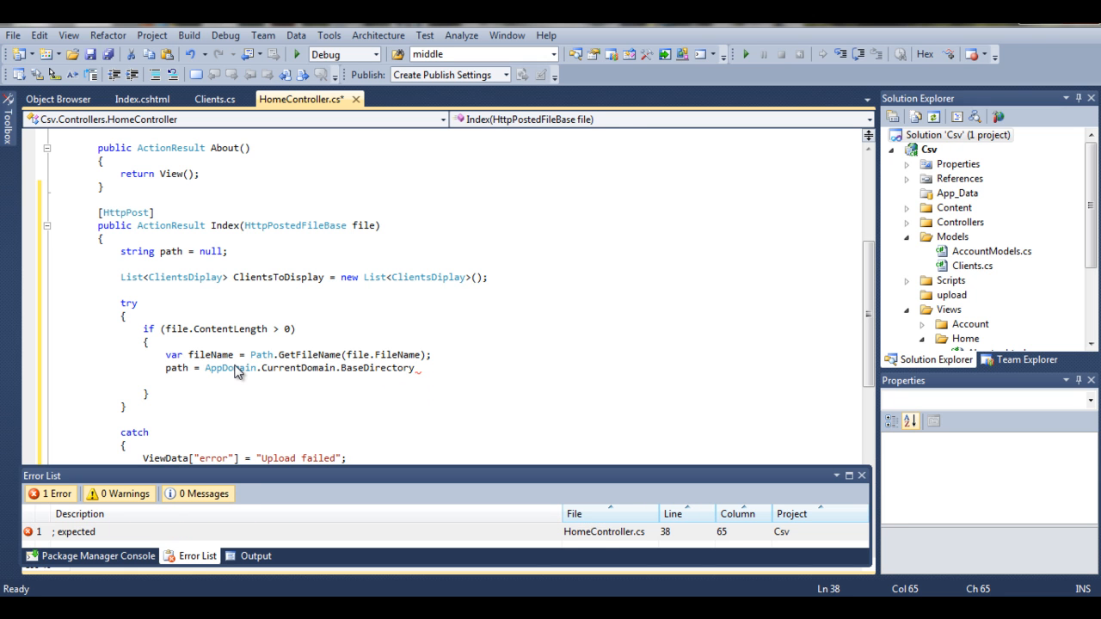
text(+)
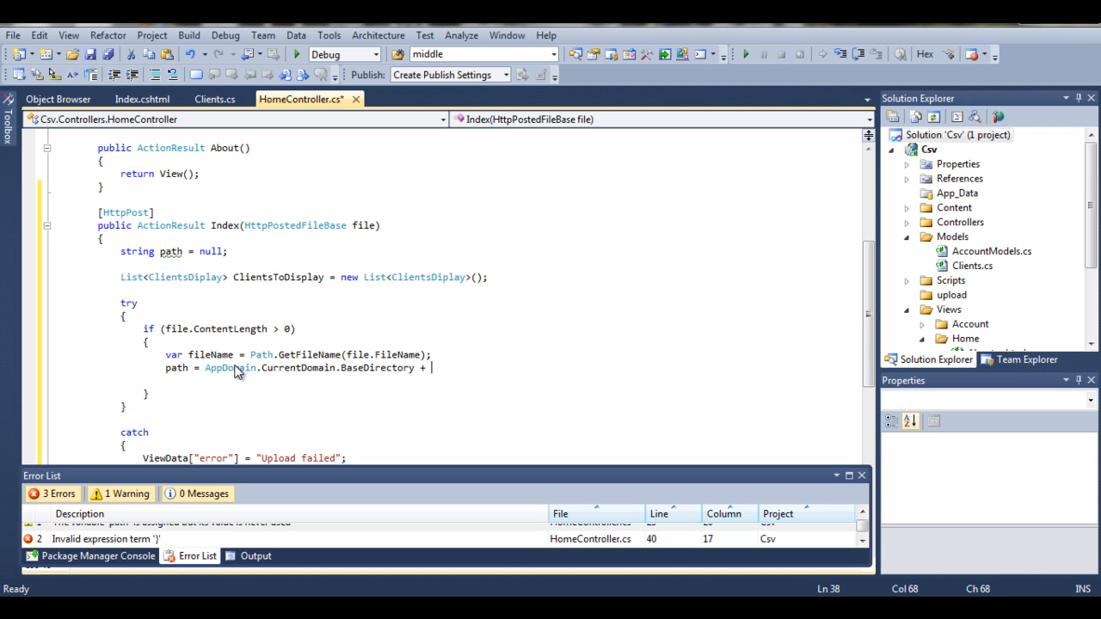
text(upload)
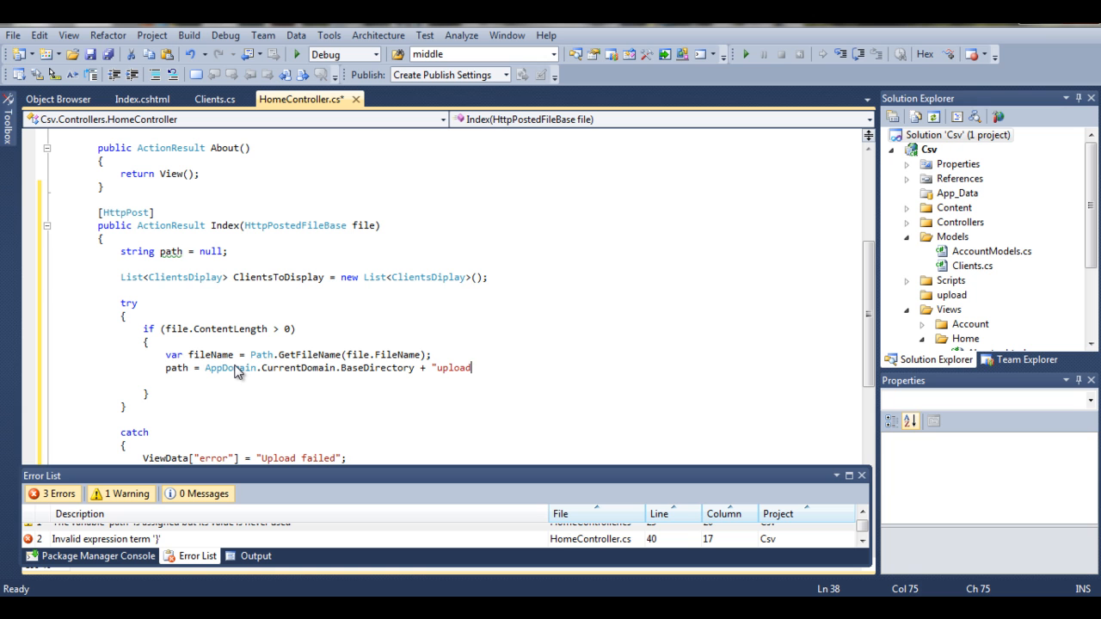
text(\\" +)
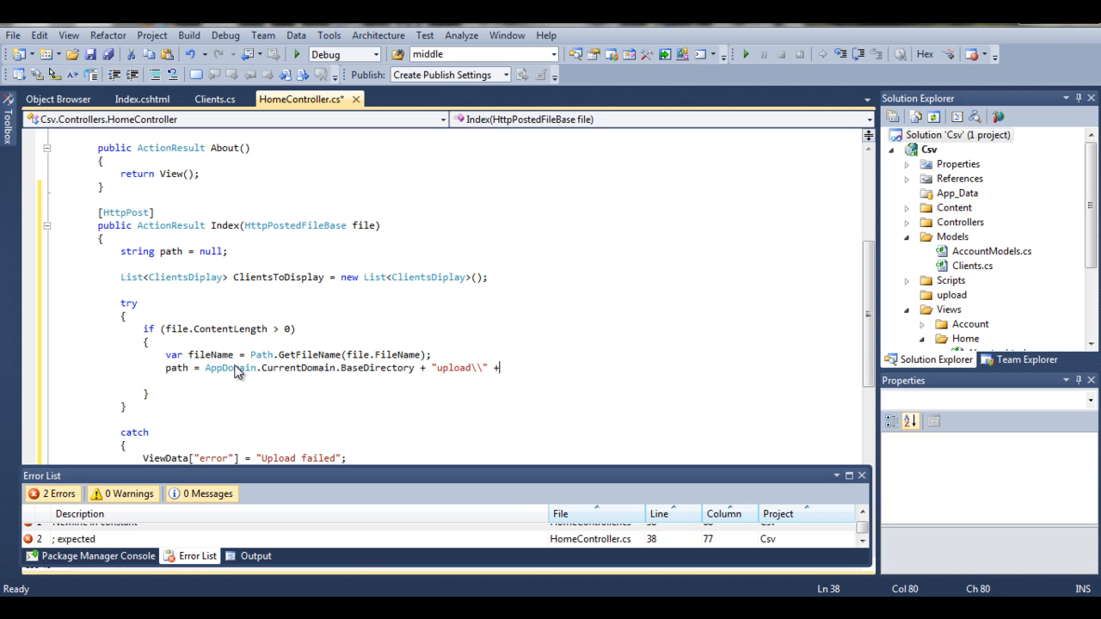
text(file)
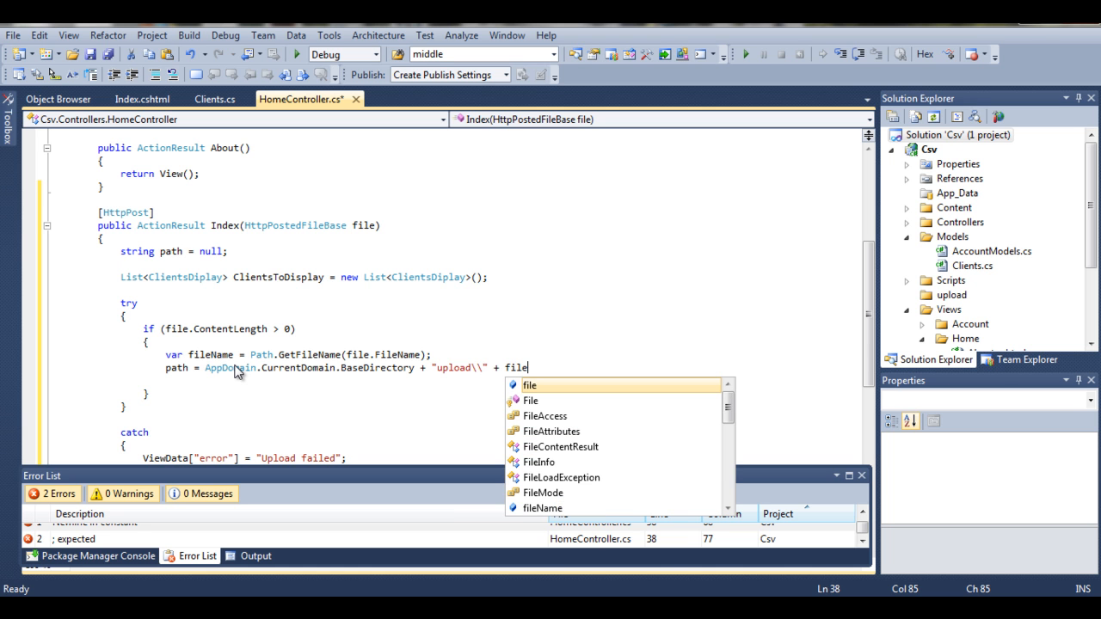
text(ame)
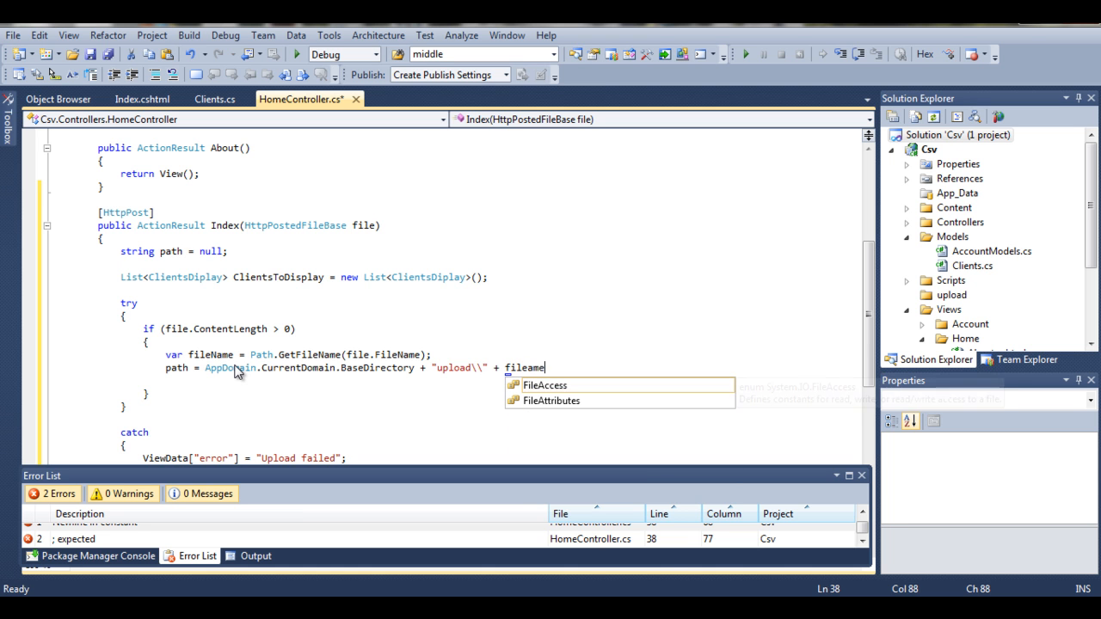
key(Backspace)
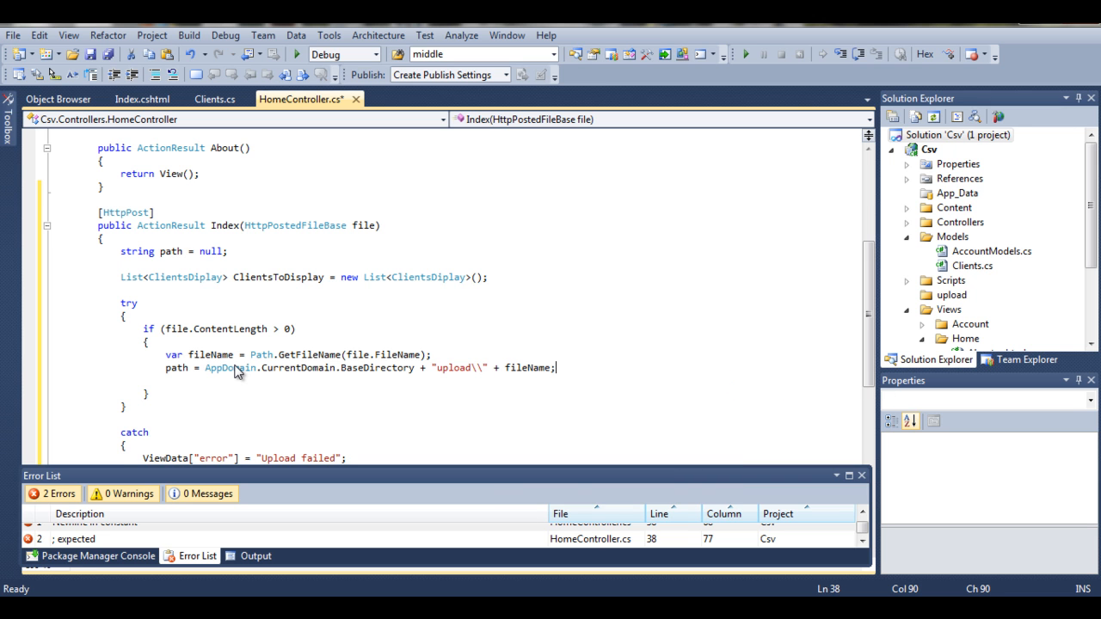
- Save the upload with file.SaveAs(path); and start a new statement below it
text(file)
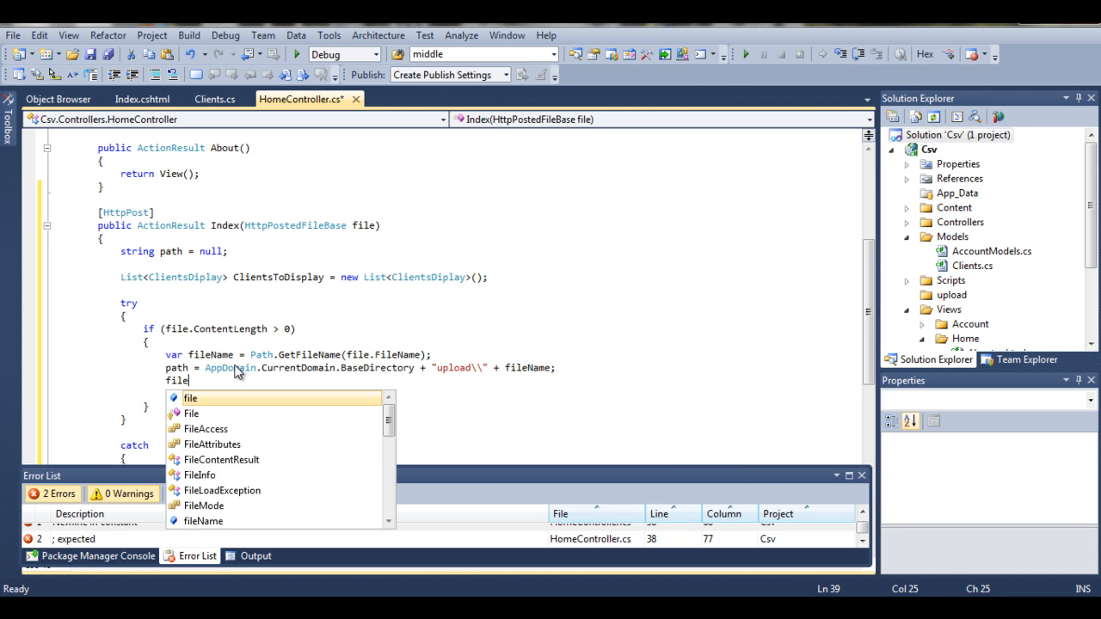
text(.SaveAs(path);)
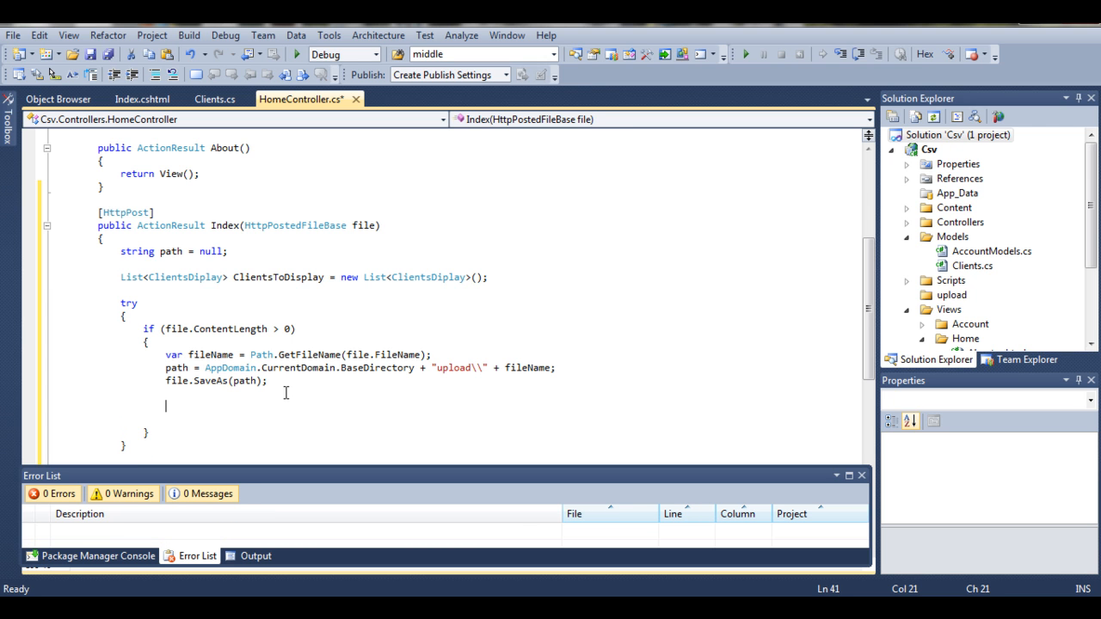
mouse_move(271, 389)
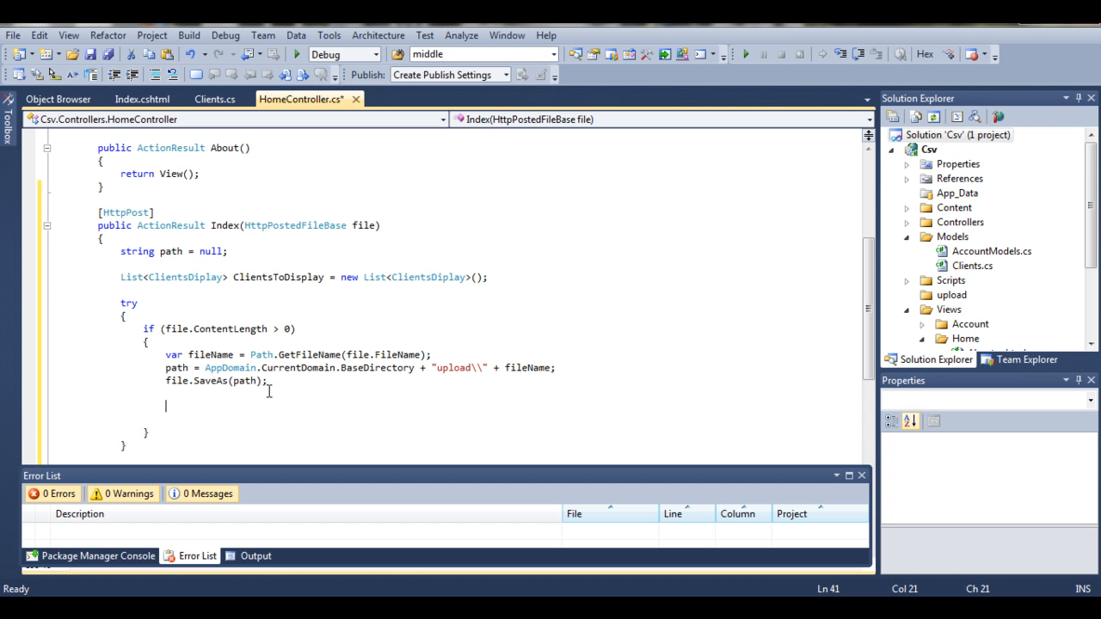
mouse_move(266, 390)
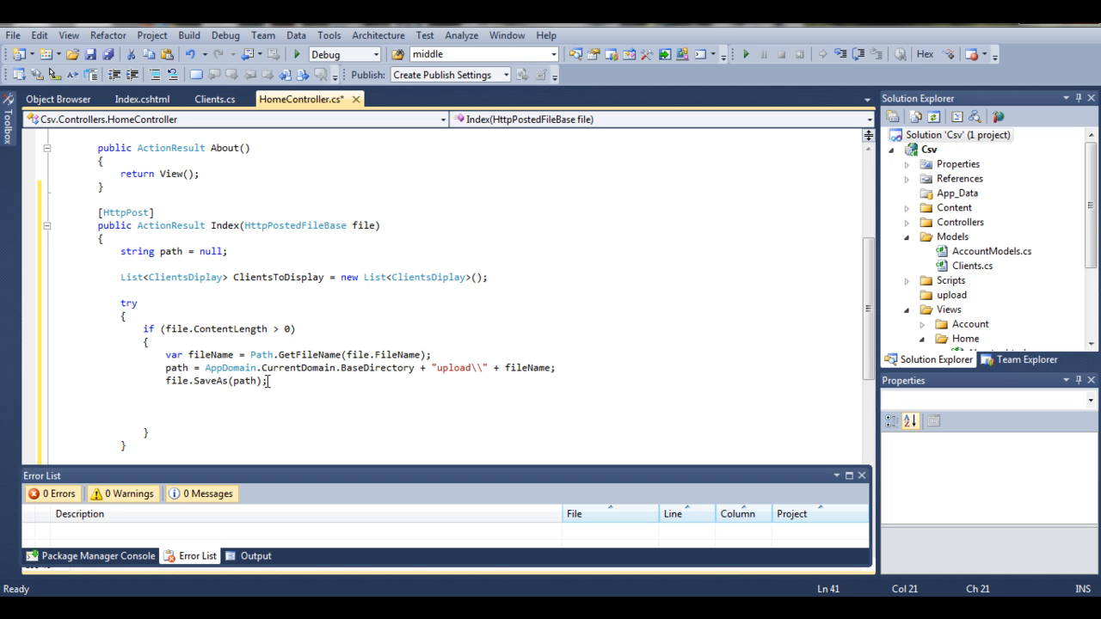
mouse_move(210, 380)
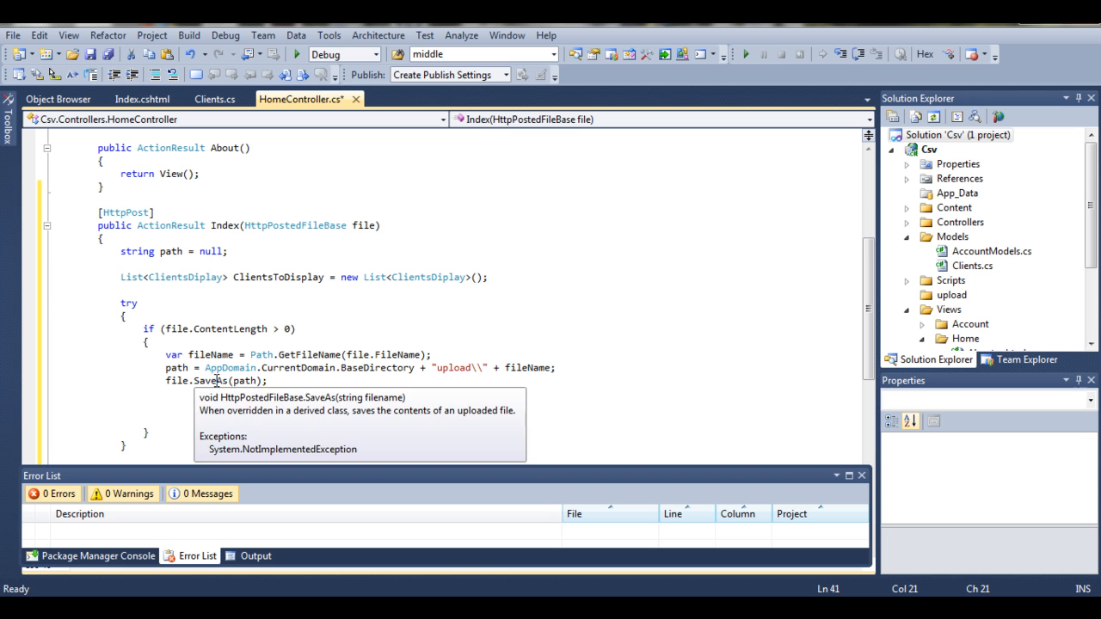
click(186, 396)
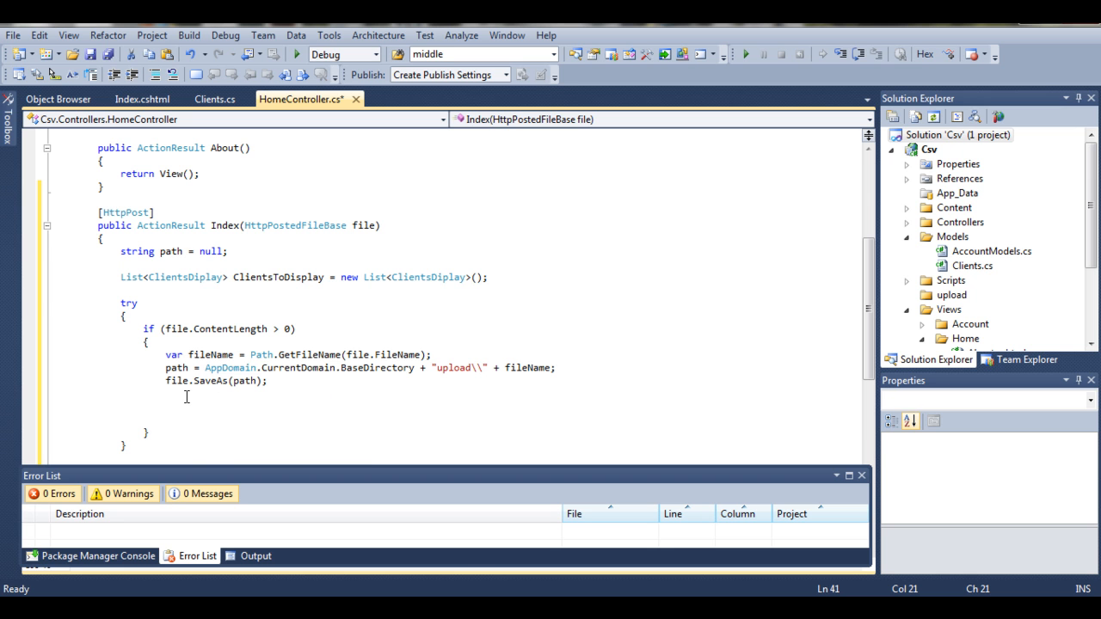
mouse_move(179, 380)
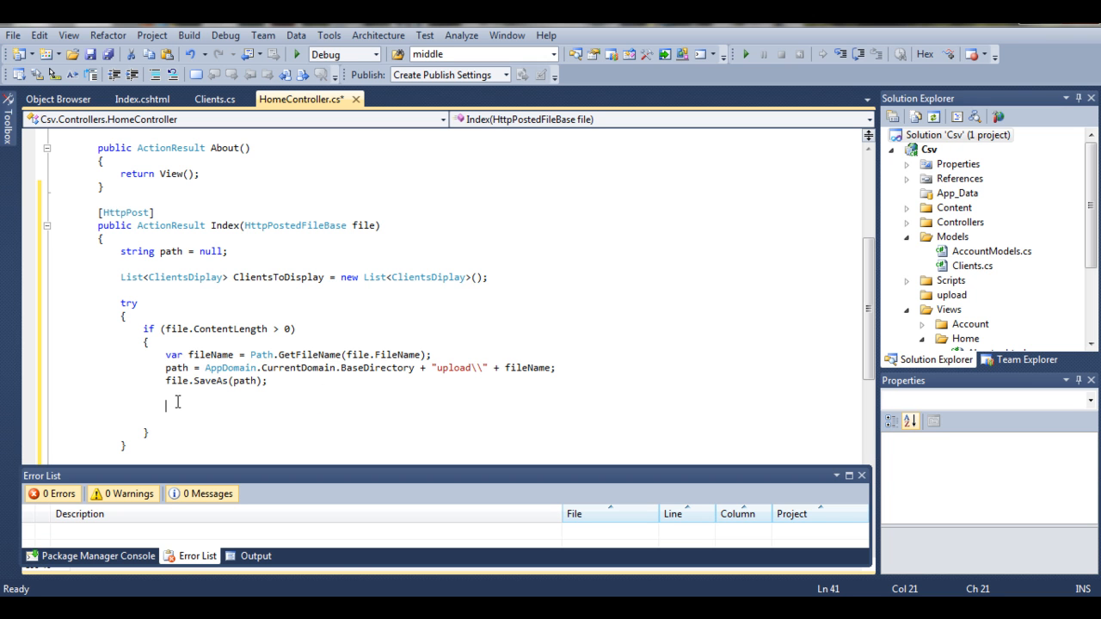
mouse_move(182, 412)
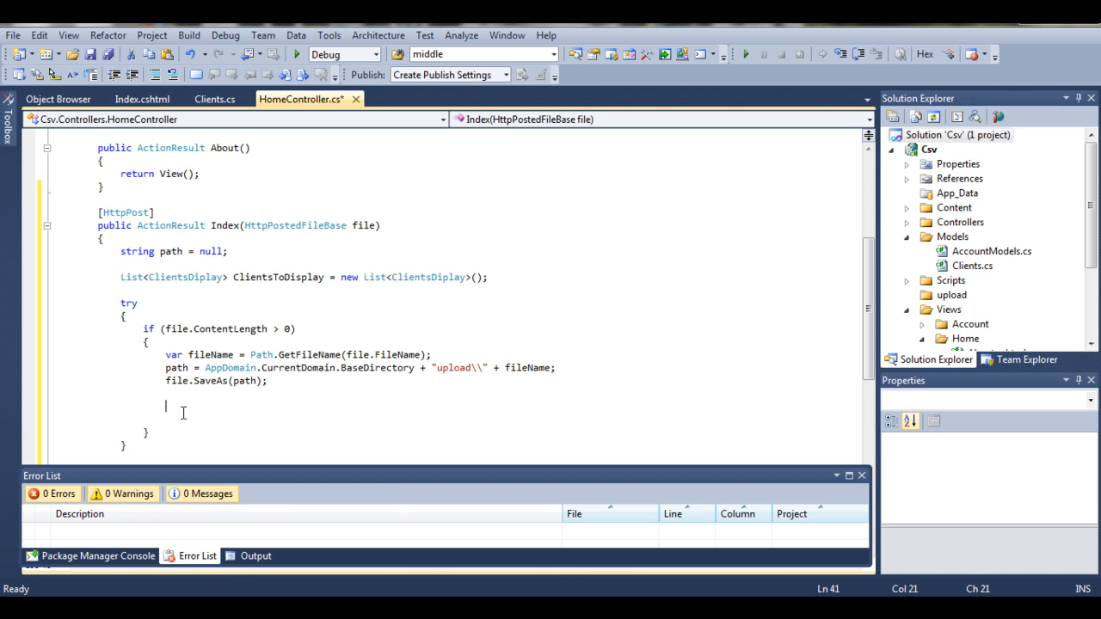
- Declare var csv = new CsvReader(new StreamReader(path)); below the SaveAs line
text(var csv = new)
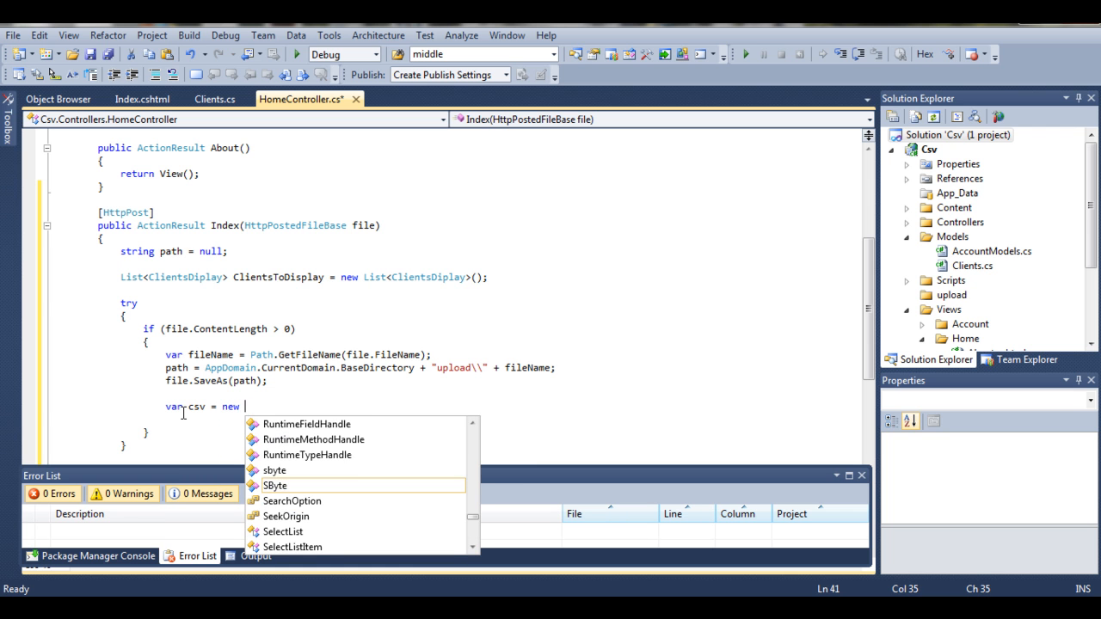
text(CsvReader)
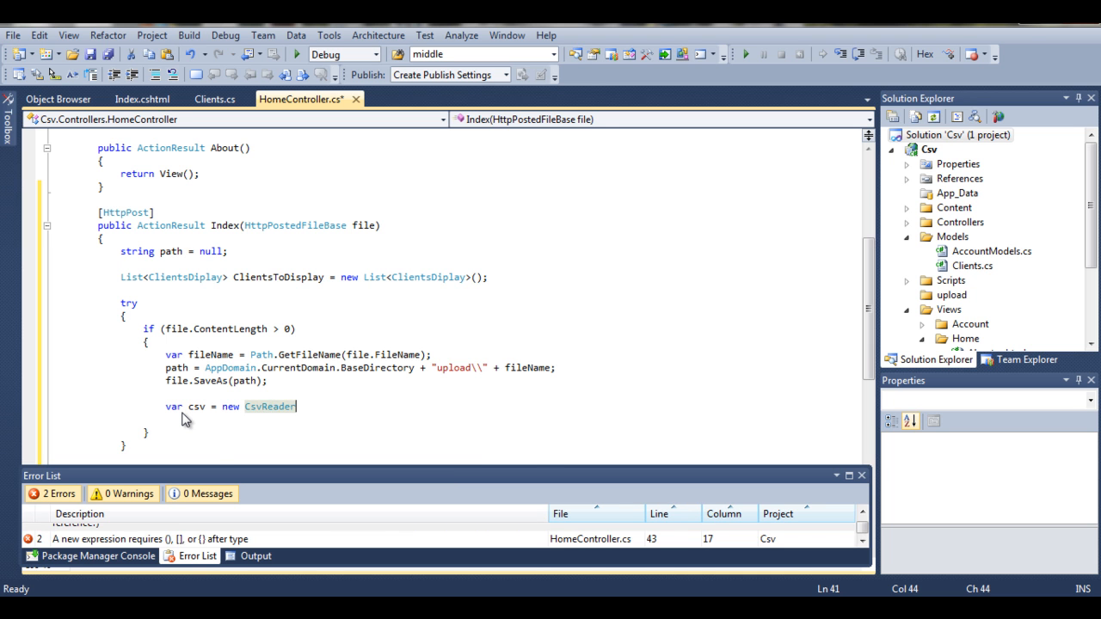
text((new)
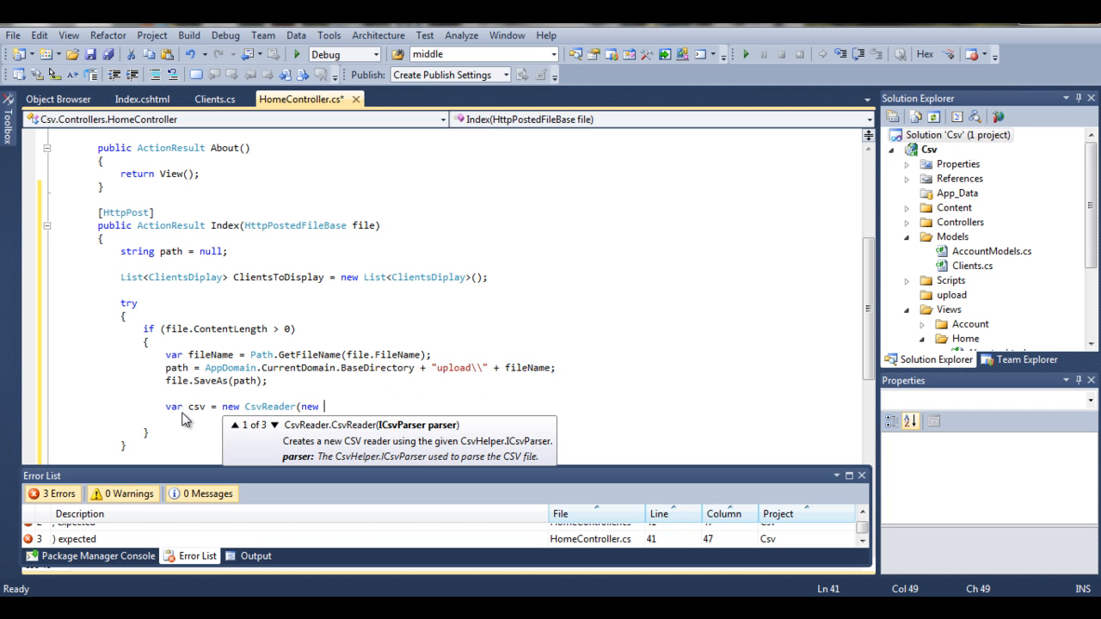
text(StreamReader)
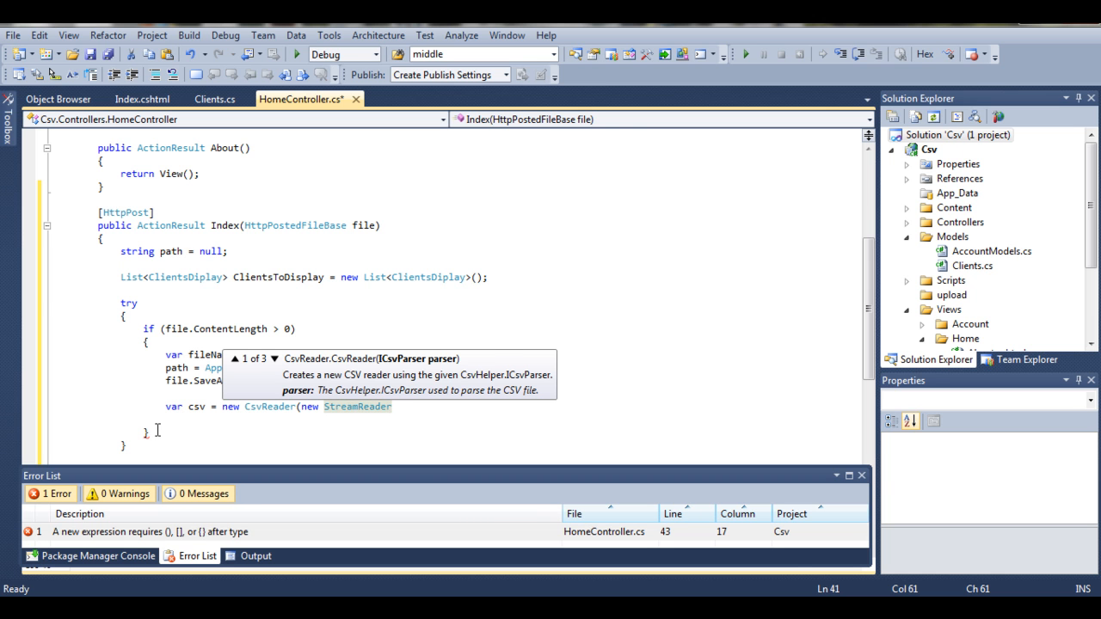
text((p)
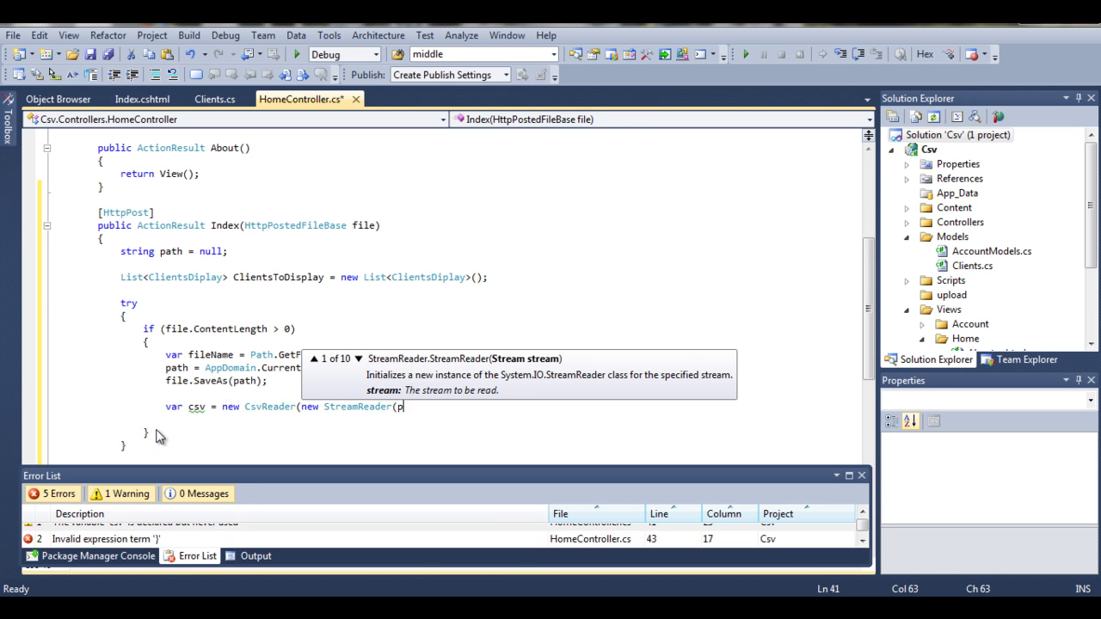
text(ath));)
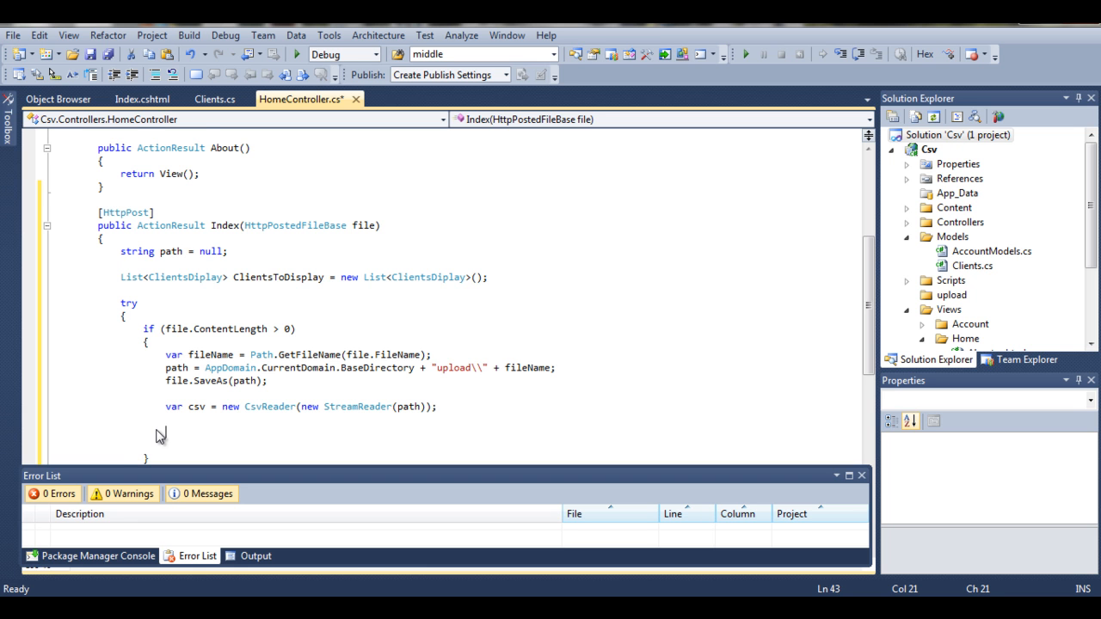
- Add var ClientsList = csv.GetRecords<Clients>(); below the CsvReader line, completing the method via IntelliSense
scroll(down, 3)
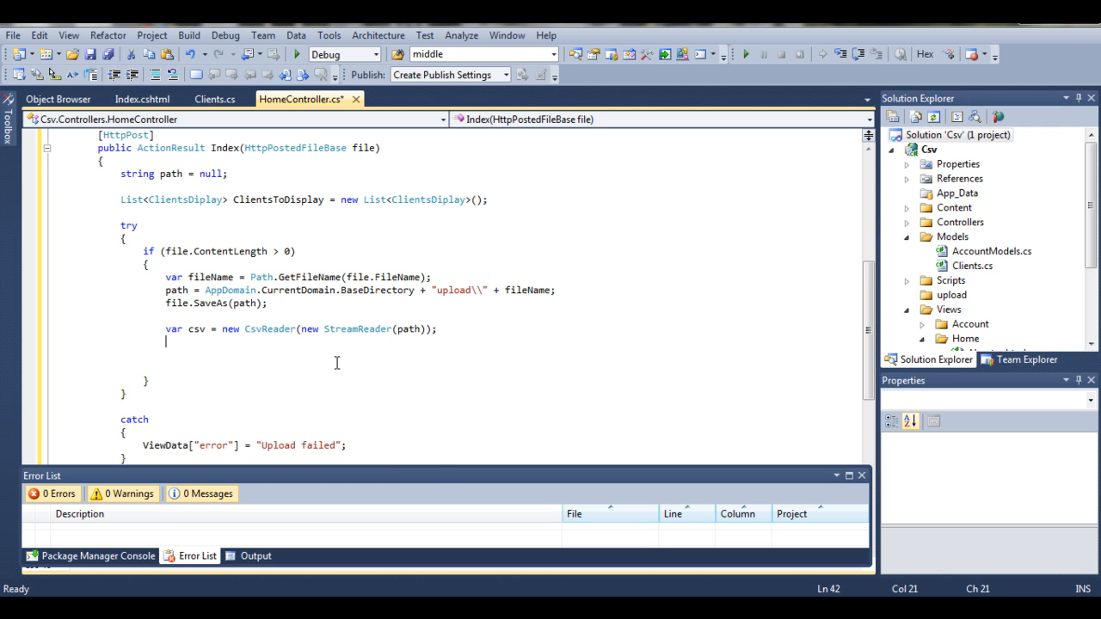
text(var c)
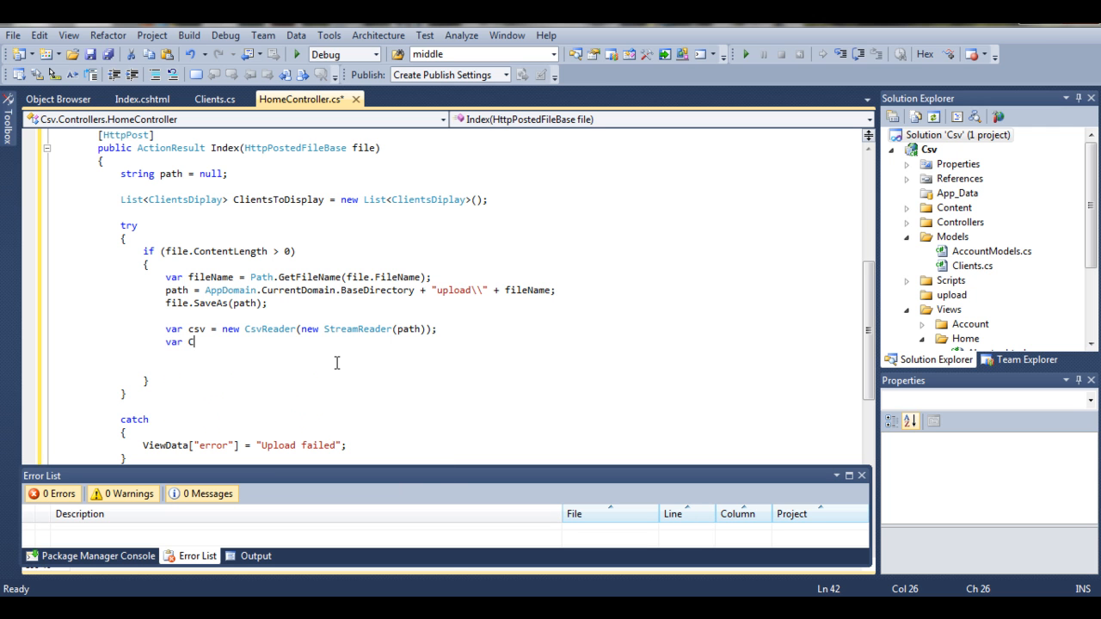
text(lientsL)
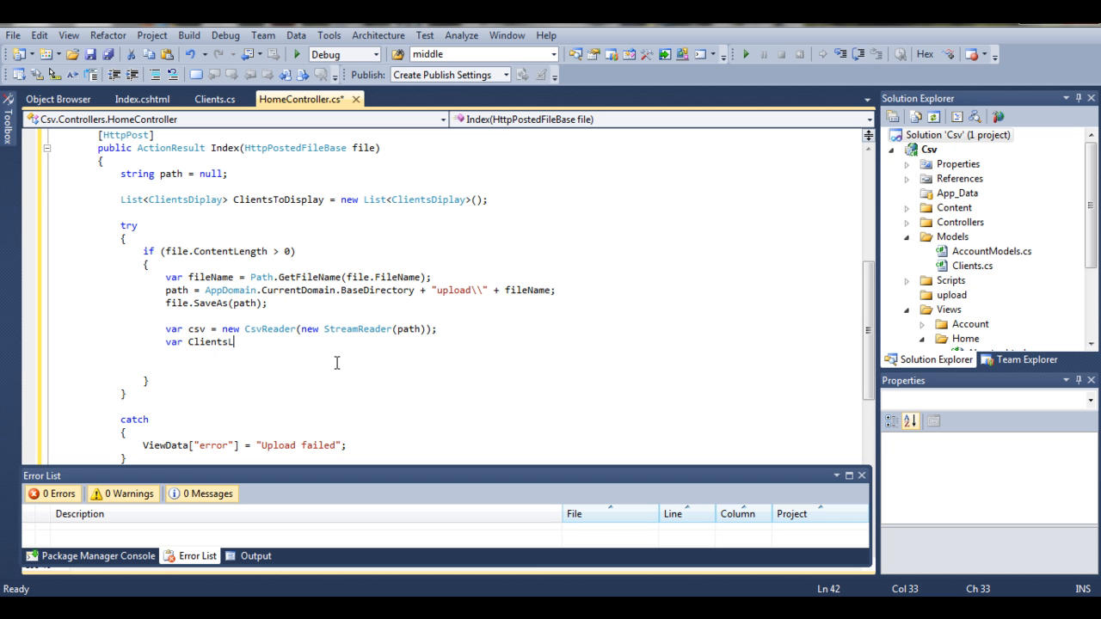
text(ist = c)
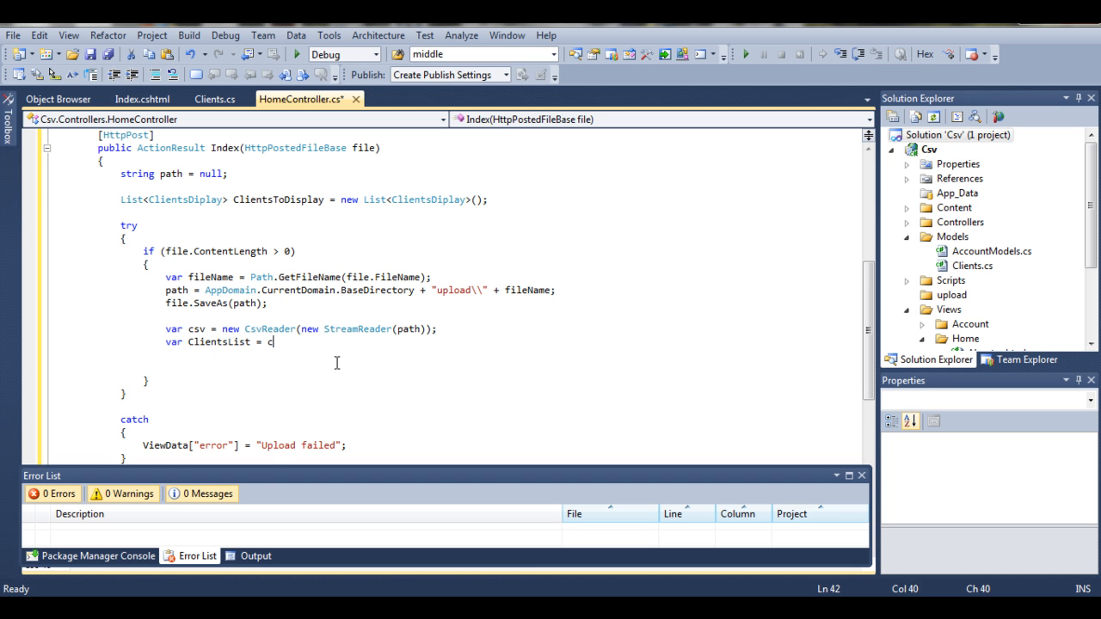
text(sv.)
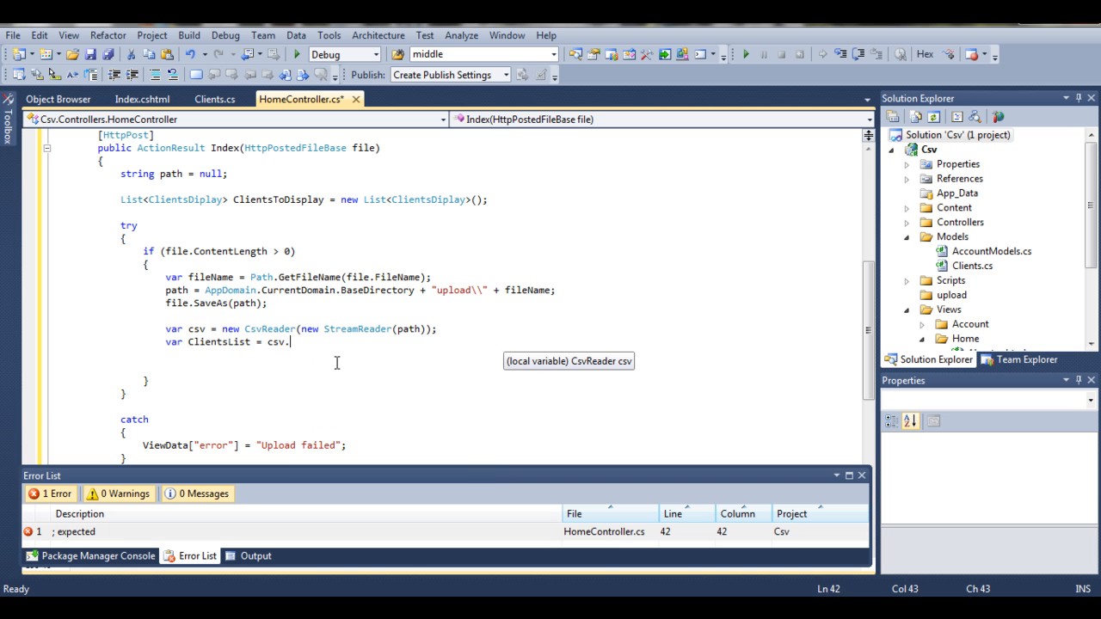
text(.)
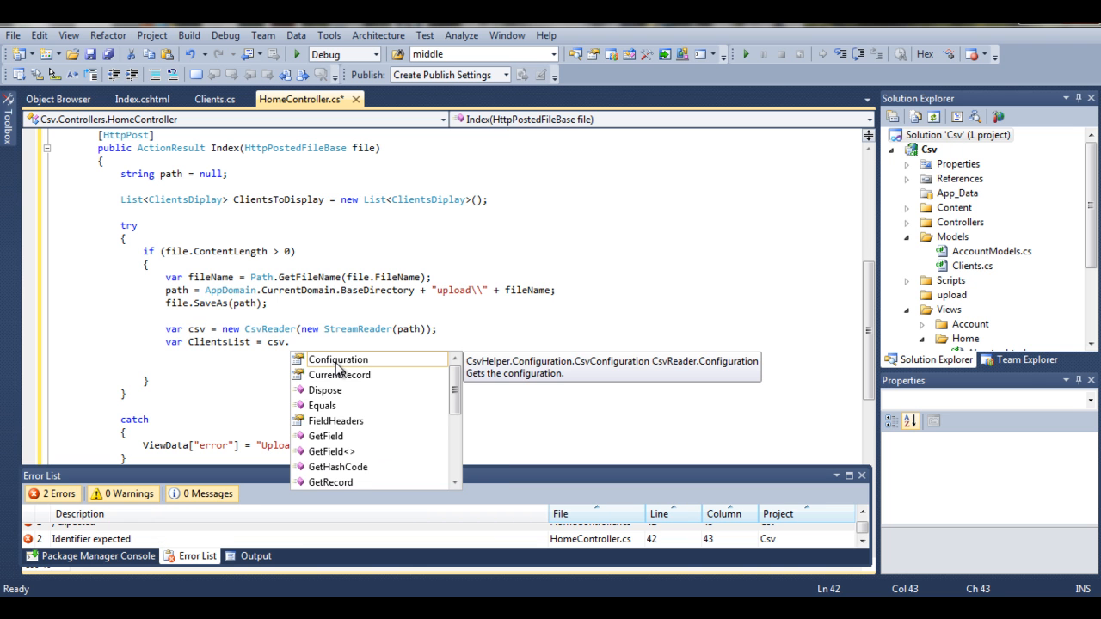
text(etRecord)
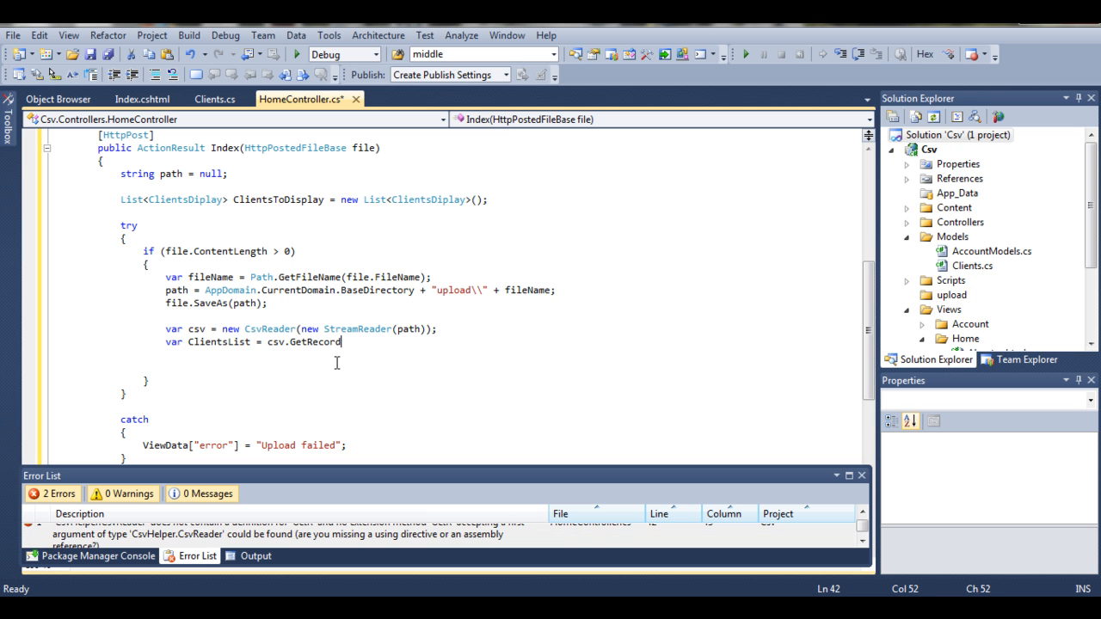
text(<)
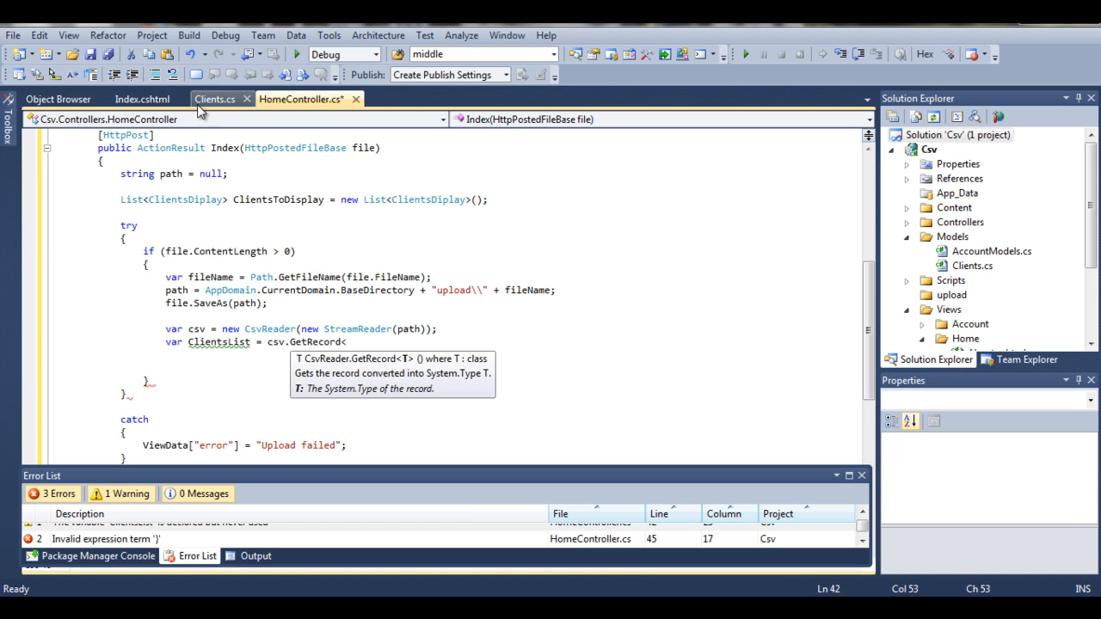
text(Clients>)
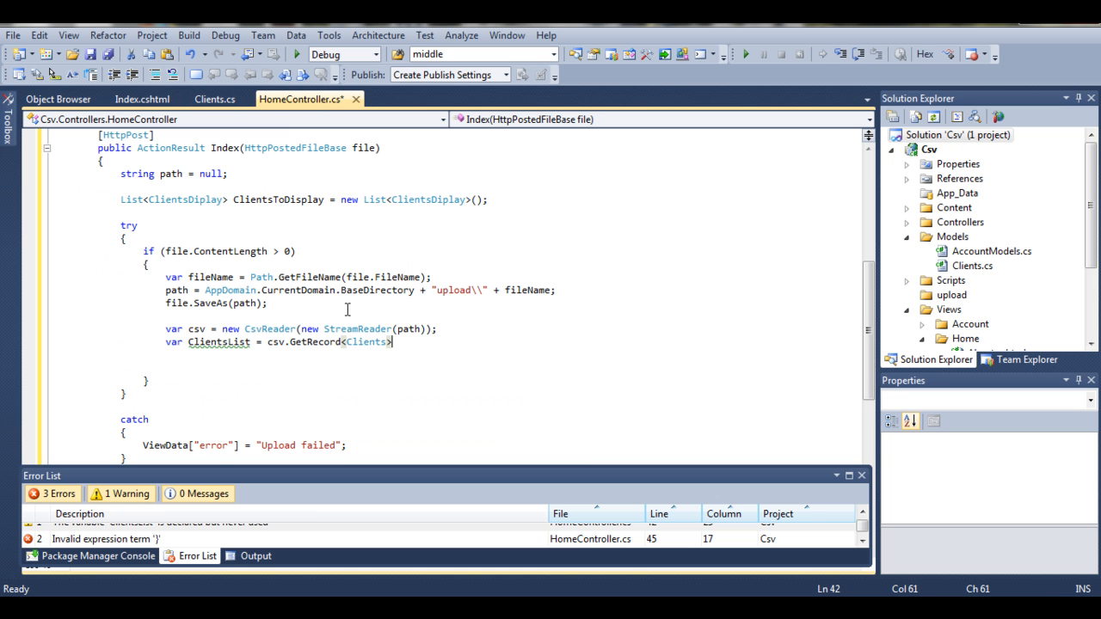
text(();)
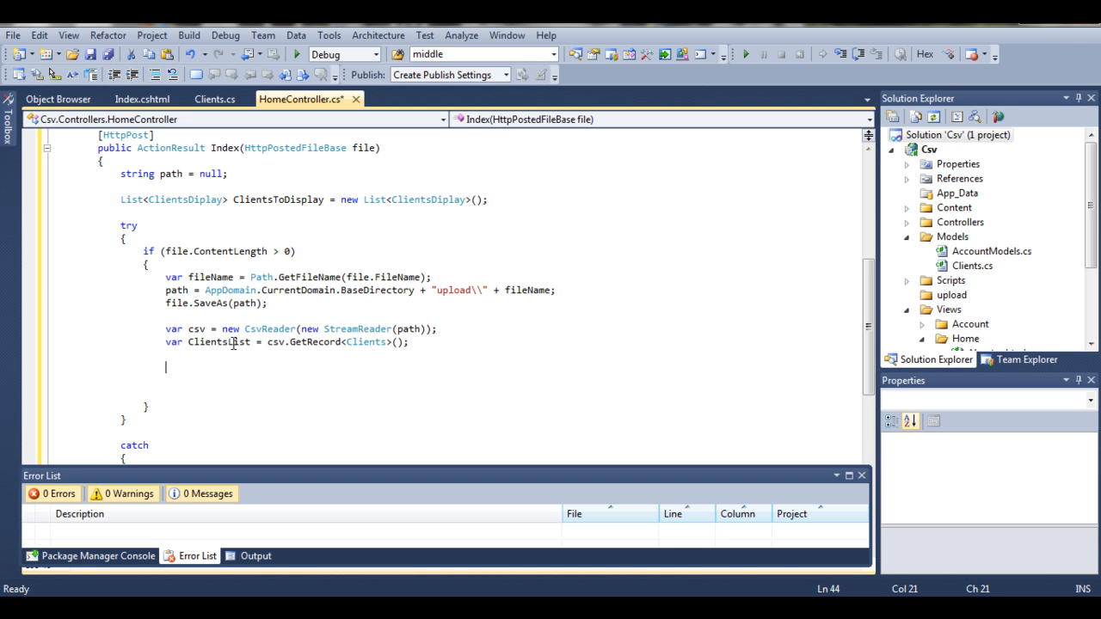
mouse_move(226, 356)
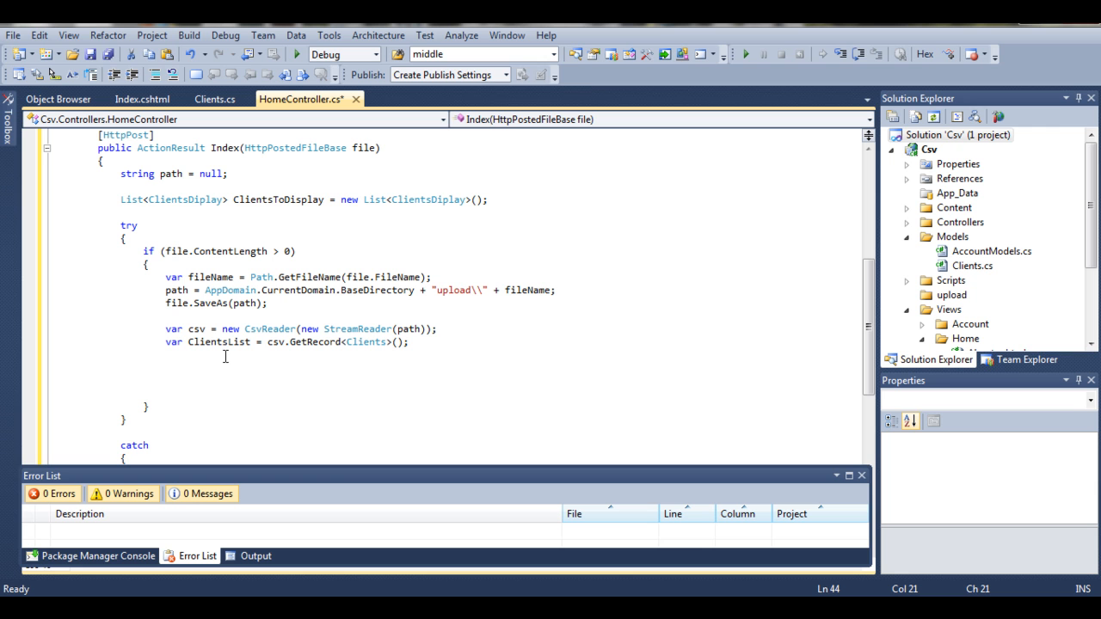
mouse_move(192, 200)
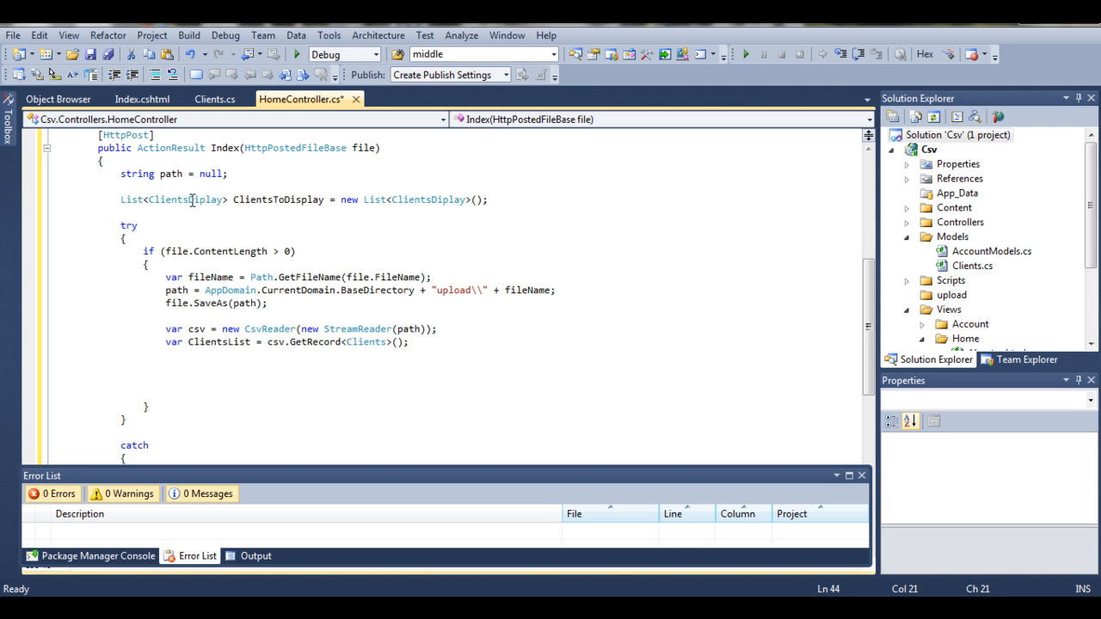
mouse_move(186, 200)
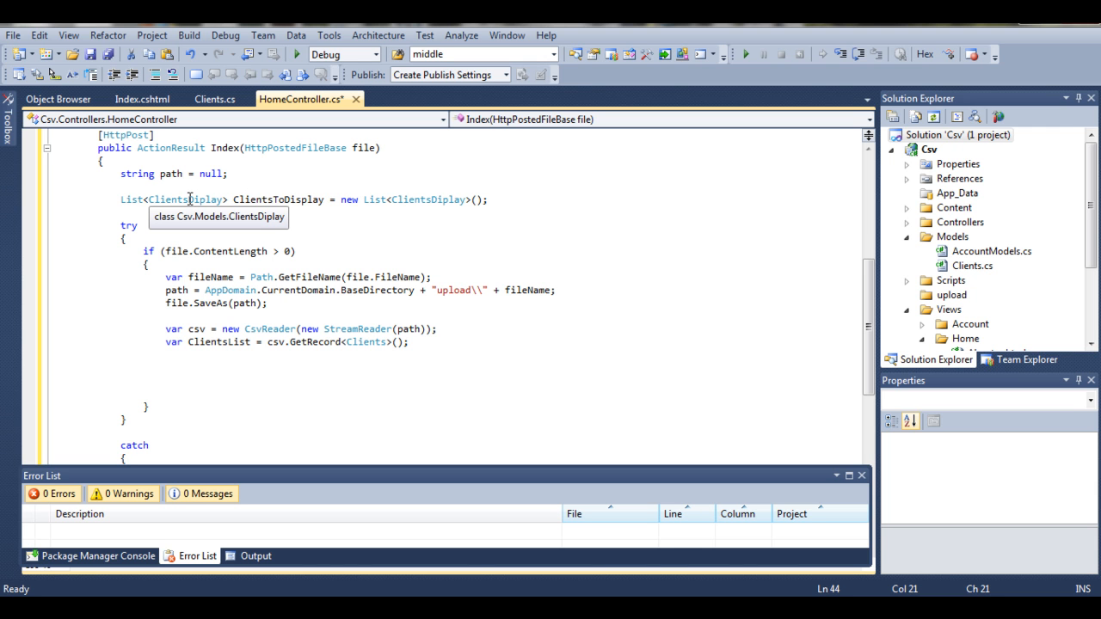
mouse_move(141, 351)
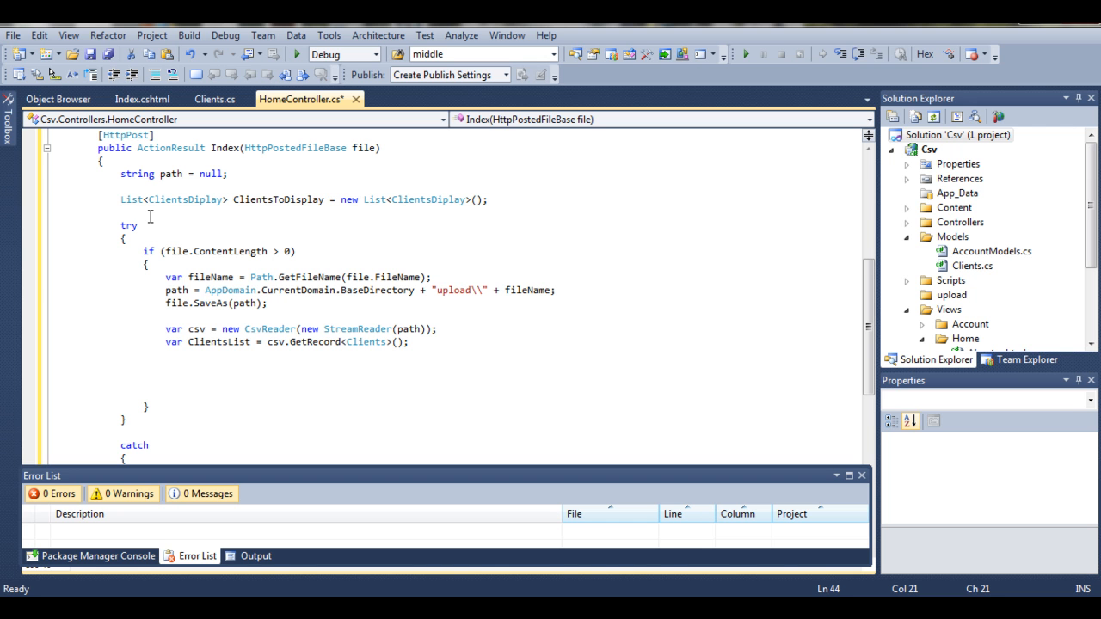
mouse_move(165, 210)
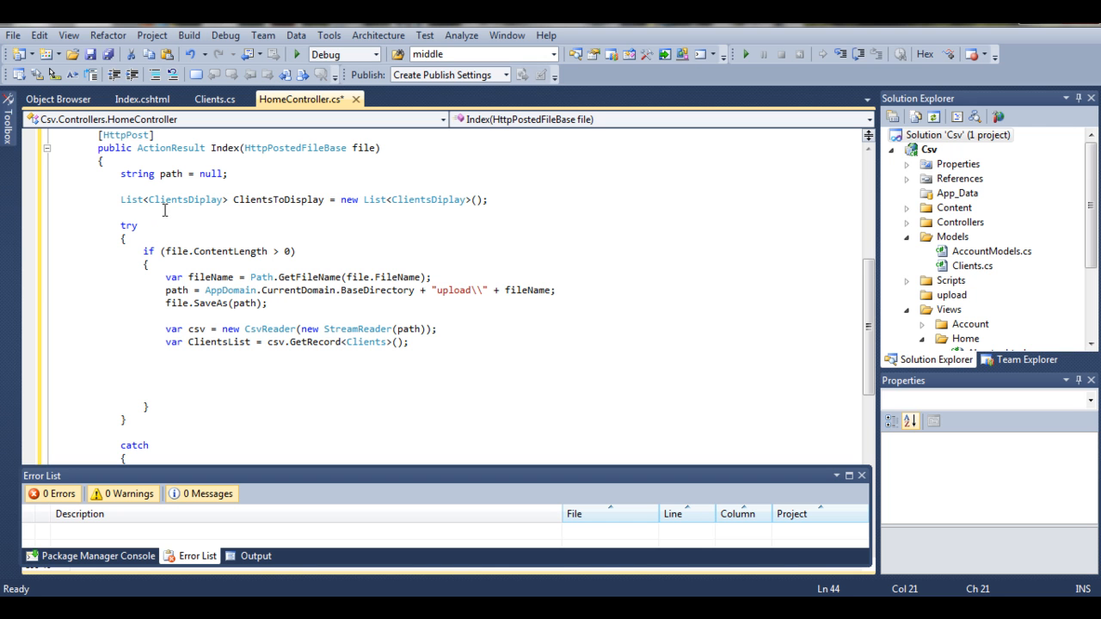
mouse_move(185, 199)
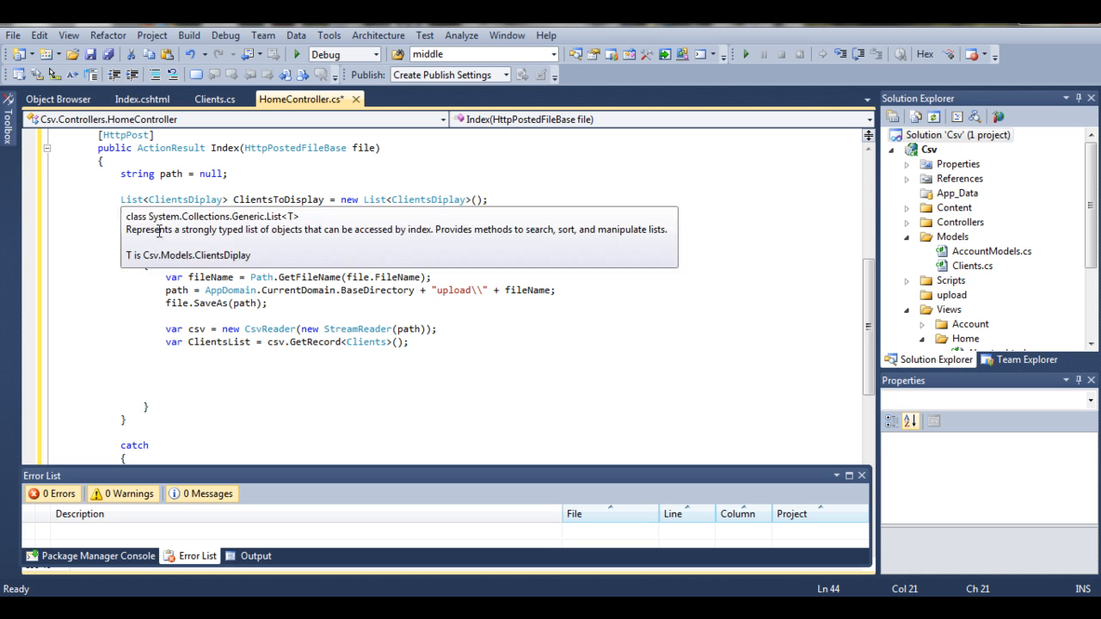
- Write foreach (var c in ClientsList) with an empty body under the GetRecords line
text(for)
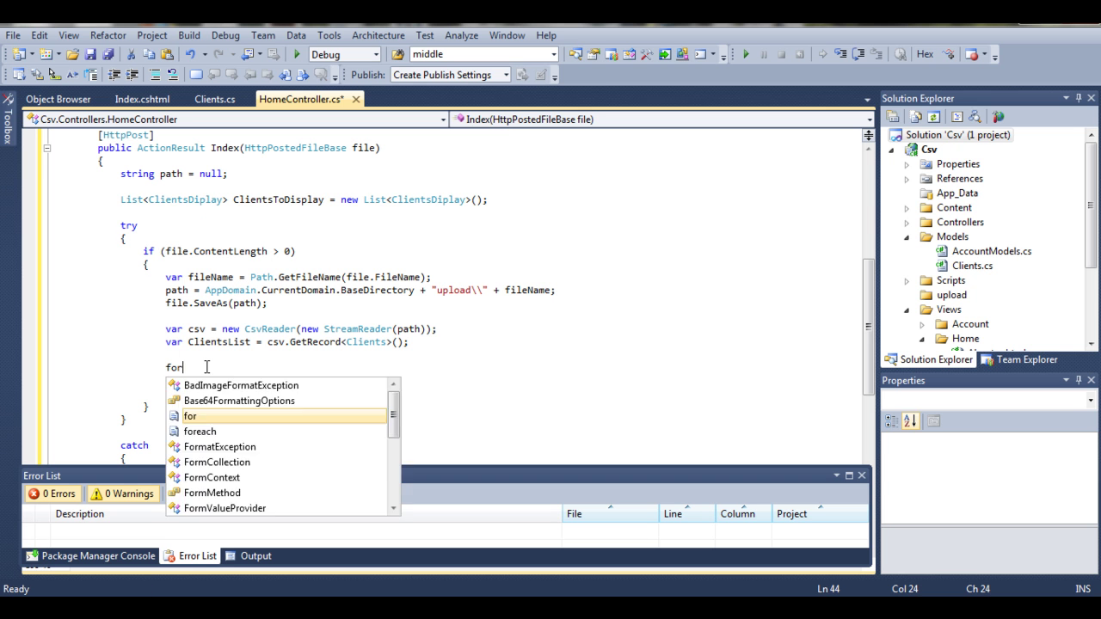
text(each(var)
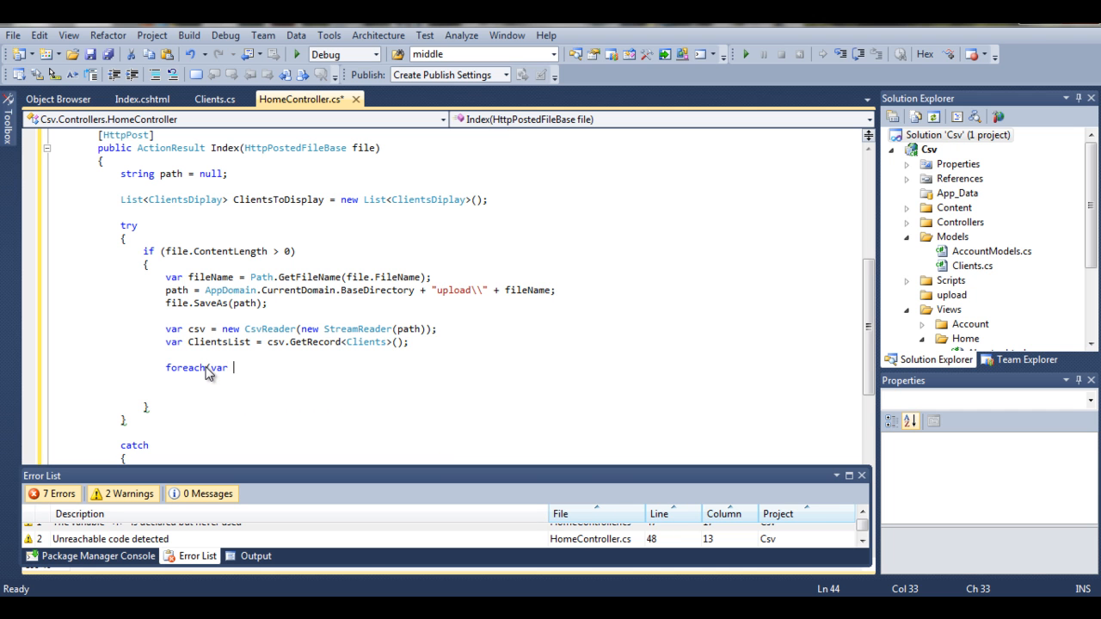
text(c in)
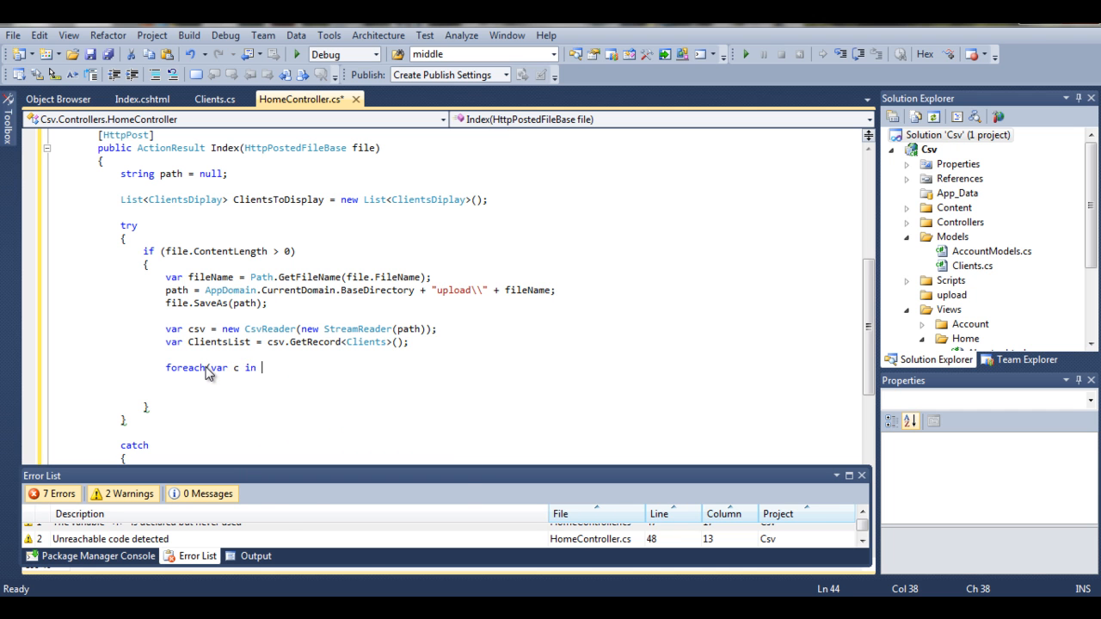
text(ClientsList)
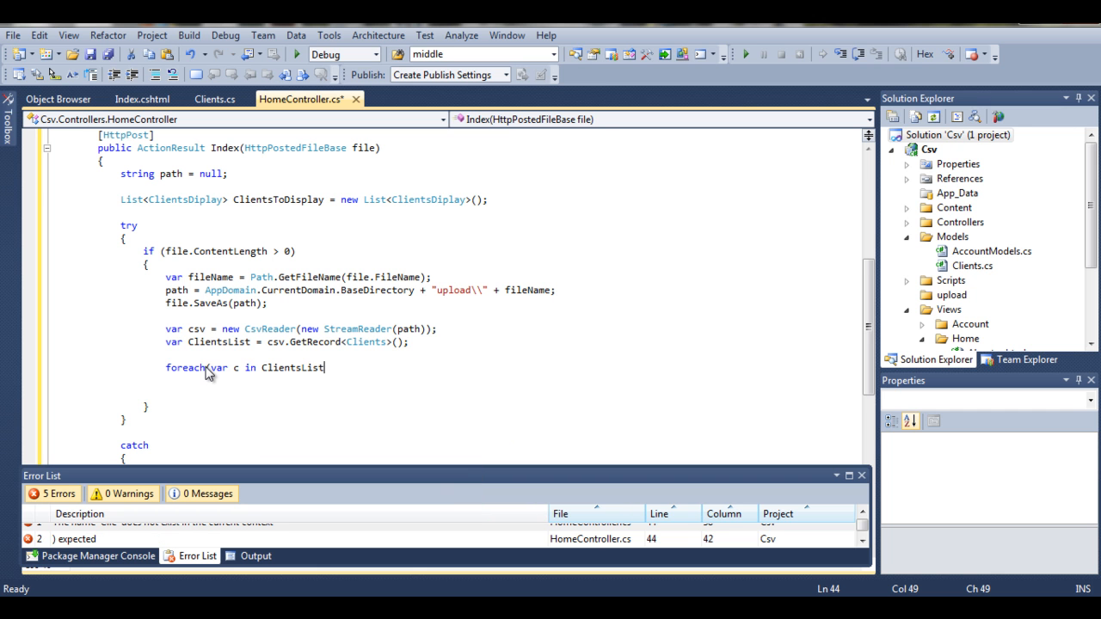
text())
text({)
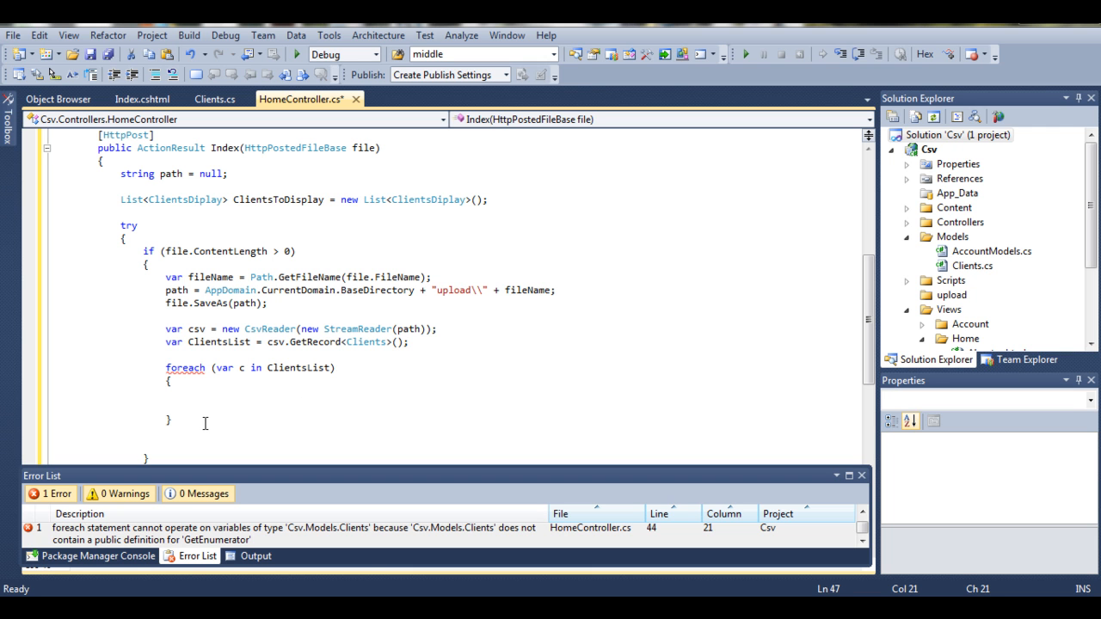
mouse_move(320, 377)
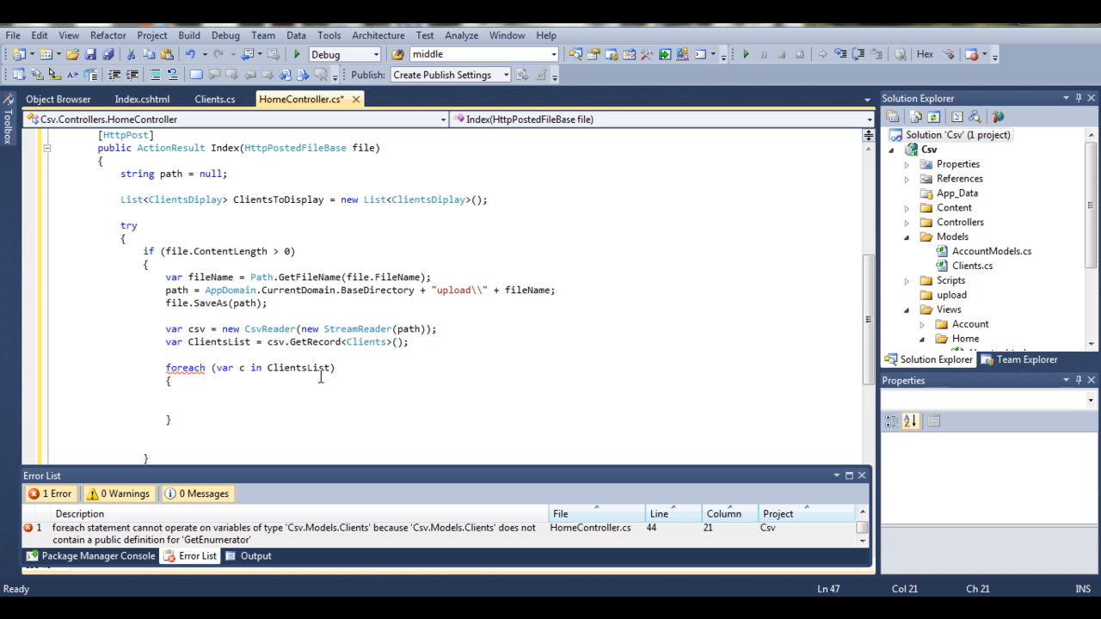
mouse_move(331, 353)
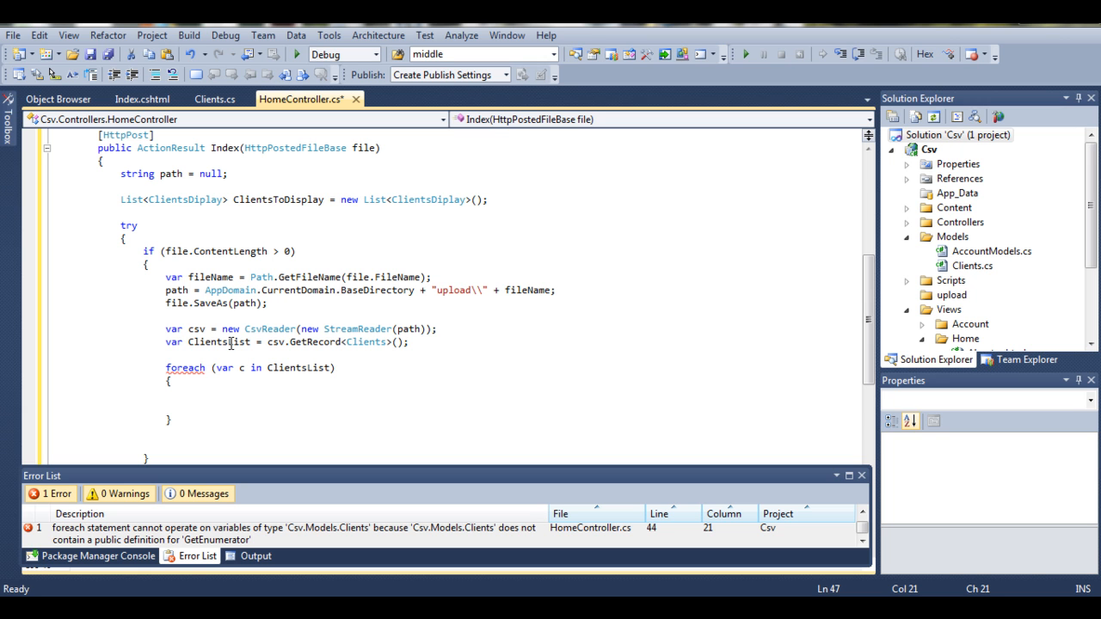
mouse_move(186, 368)
text(s)
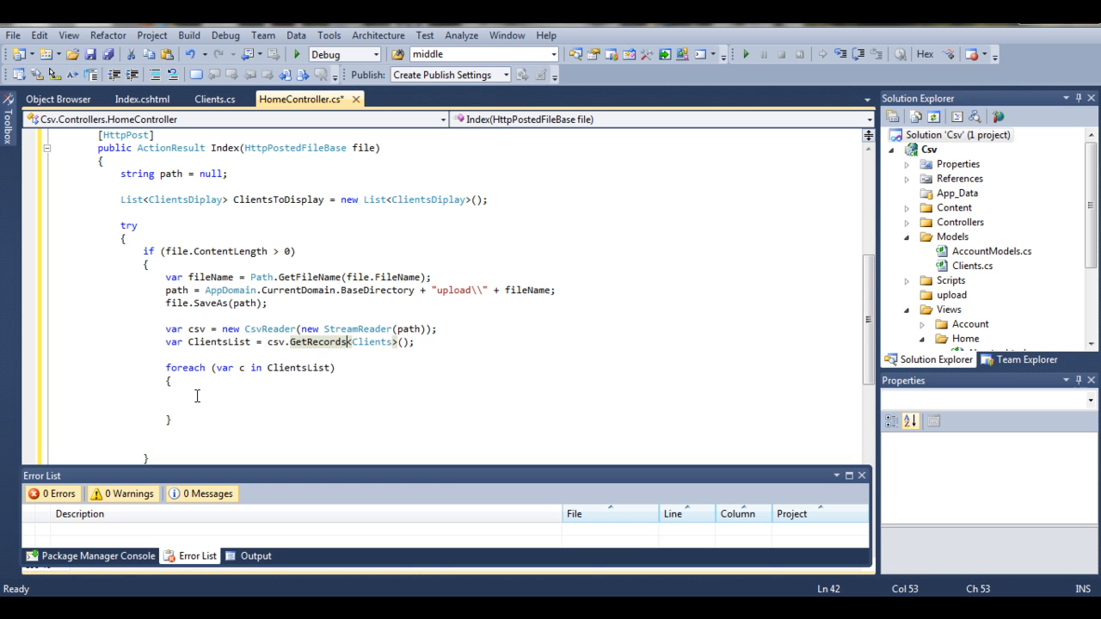
mouse_move(282, 368)
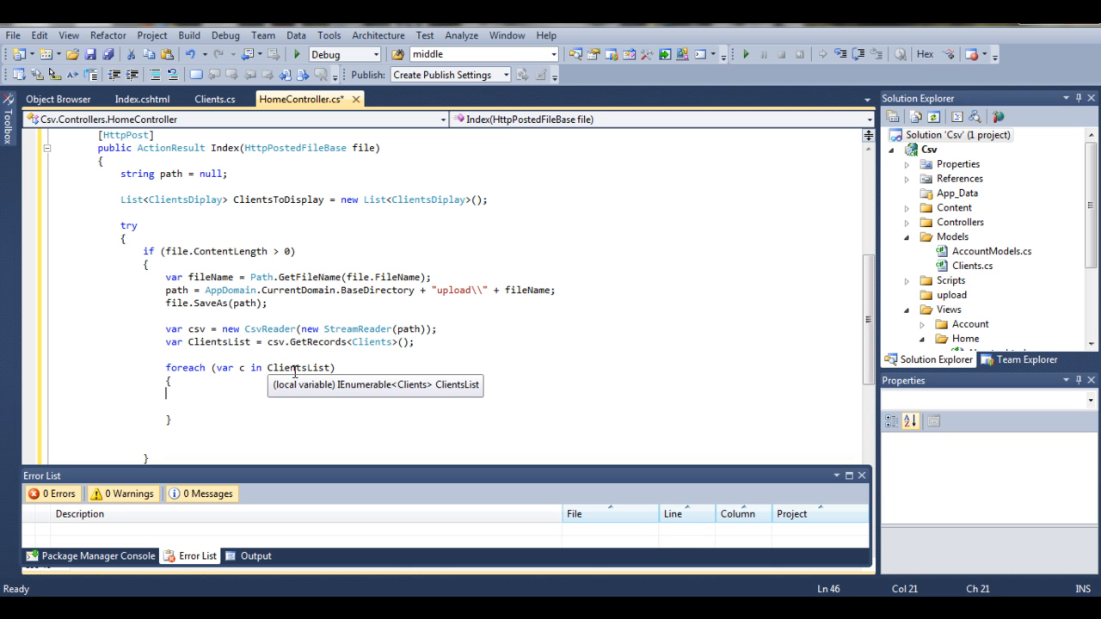
mouse_move(203, 394)
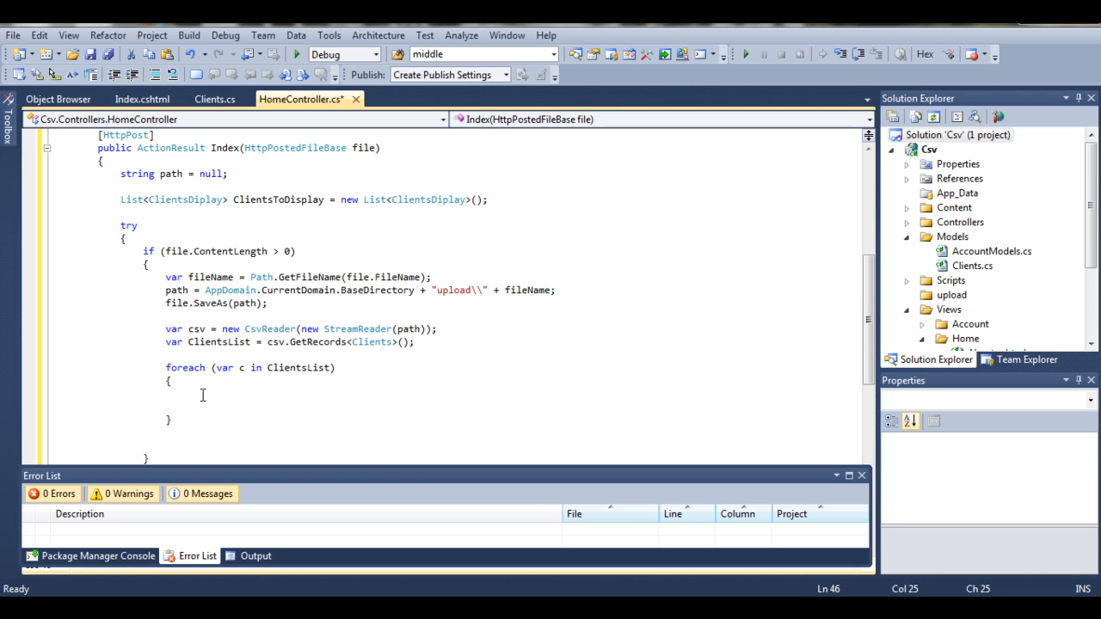
- Begin declaring a ClientsDiplay variable in the loop, checking the class name's spelling
text(Clients)
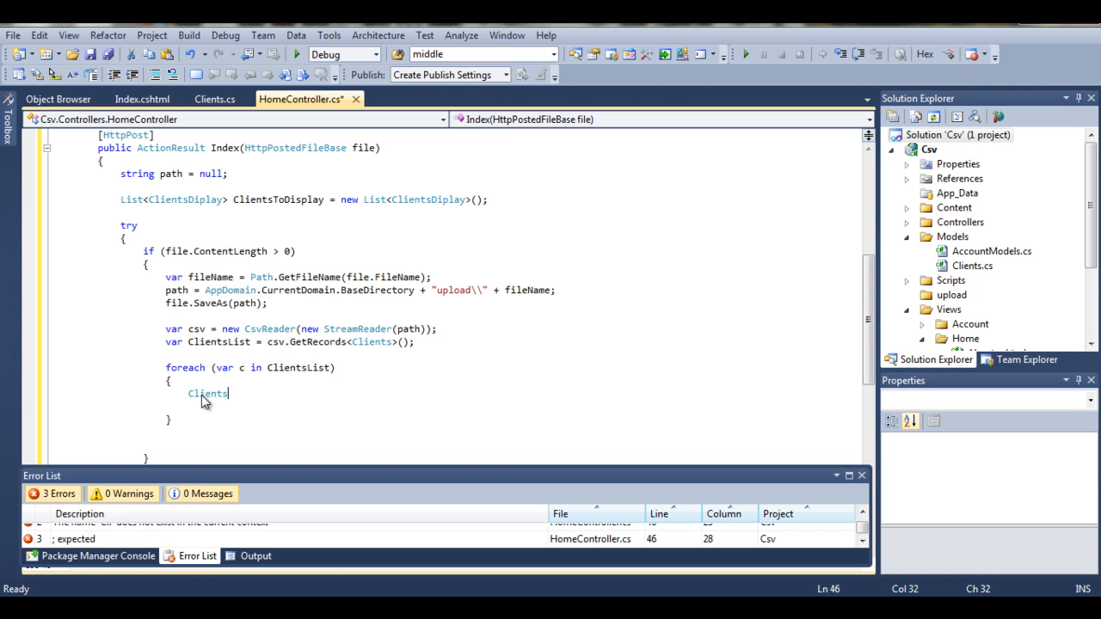
text(Display)
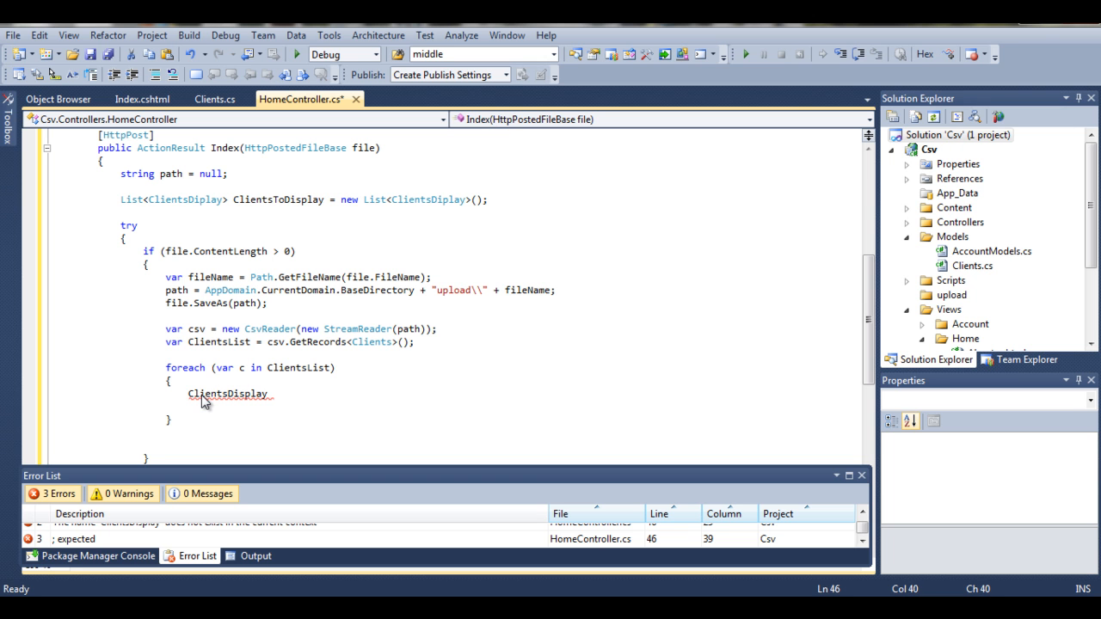
double_click(184, 199)
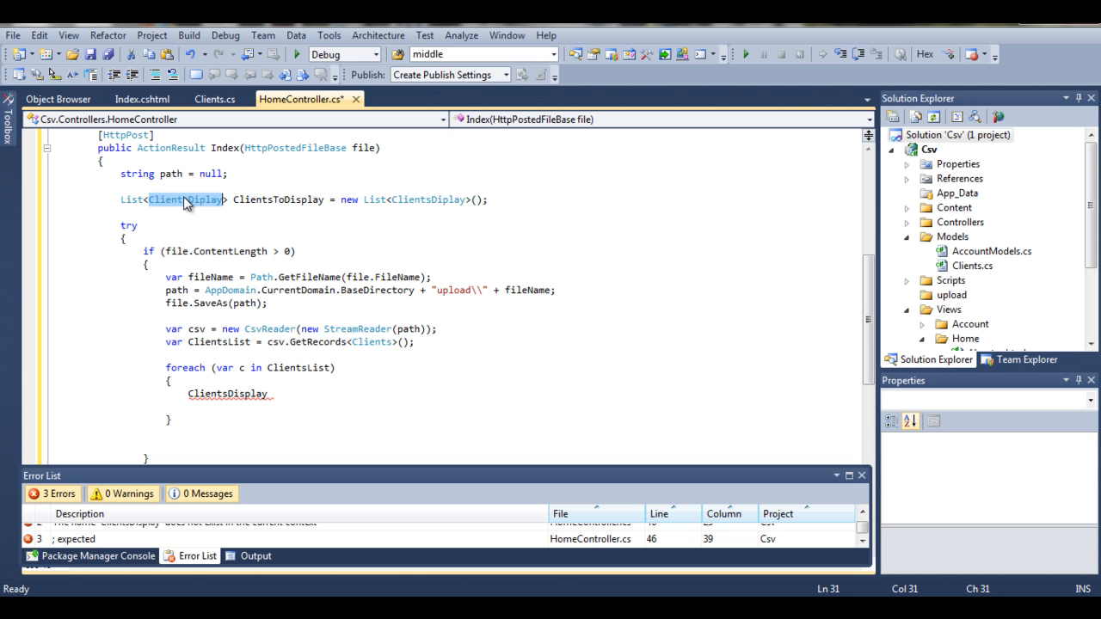
click(267, 415)
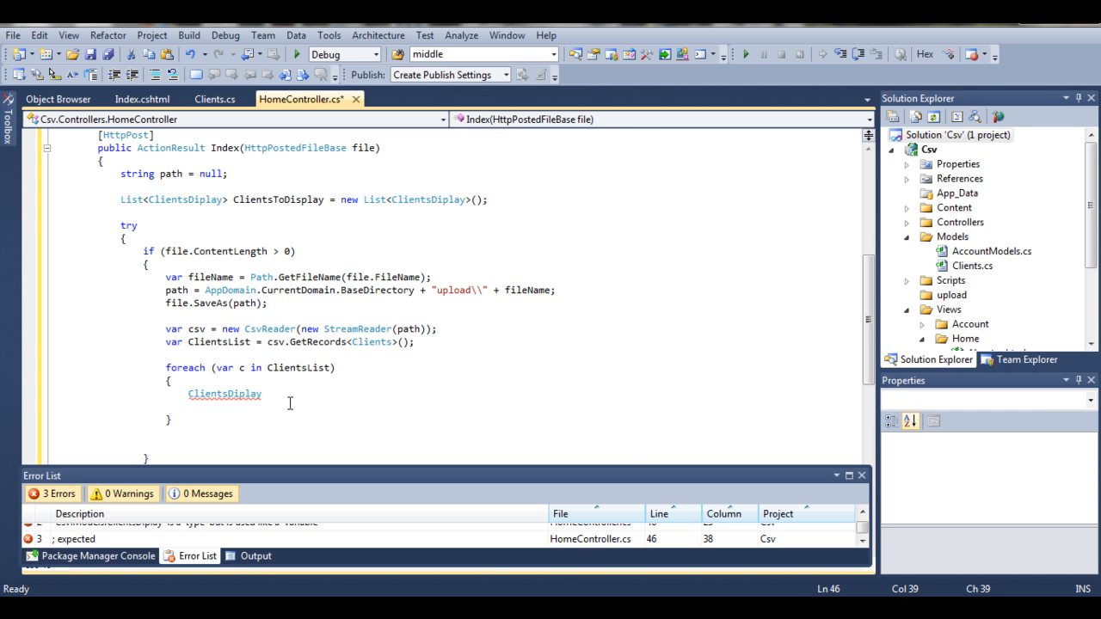
mouse_move(292, 409)
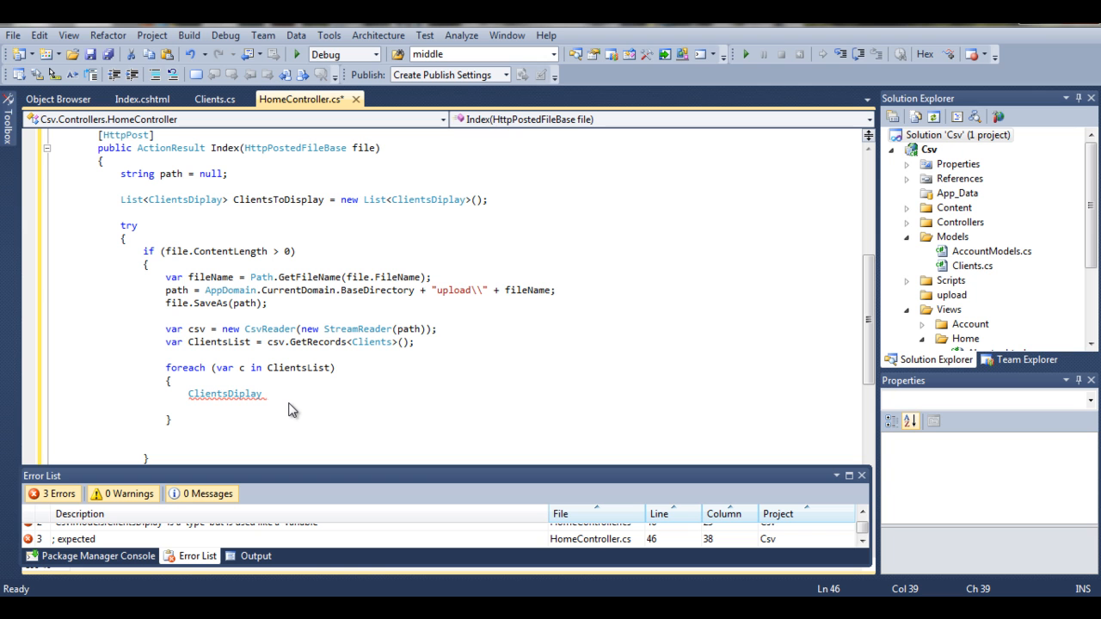
- Finish ClientsDiplay ClientToDisplay = new ClientsDiplay(); and start the ClientToDisplay.DOB line
text(ClientToDisplay = new ClientsDiplay)
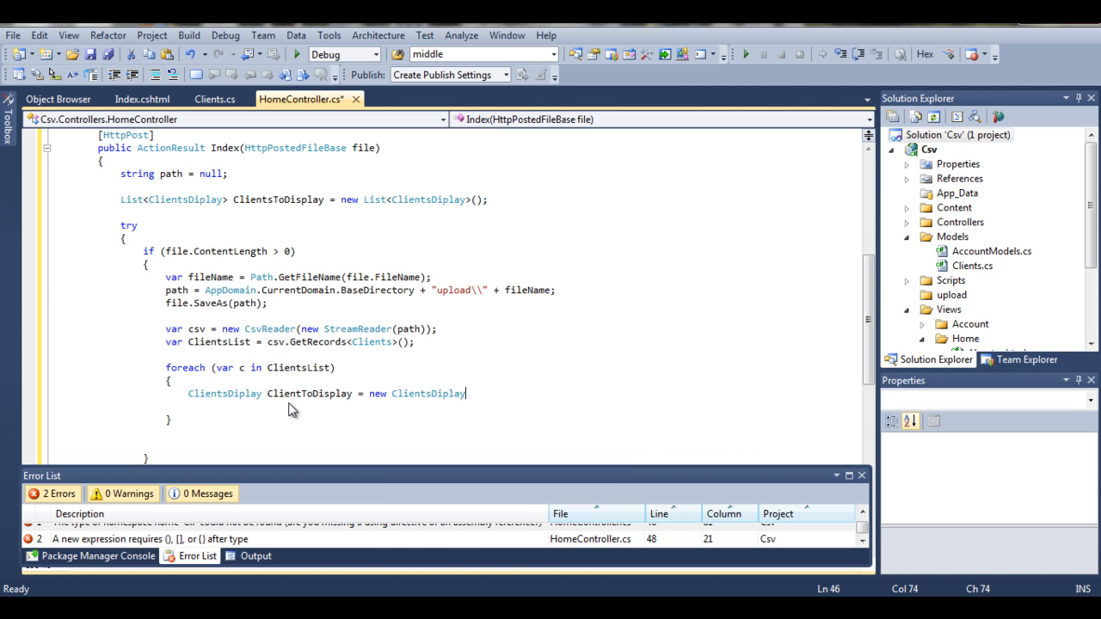
text(();)
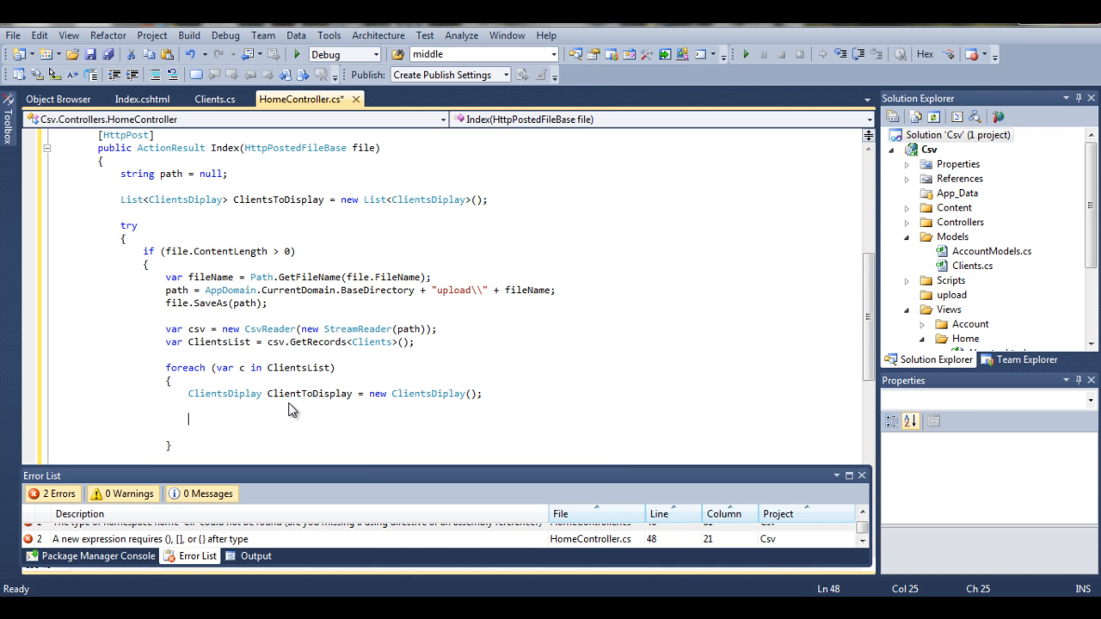
text(ClientToDisplay.DOB)
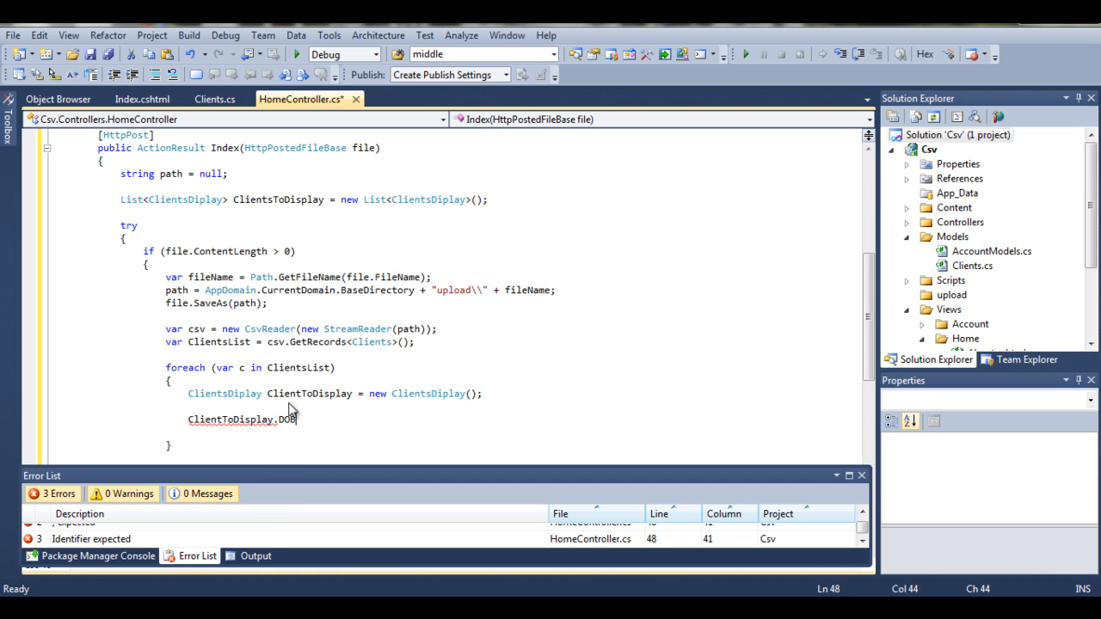
- Assign ClientToDisplay.DOB, Name and Phone from c.DOB, c.Name and c.Phone
text(=)
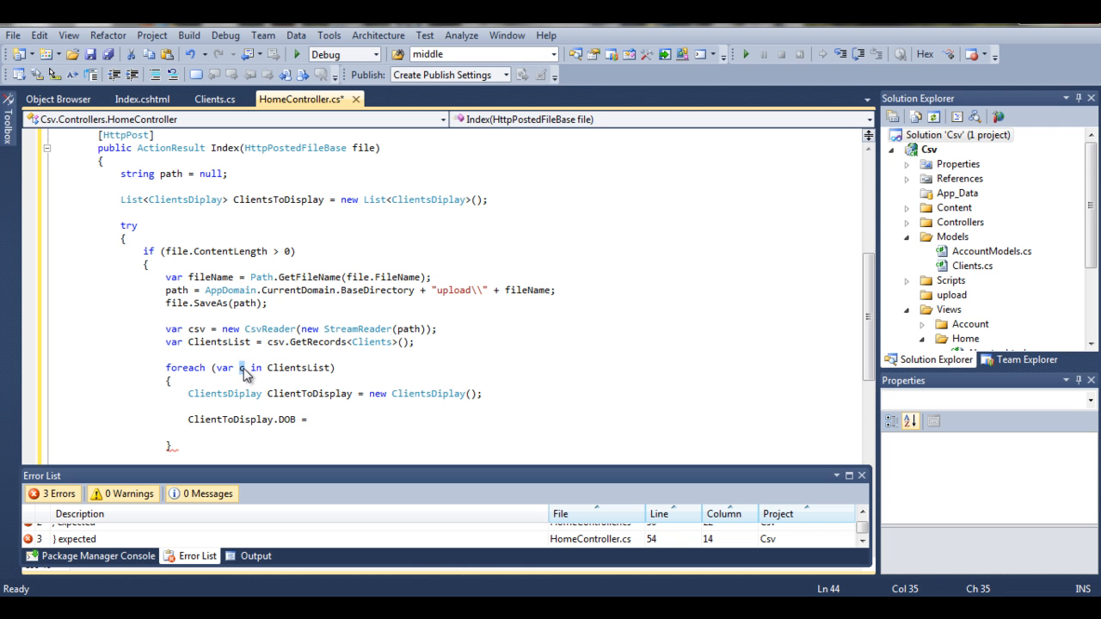
text(c.DOB;)
text(ClientToDisplay)
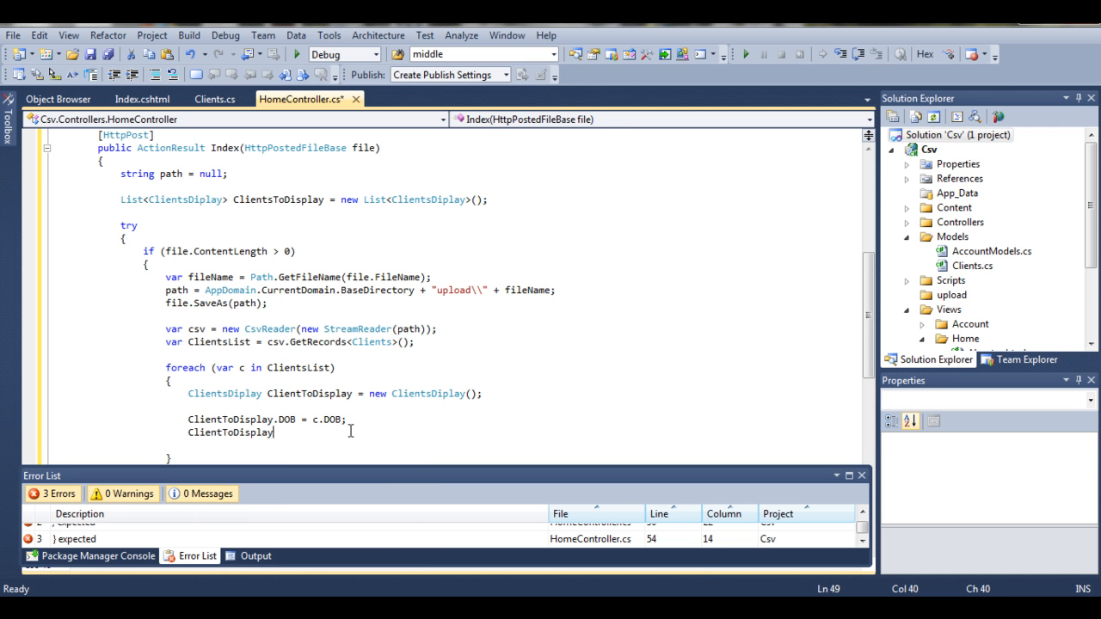
text(.Name = c.Name;)
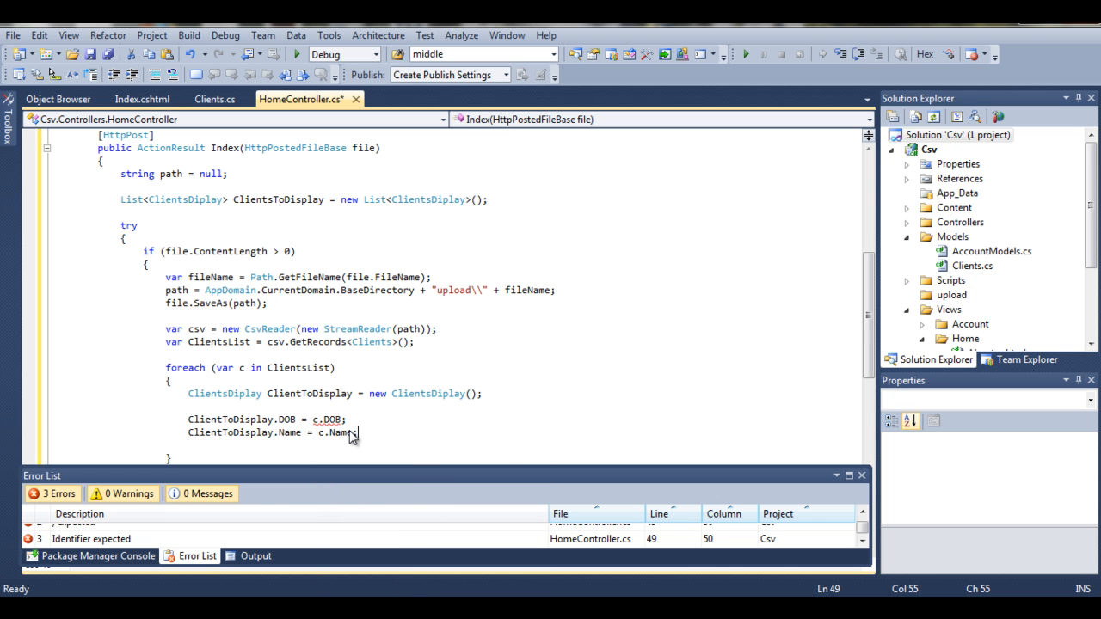
text(ClientToDisplay.Phone = c.Phone;)
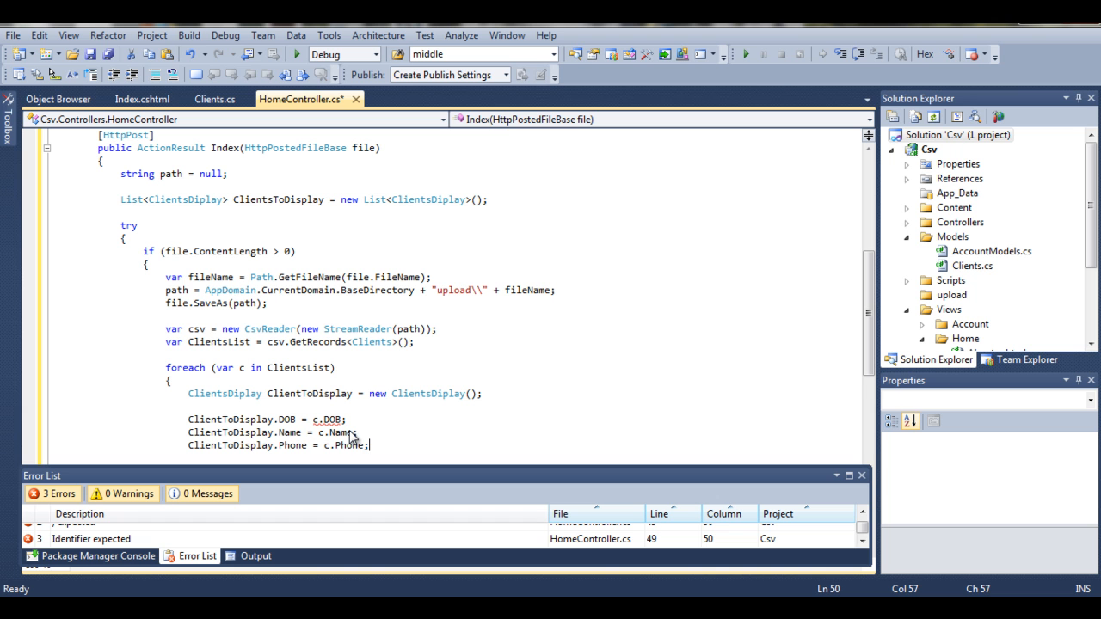
key(enter)
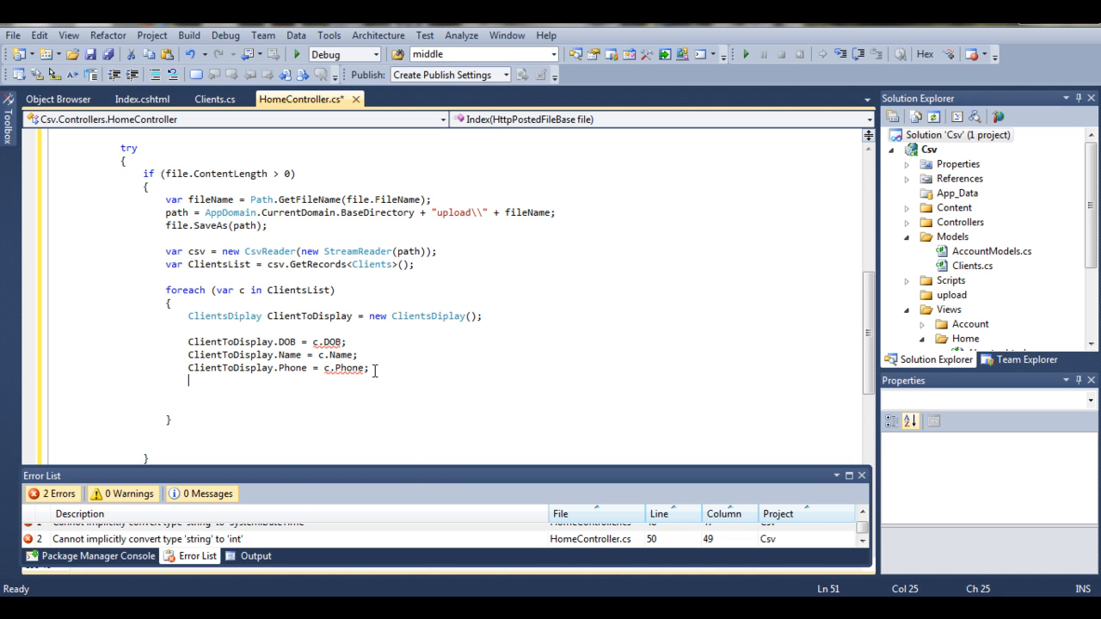
- Assign ClientToDisplay.Sex = c.Sex and Surname from c.Surname
text(ClientToDisplay)
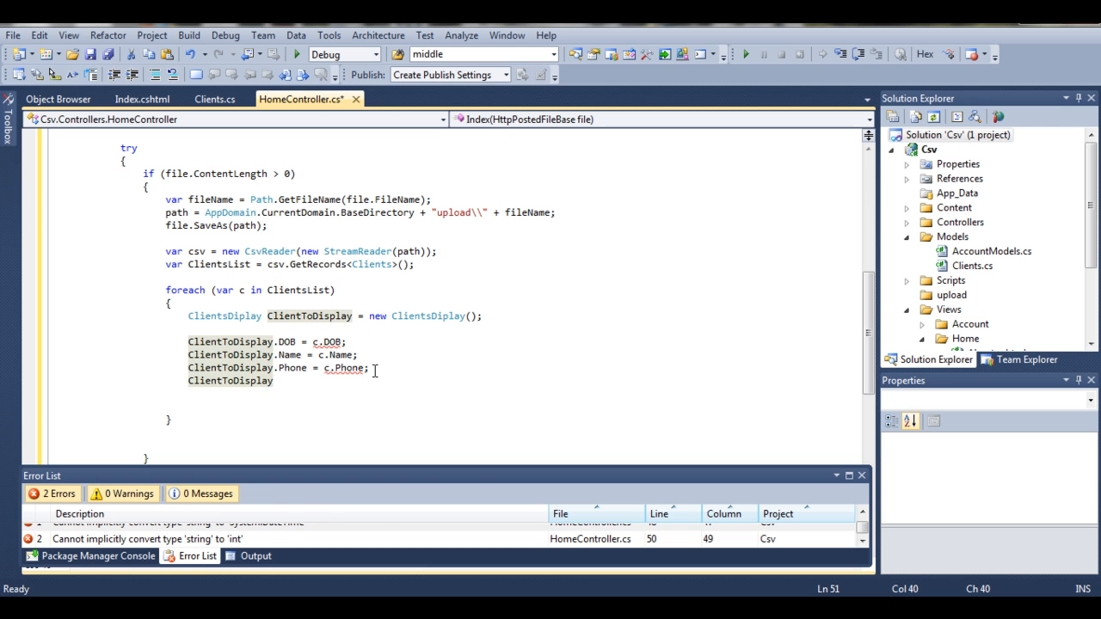
text(.Sex)
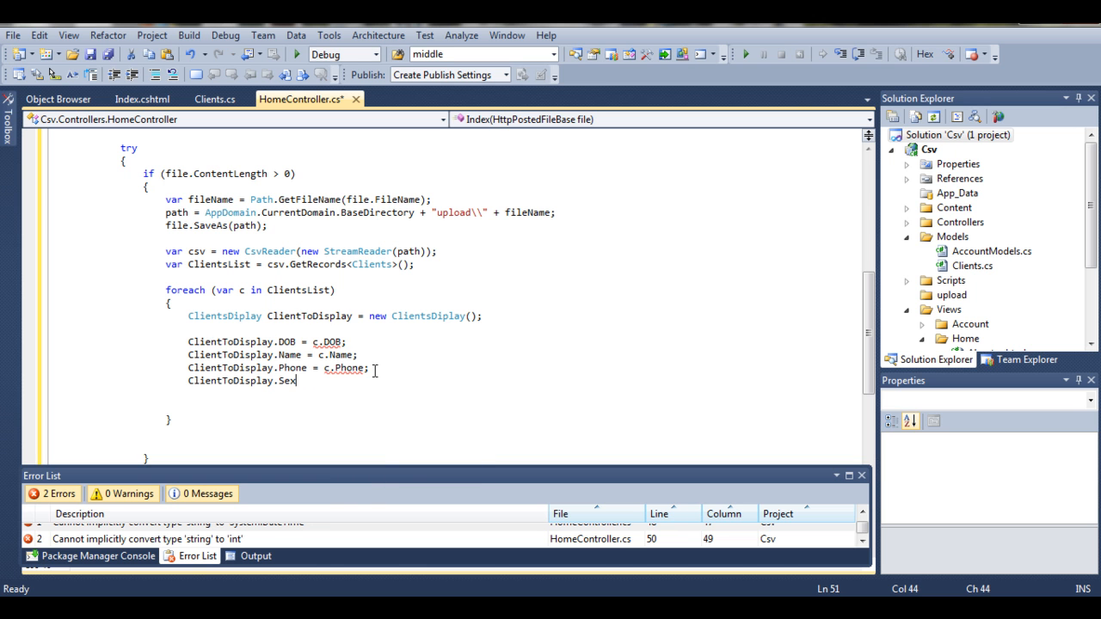
text(= c.Sex)
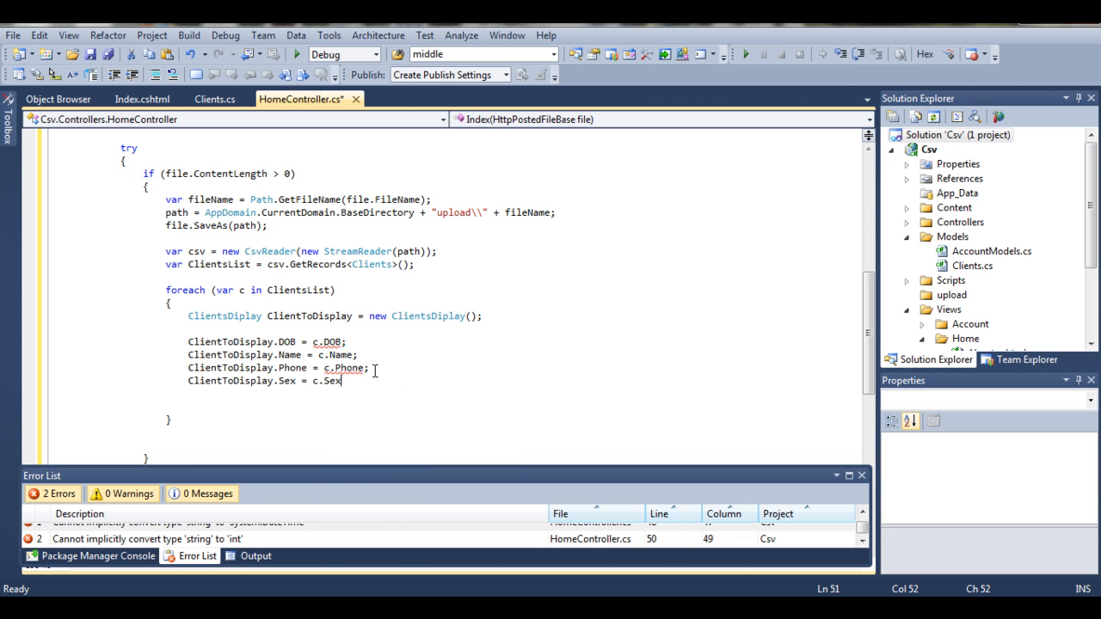
text(ClientToDisplay.Surname = c.Surname;)
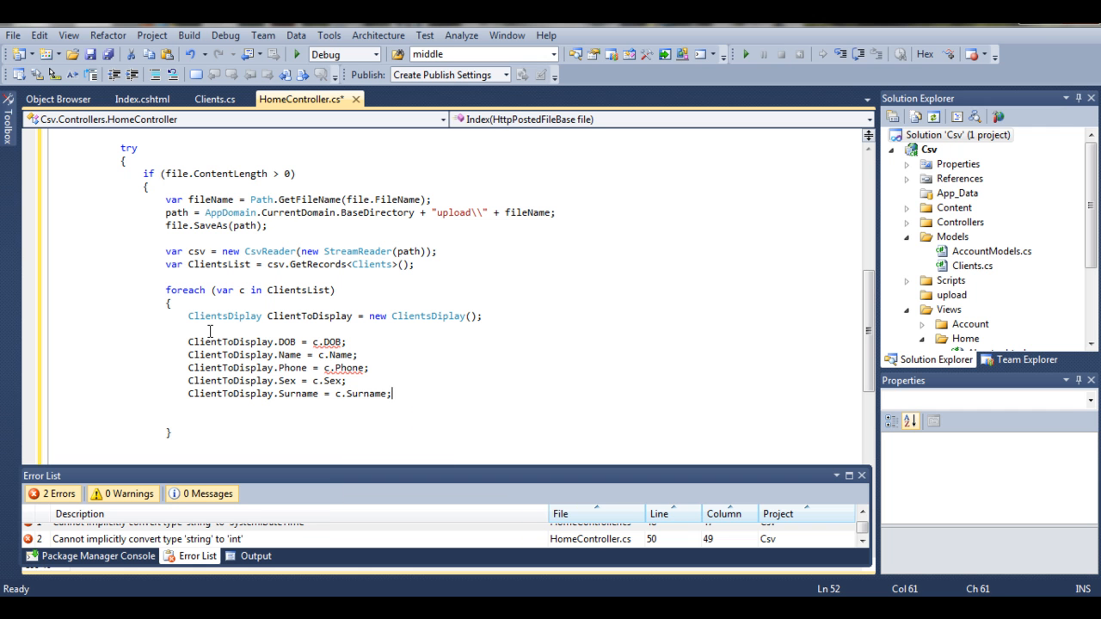
mouse_move(331, 341)
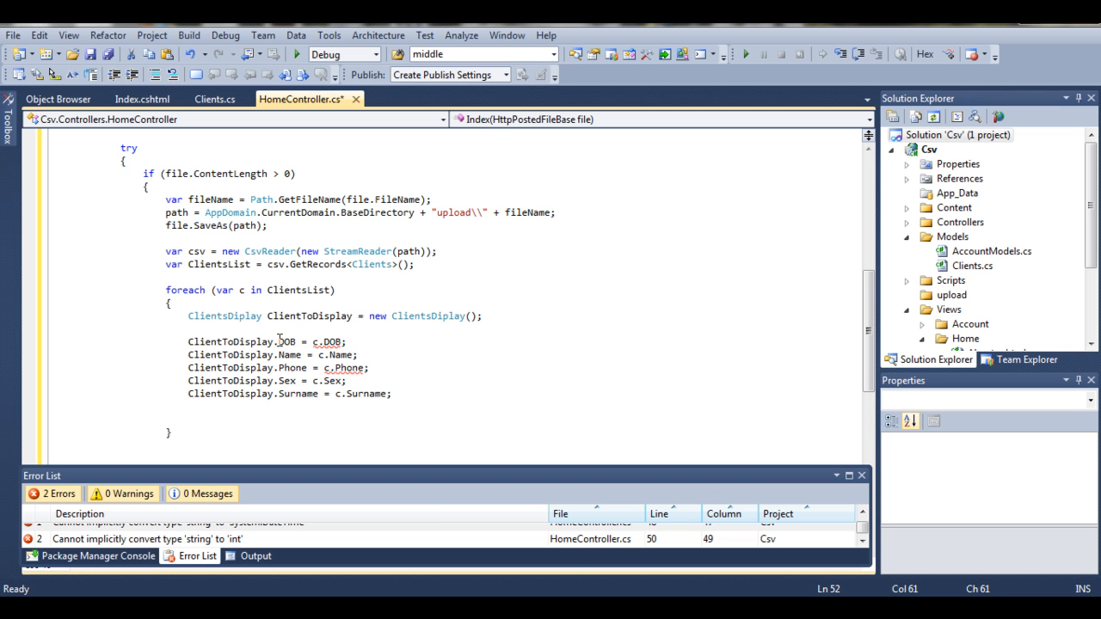
click(213, 98)
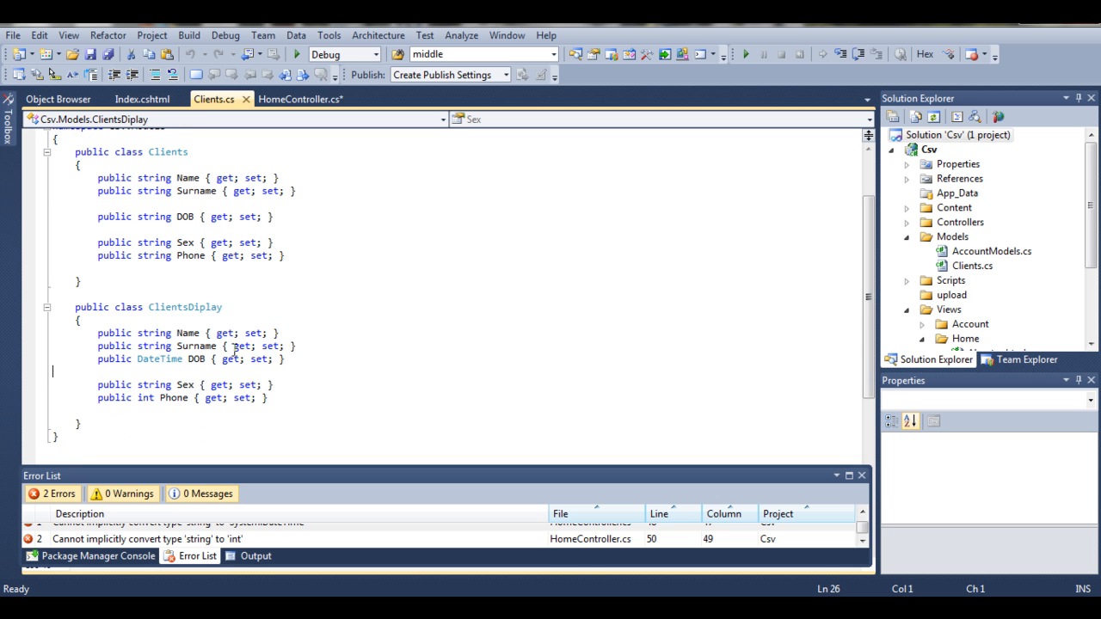
mouse_move(158, 360)
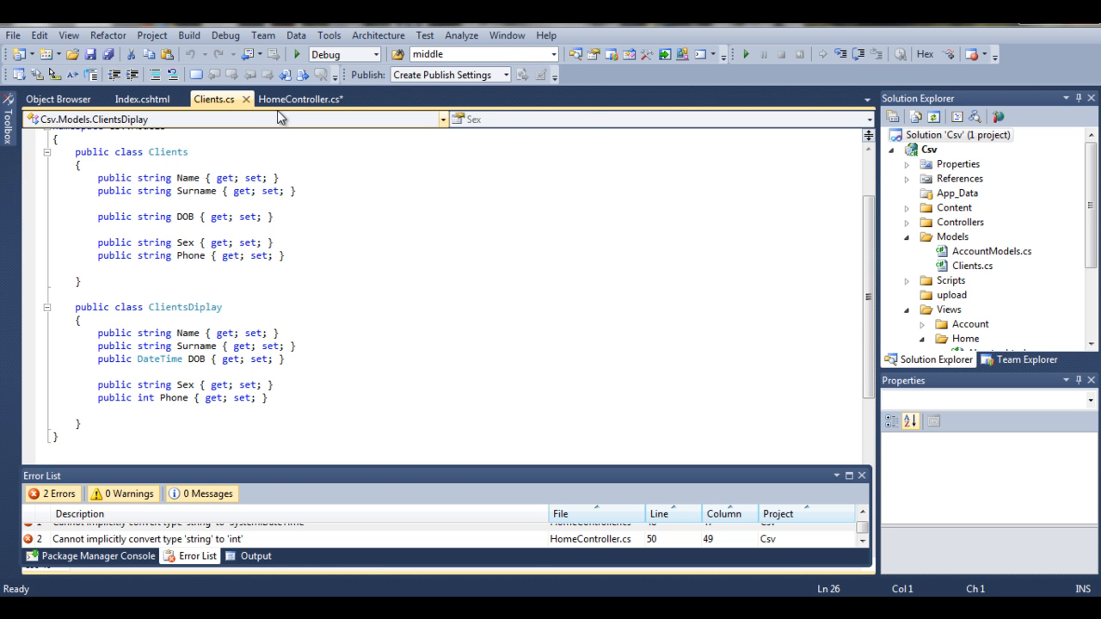
click(300, 98)
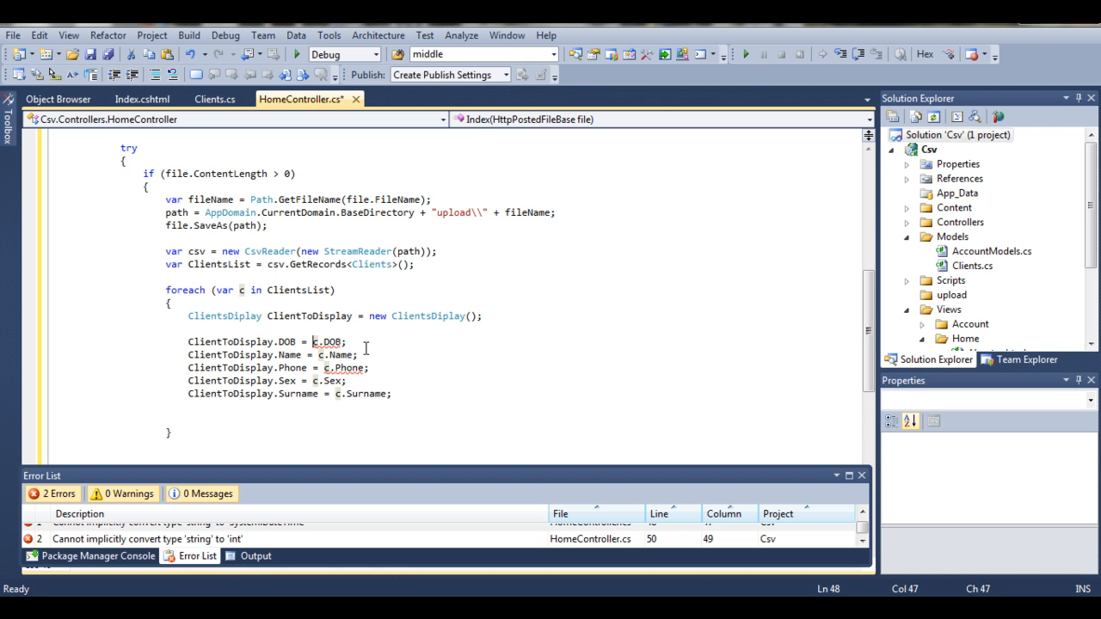
- Change the DOB line to DateTime.Parse(c.DOB) and add a blank line above the assignments
text(Parse)
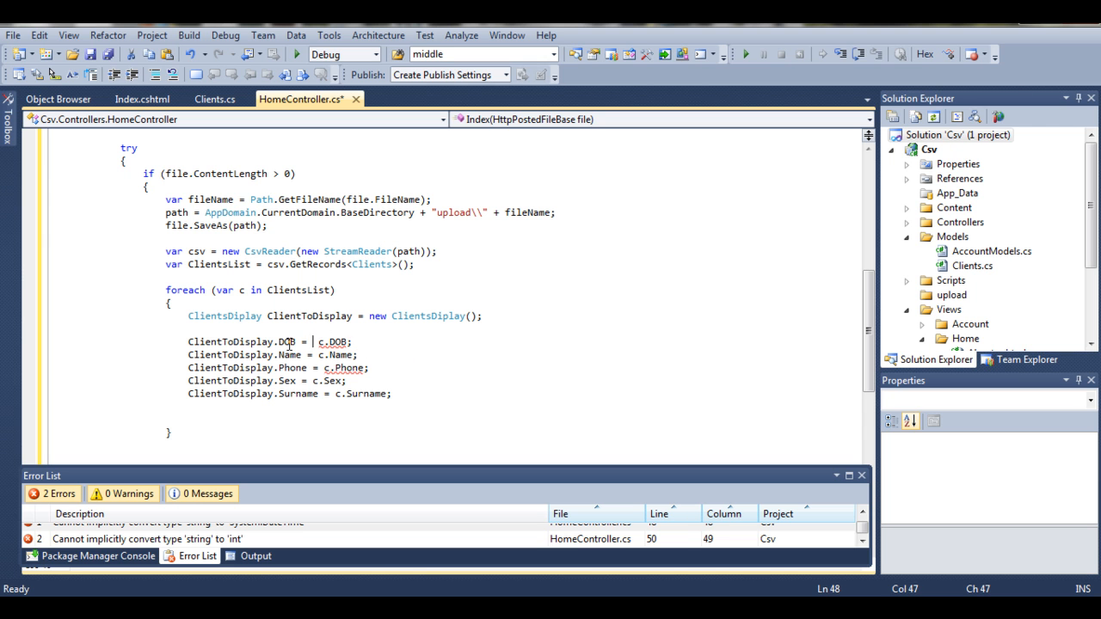
mouse_move(350, 368)
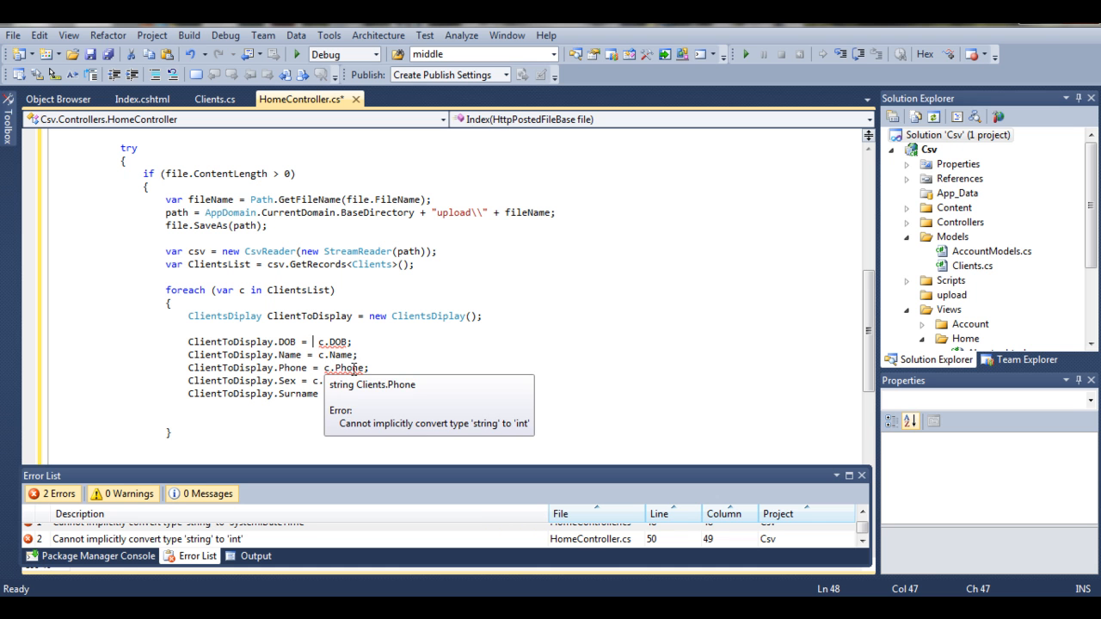
text(DateTime.)
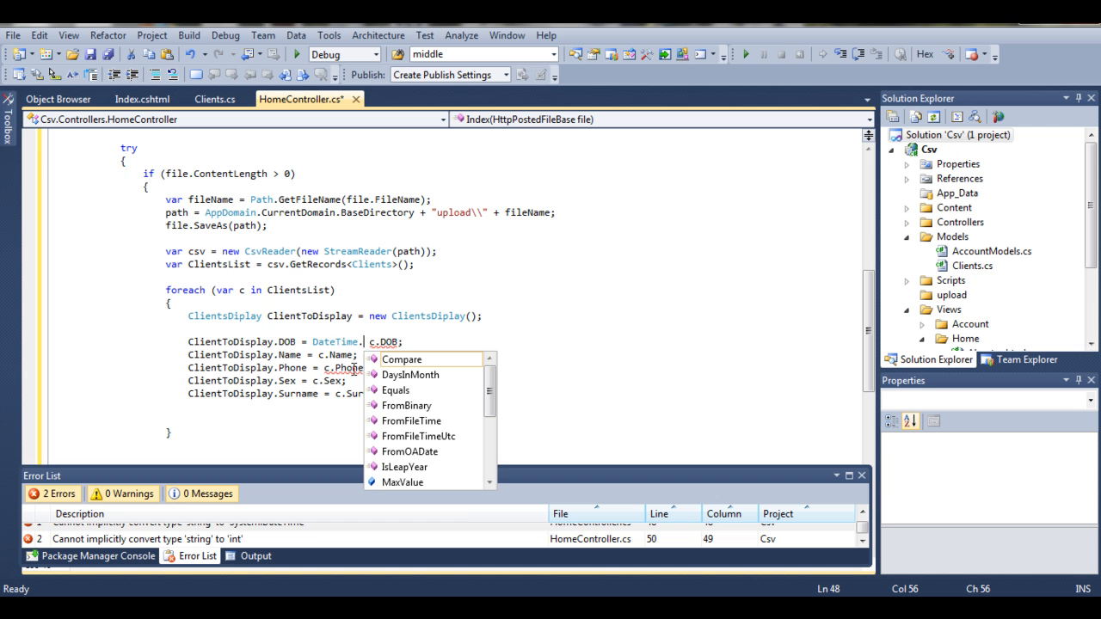
text(Parse()
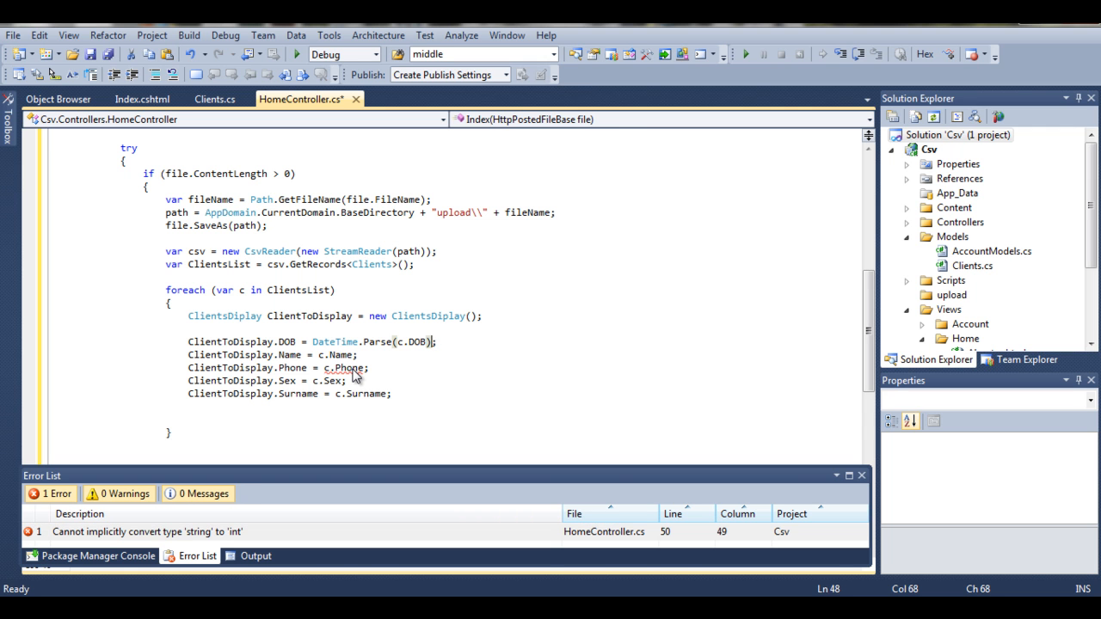
mouse_move(327, 377)
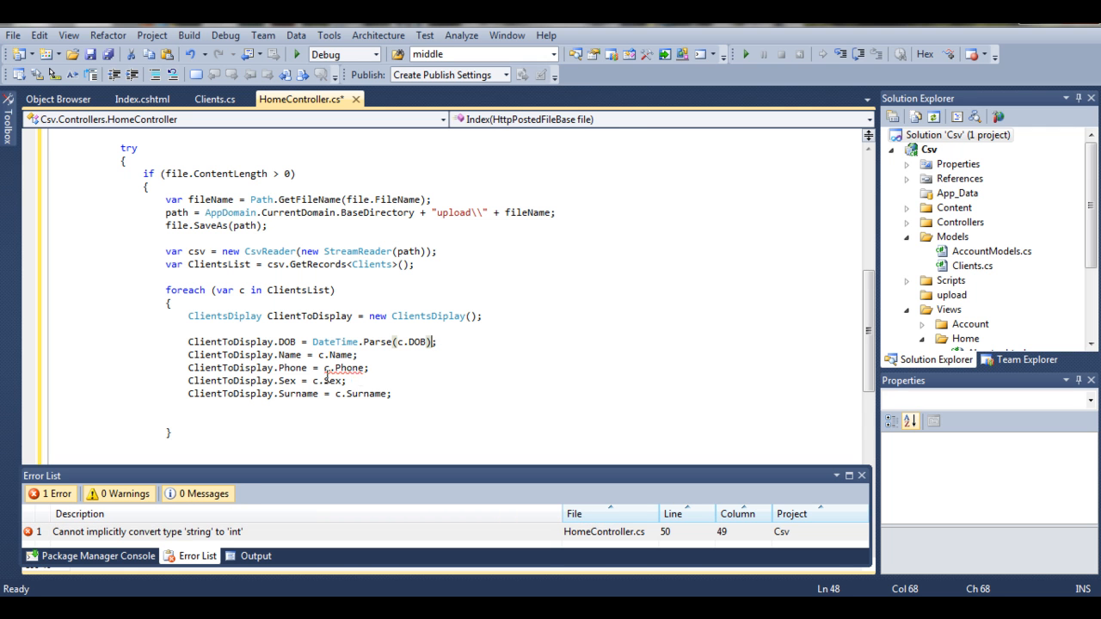
click(187, 328)
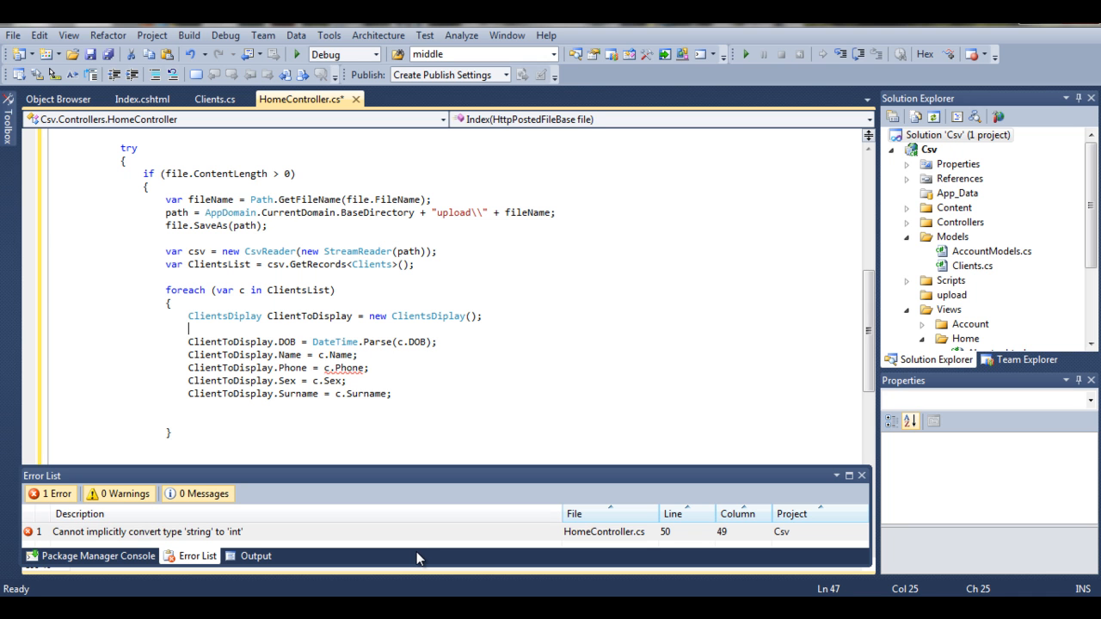
key(Return)
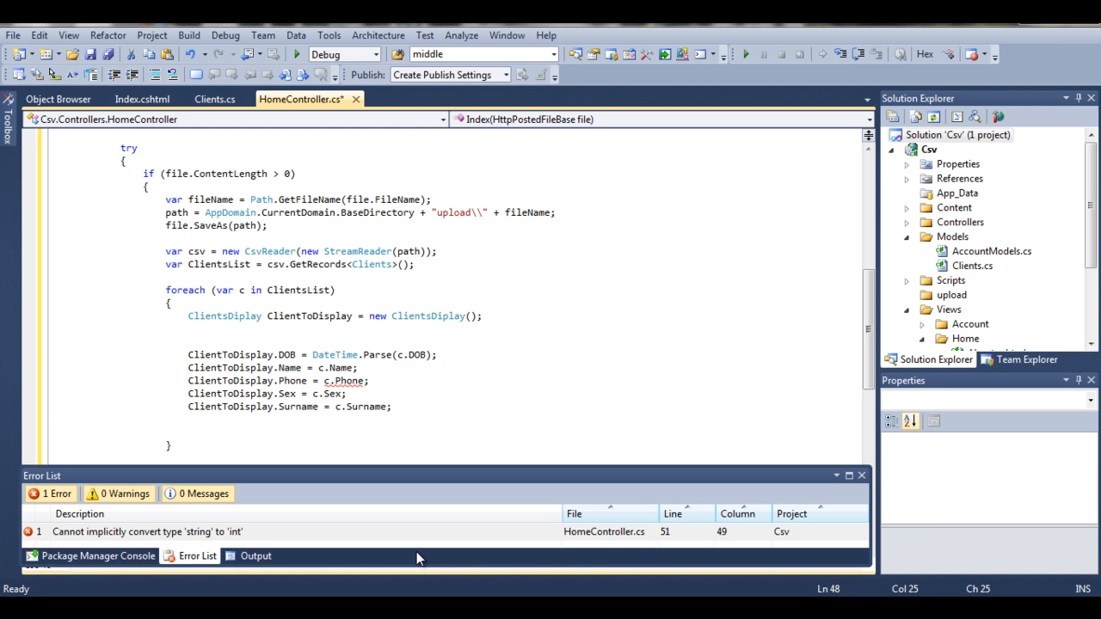
- Wrap the DOB parse in a try block with a '// Do nothing' comment in the empty catch
text(dd/mm)
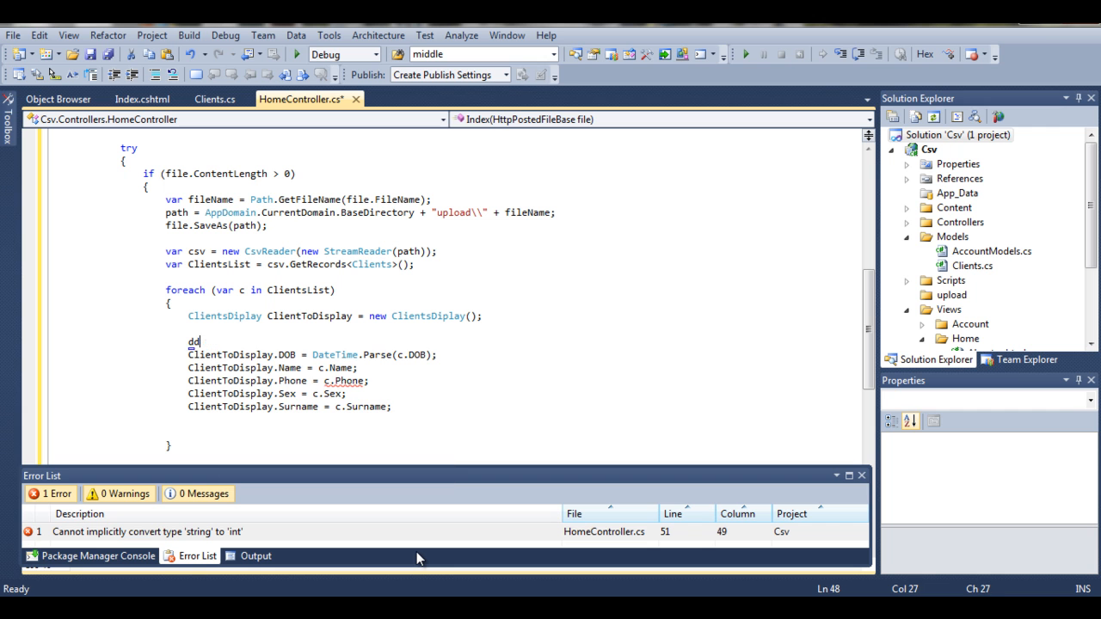
key(backspace)
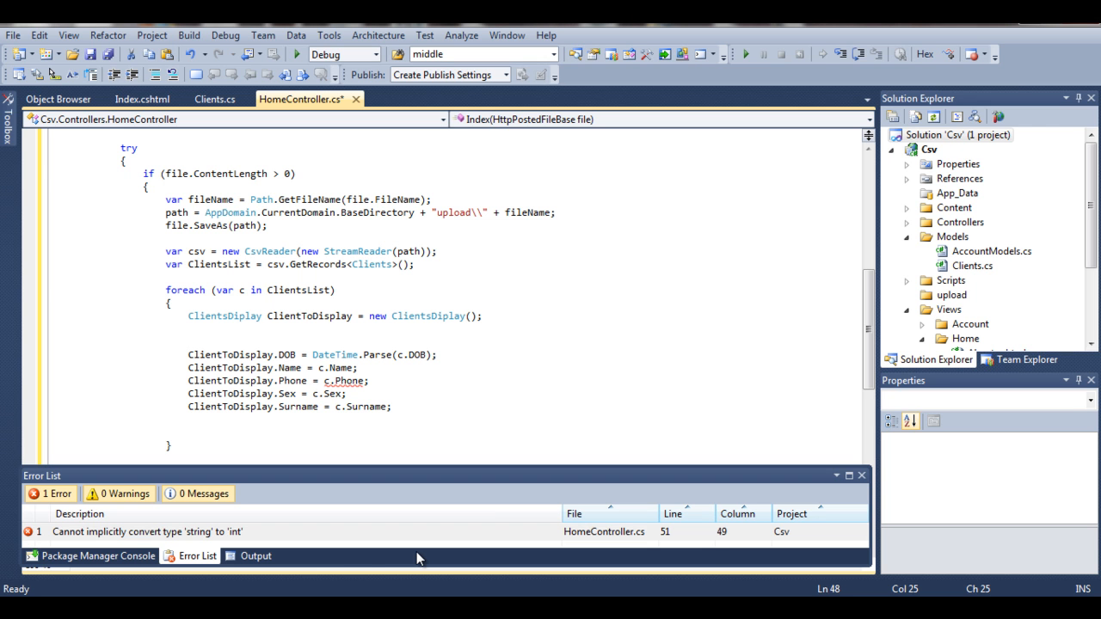
mouse_move(514, 393)
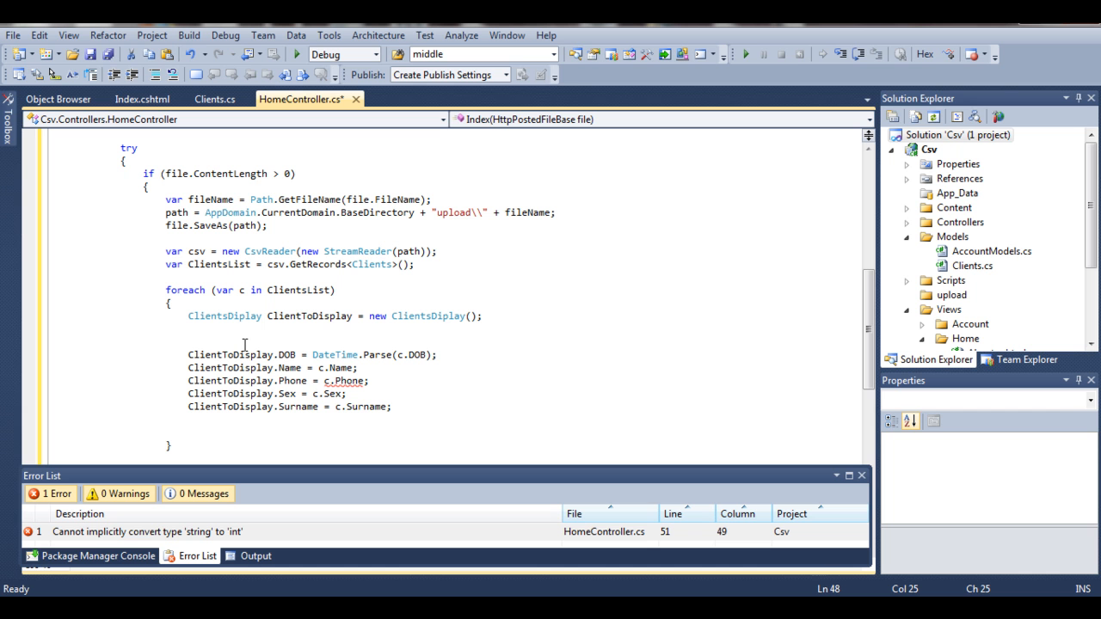
text(try)
text(catch)
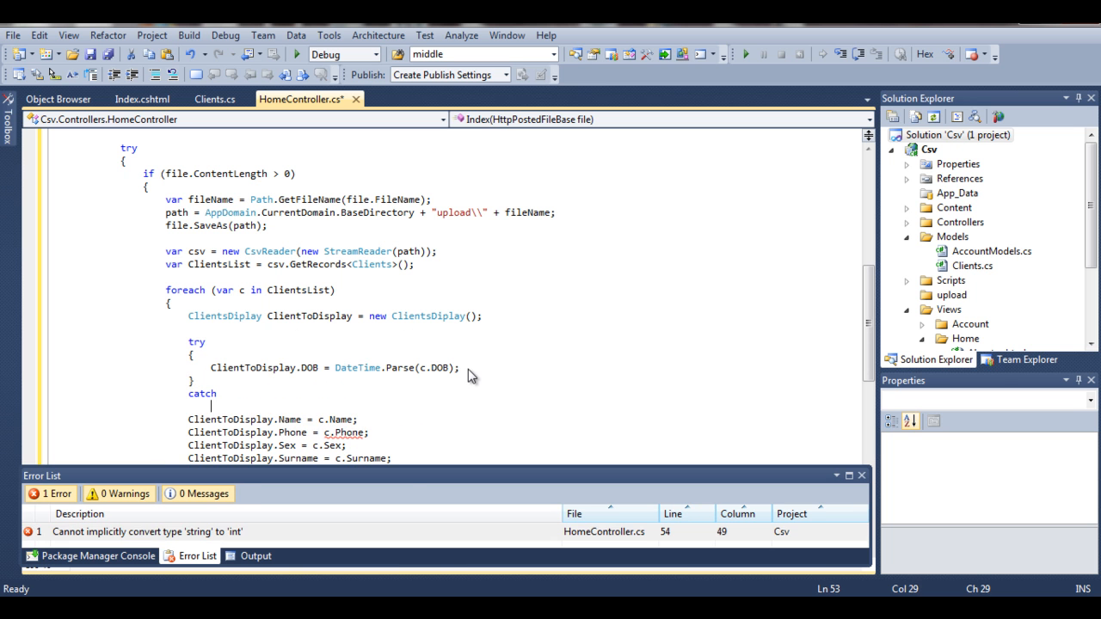
key(Enter)
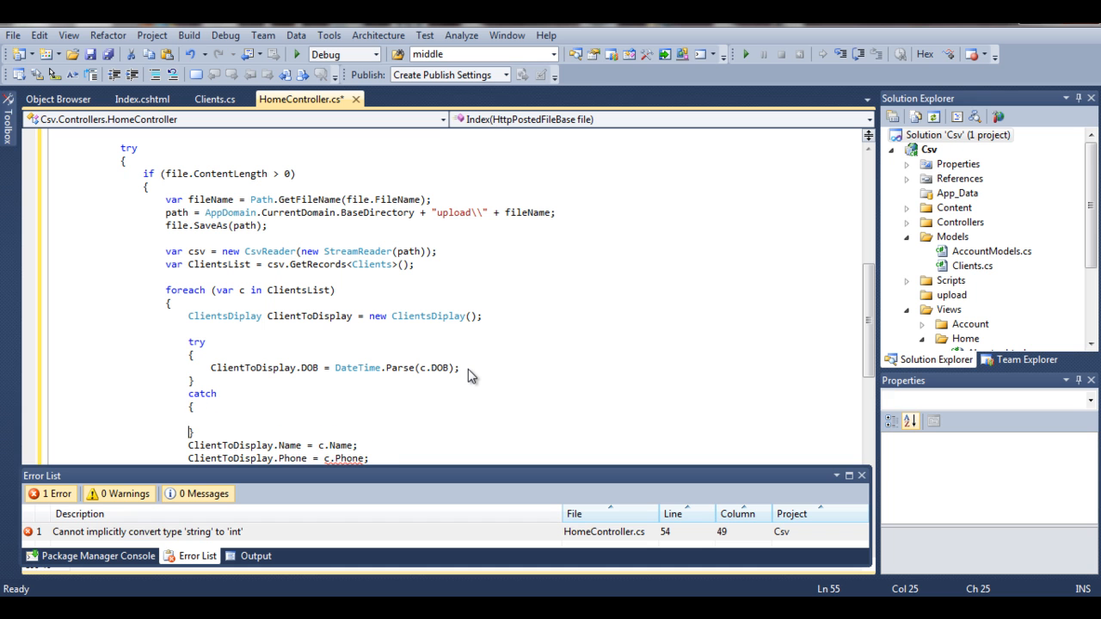
text(// Do nothing)
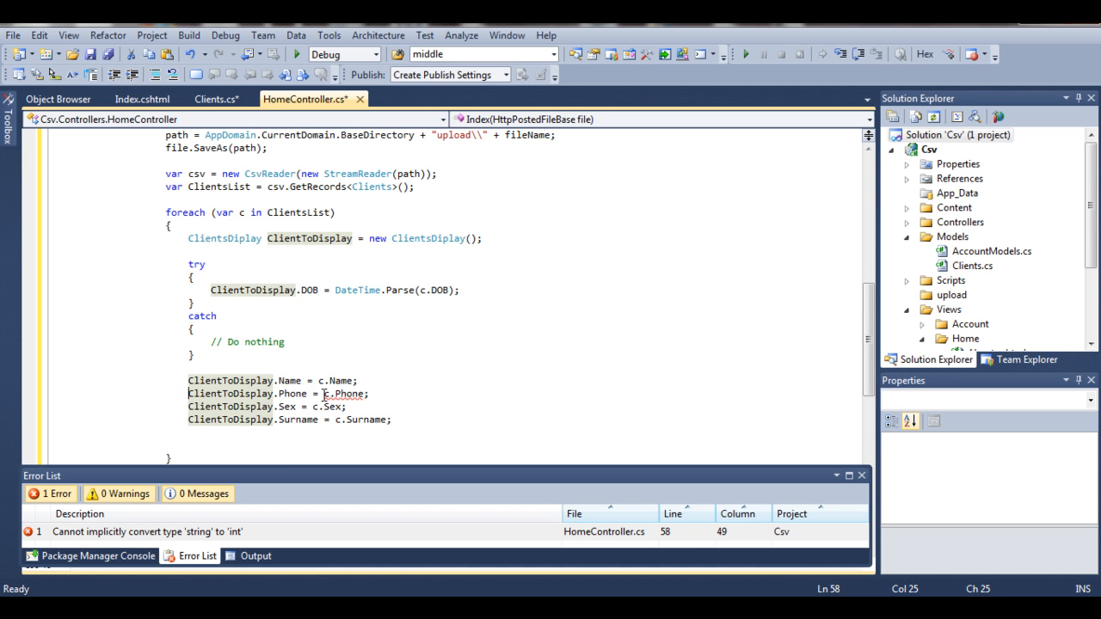
mouse_move(293, 392)
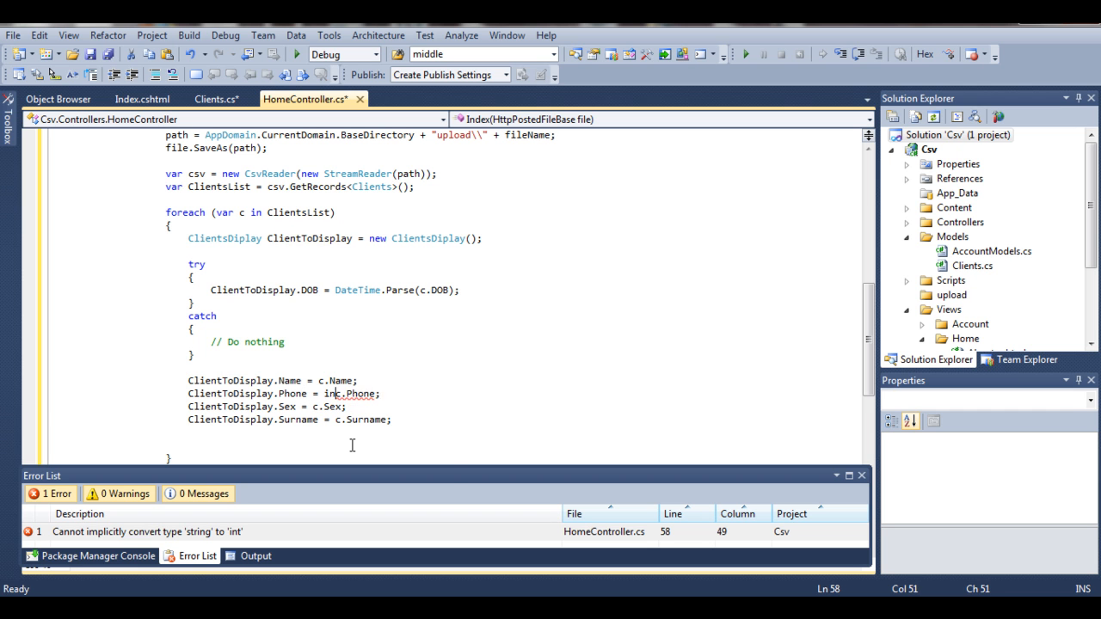
- Change the Phone assignment to int.Parse(c.Phone), clearing the string-to-int error
text(int.Parse()
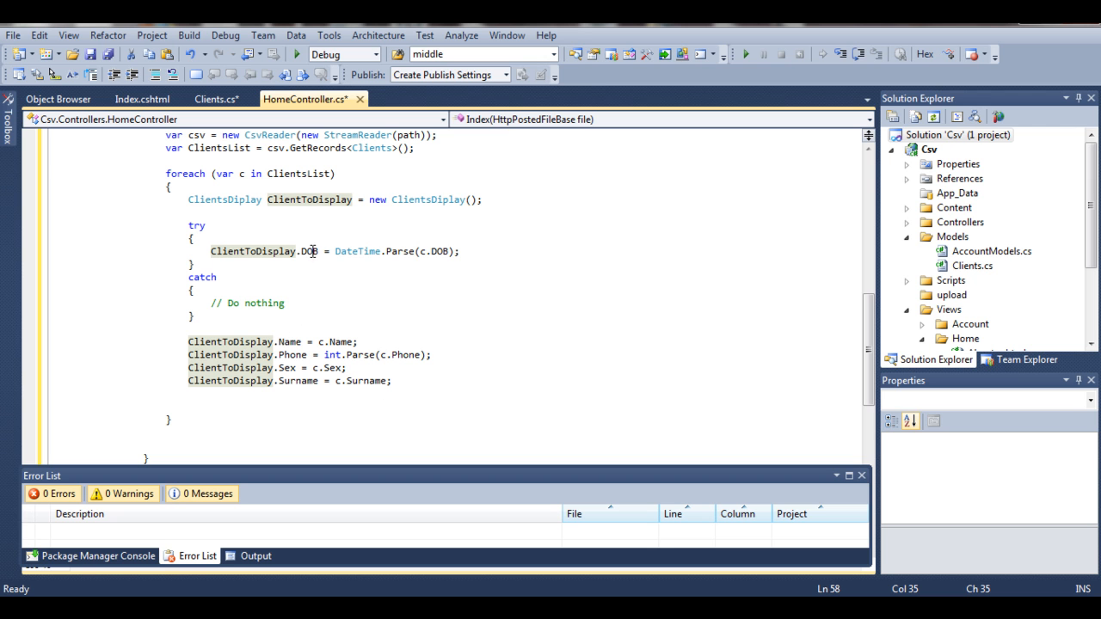
mouse_move(303, 388)
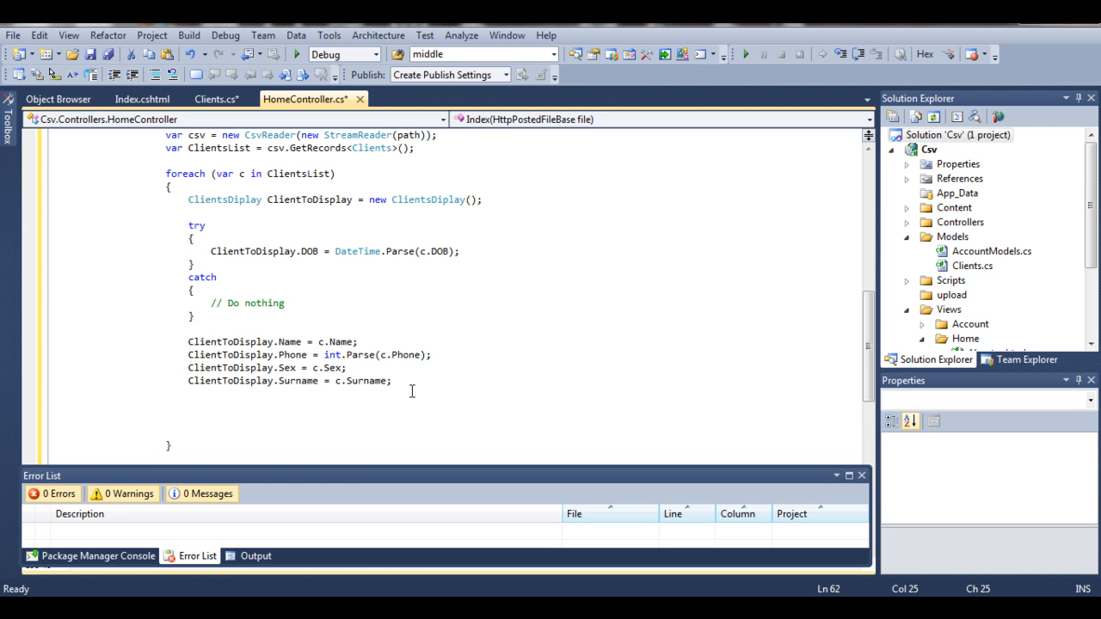
- Add ClientsToDisplay.Add(ClientToDisplay); after the Surname assignment inside the foreach
click(190, 406)
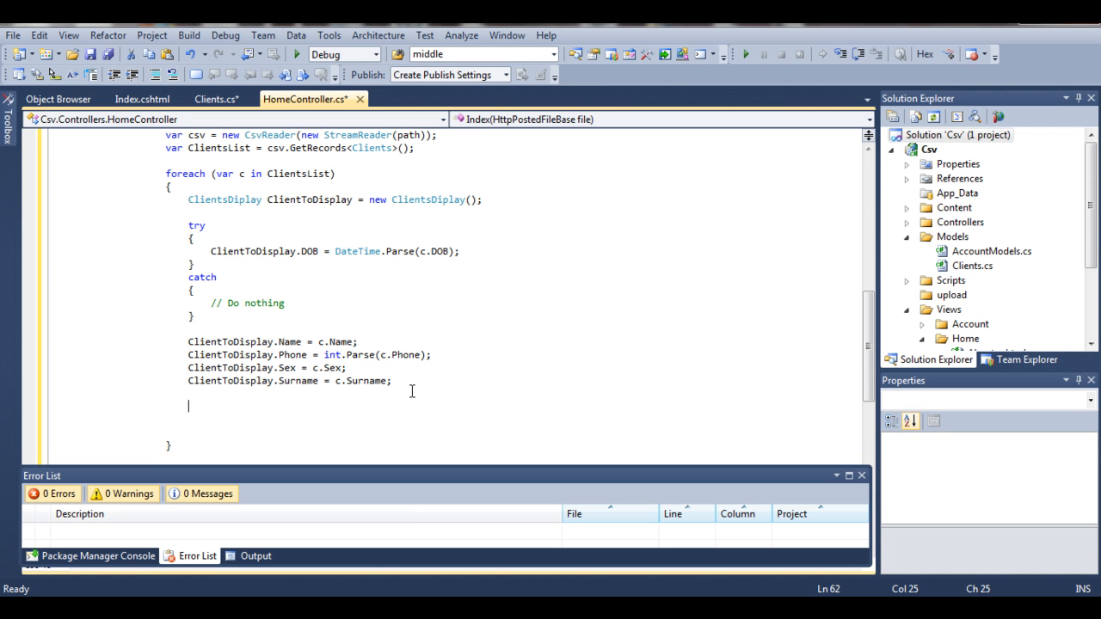
scroll(up, 3)
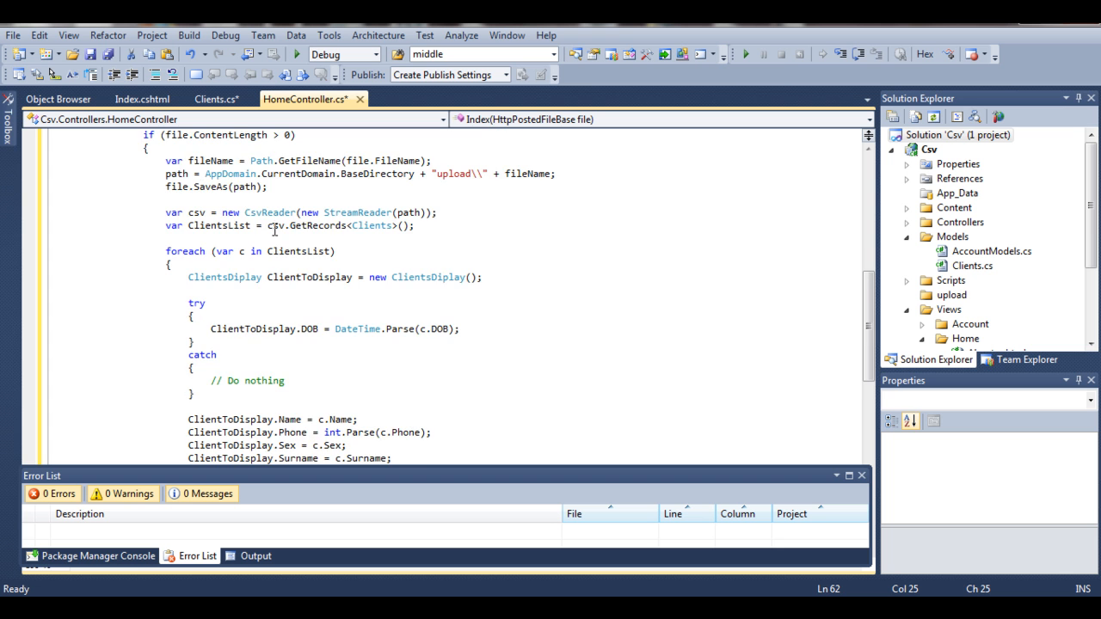
scroll(up, 3)
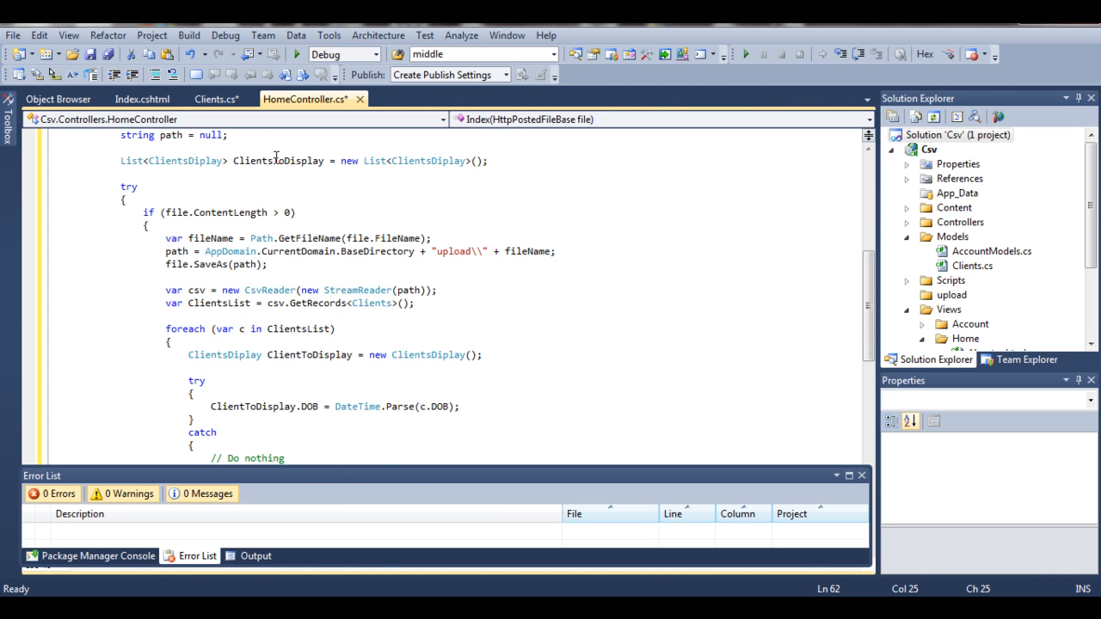
text(ClientsToDisplay.Add)
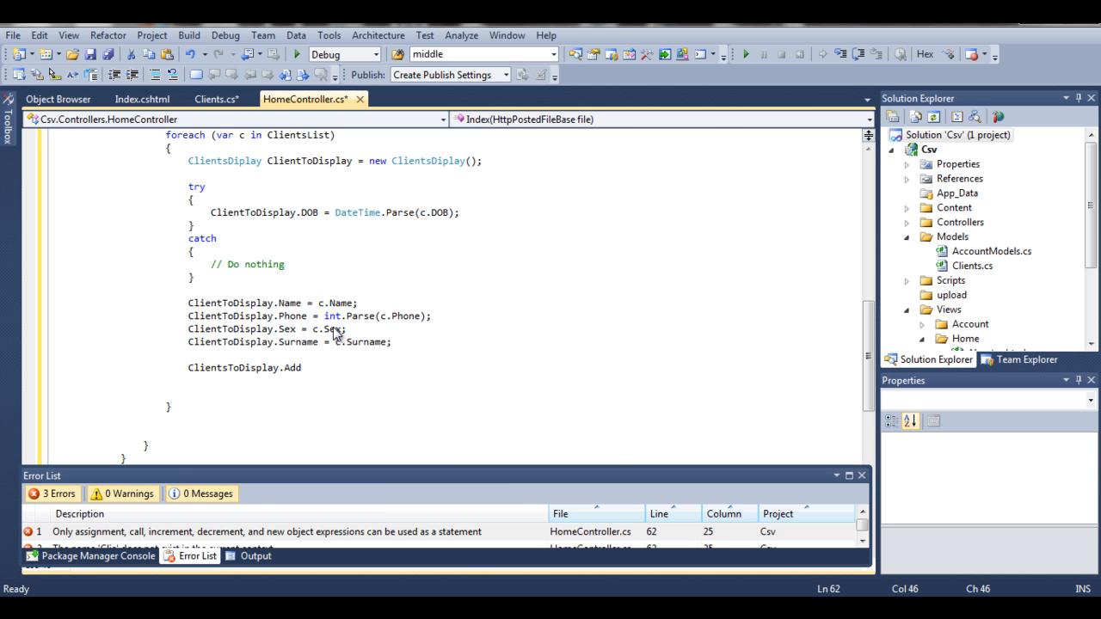
text((ClientToDisplay);)
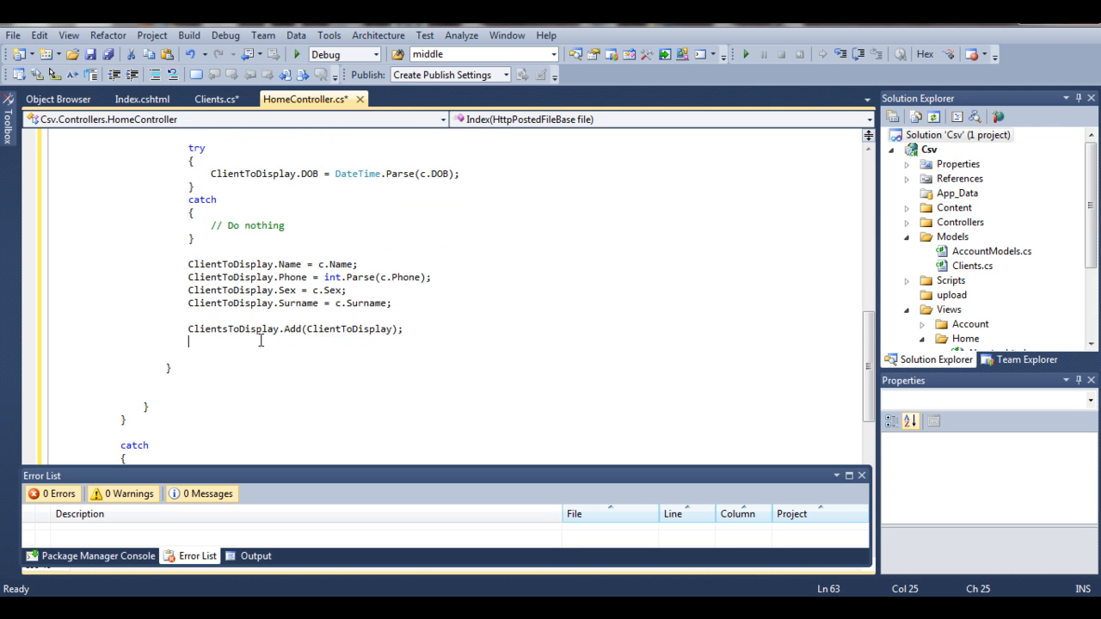
scroll(down, 3)
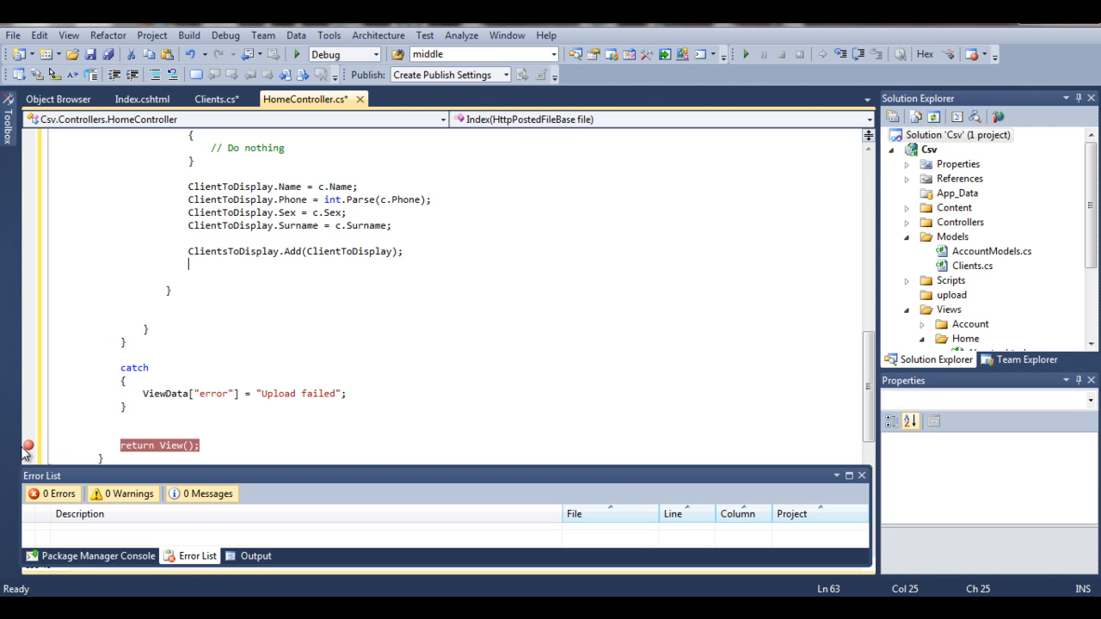
mouse_move(163, 444)
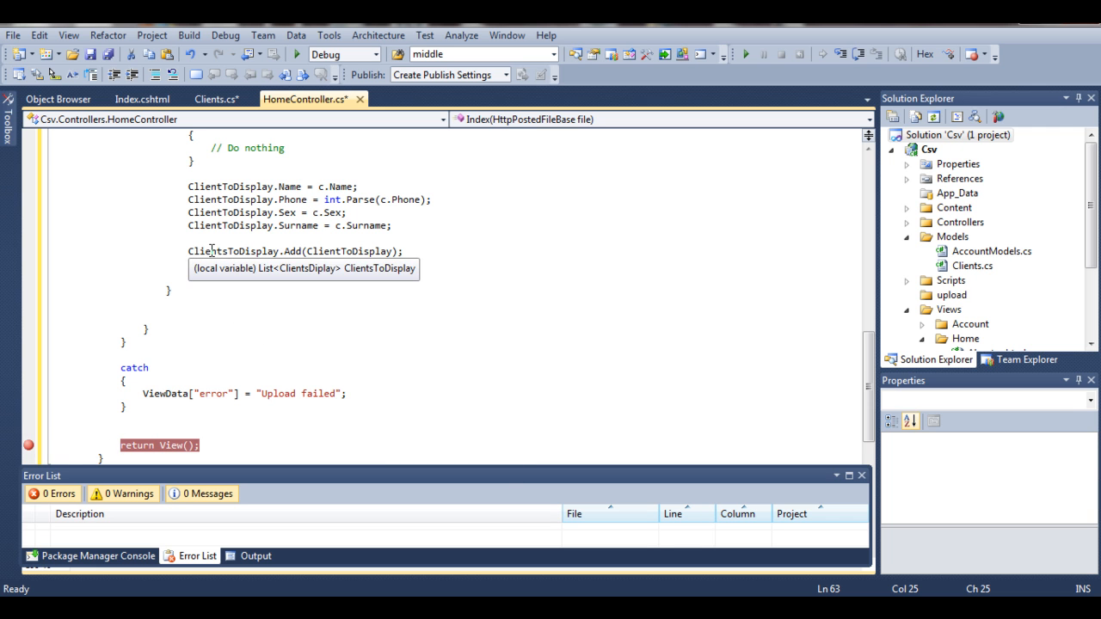
scroll(up, 3)
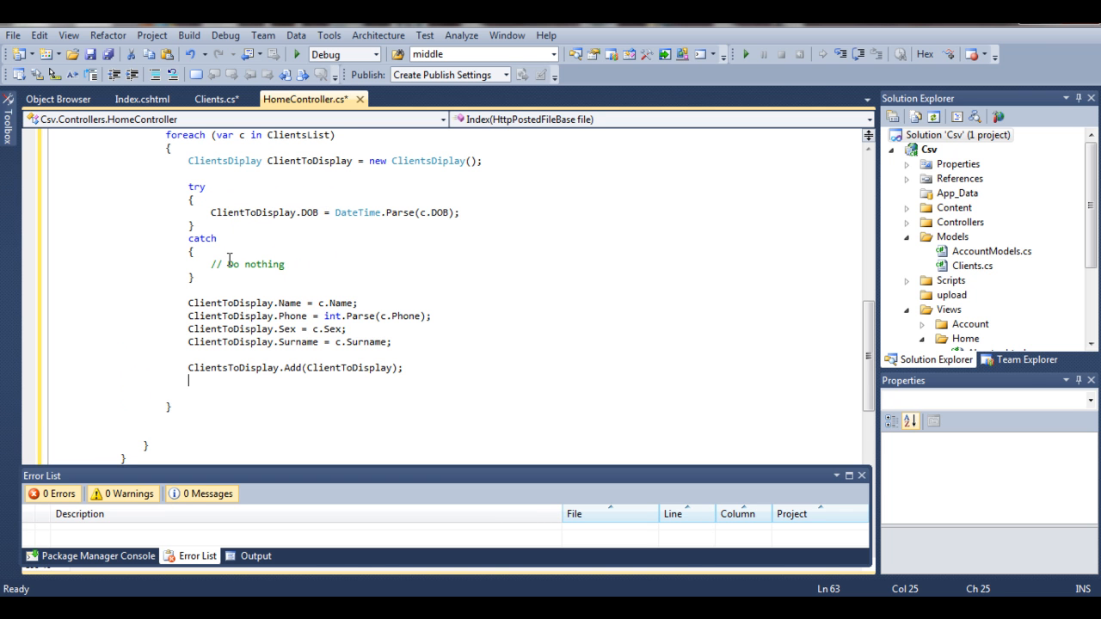
mouse_move(238, 306)
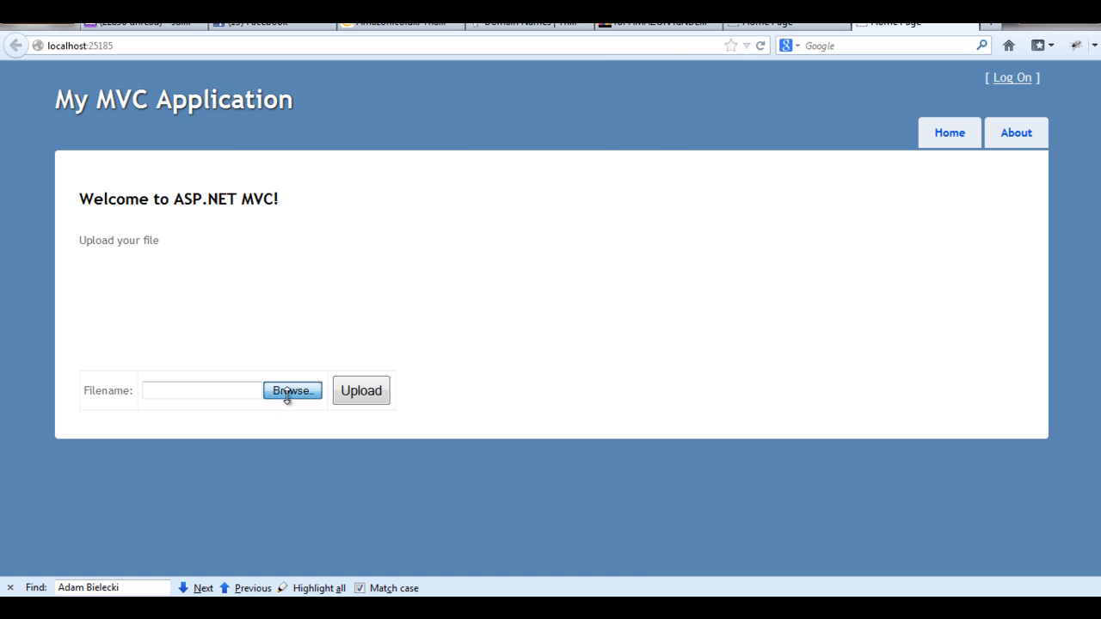
- Browse to Documents and choose Names2.csv as the file to upload
click(292, 390)
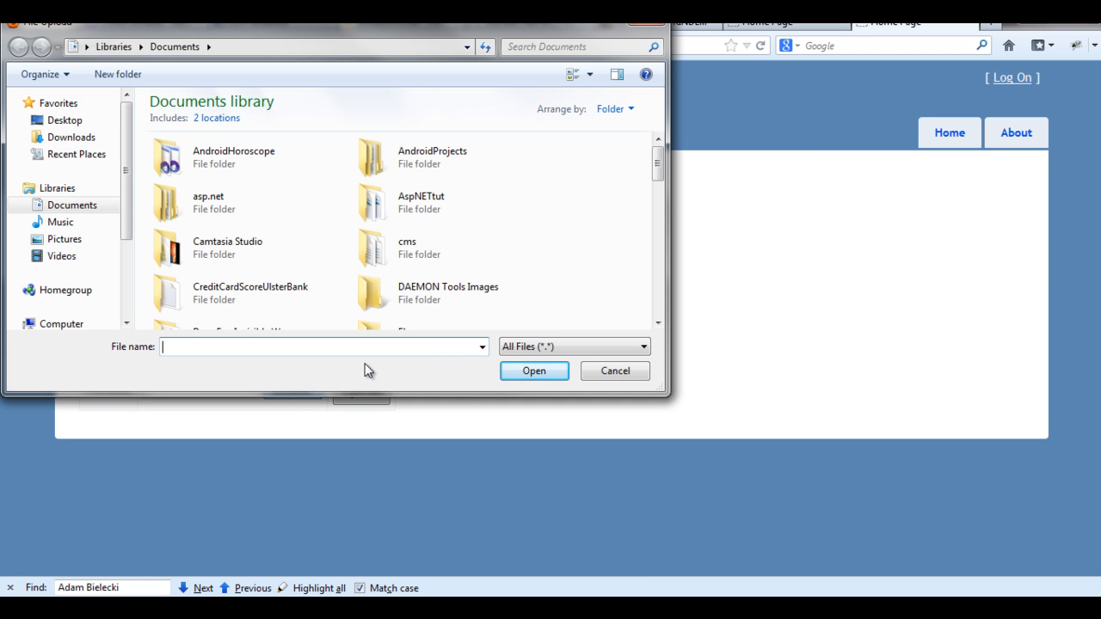
text(nam)
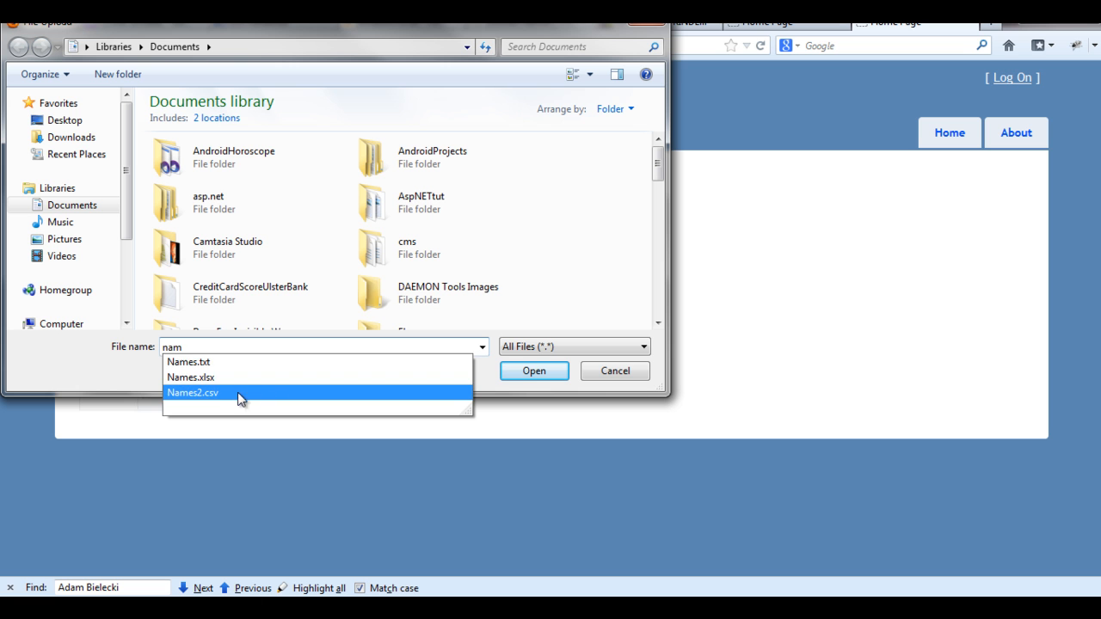
click(192, 392)
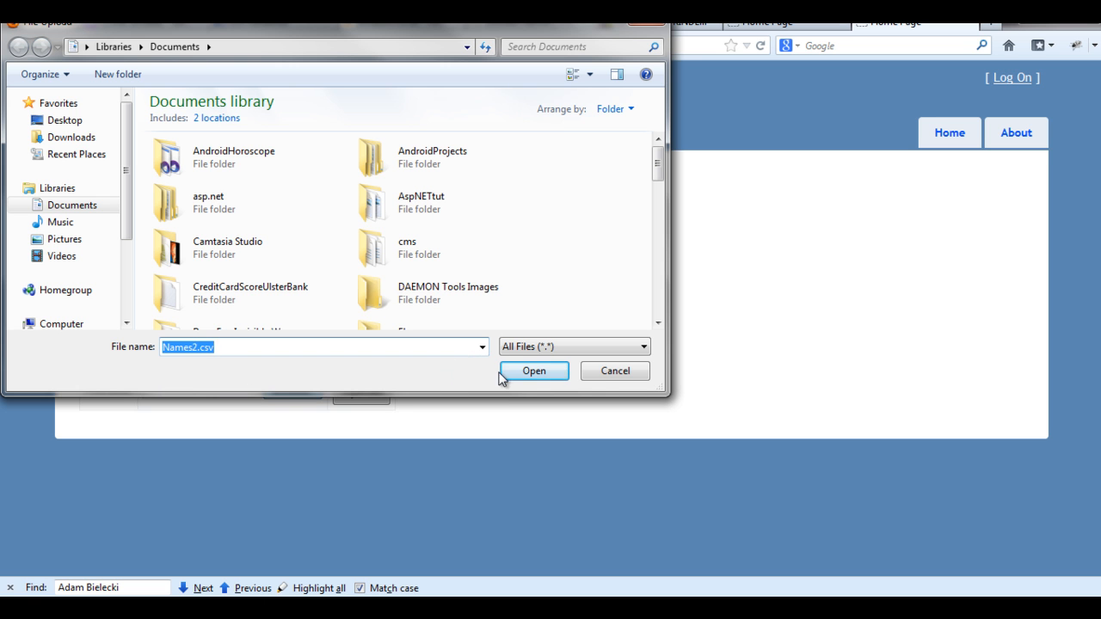
click(534, 371)
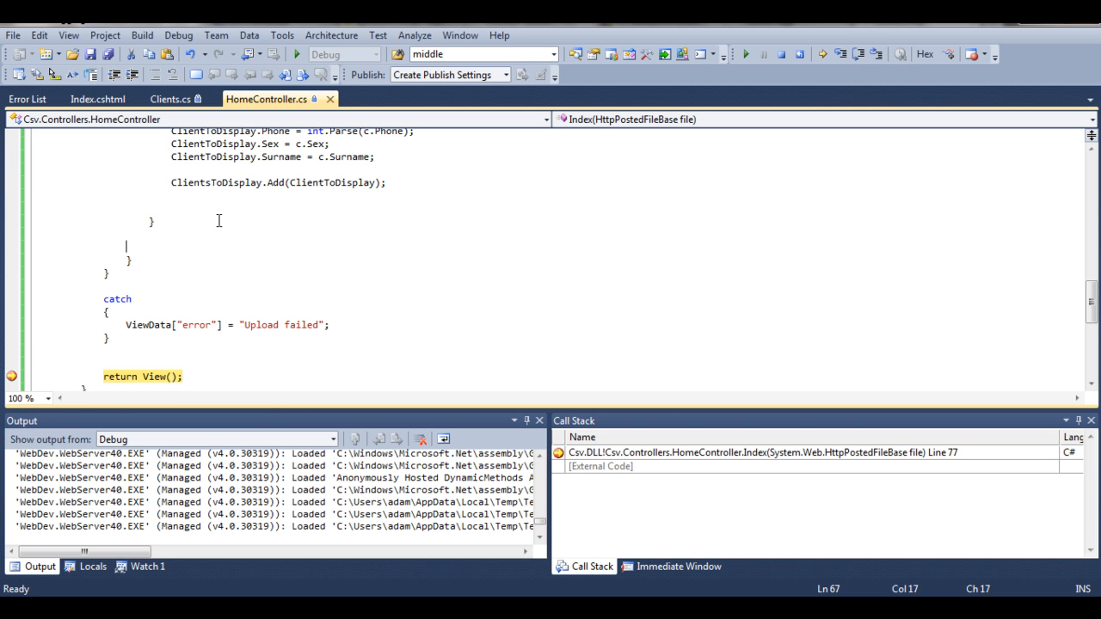
mouse_move(238, 182)
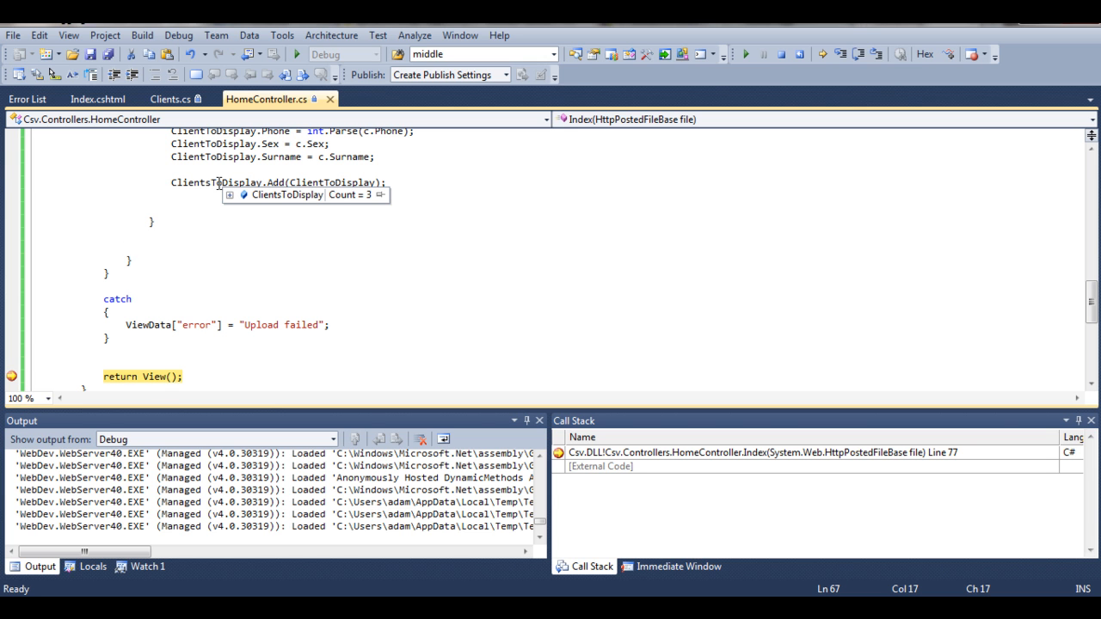
click(230, 194)
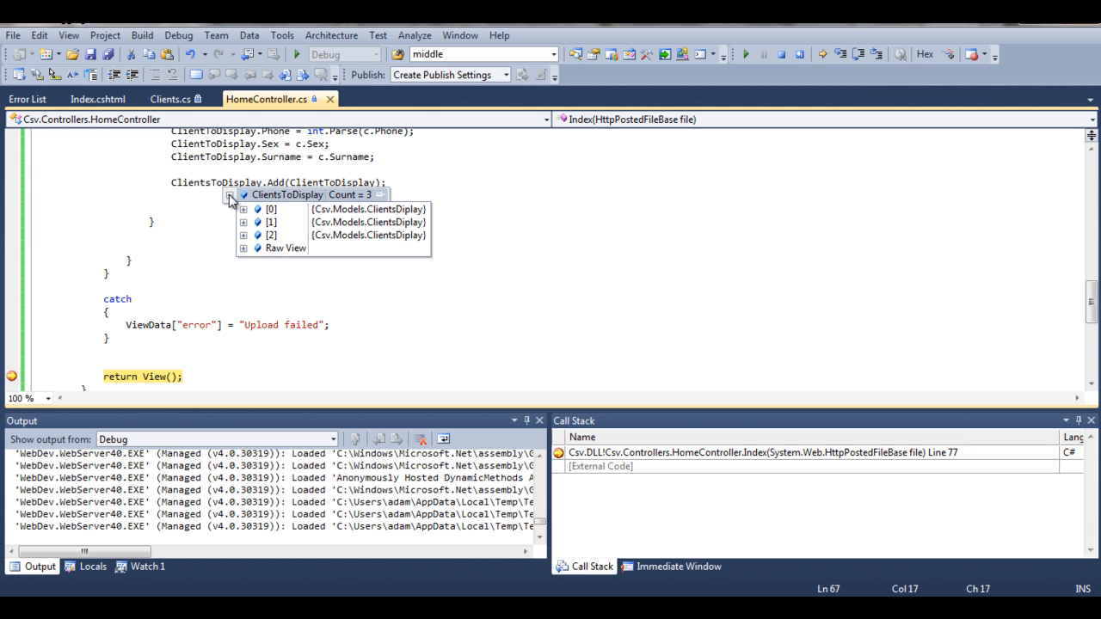
click(244, 209)
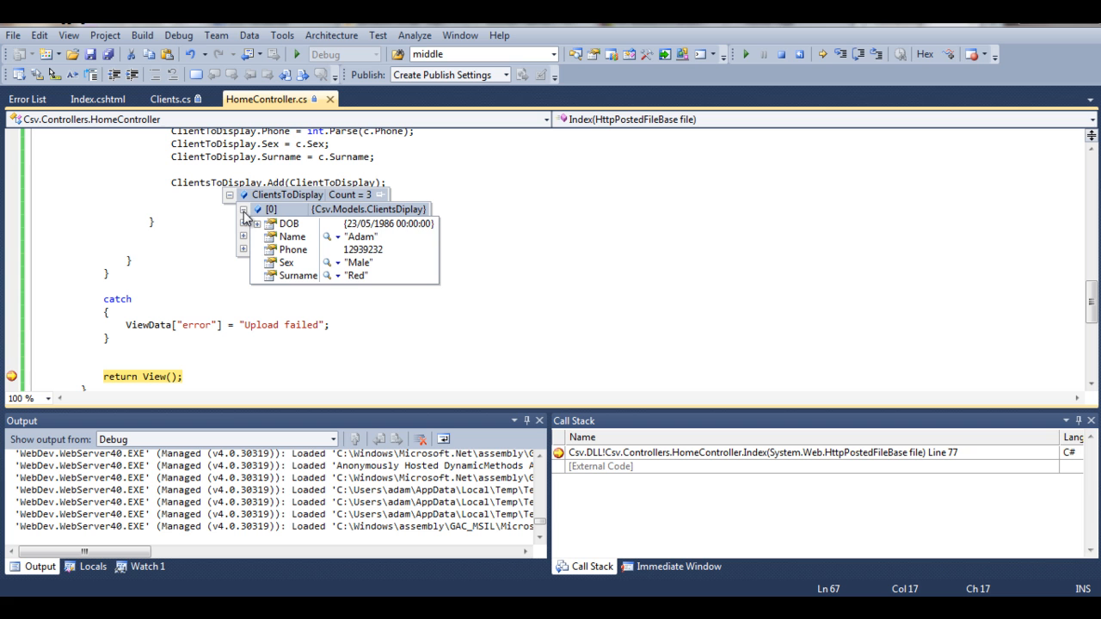
click(244, 222)
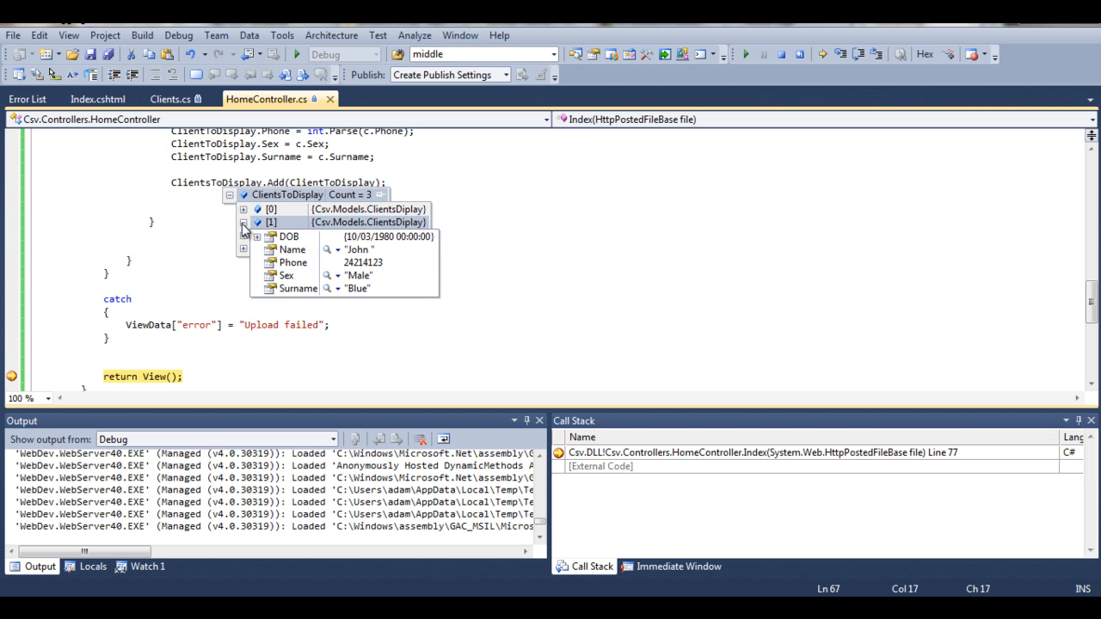
click(244, 222)
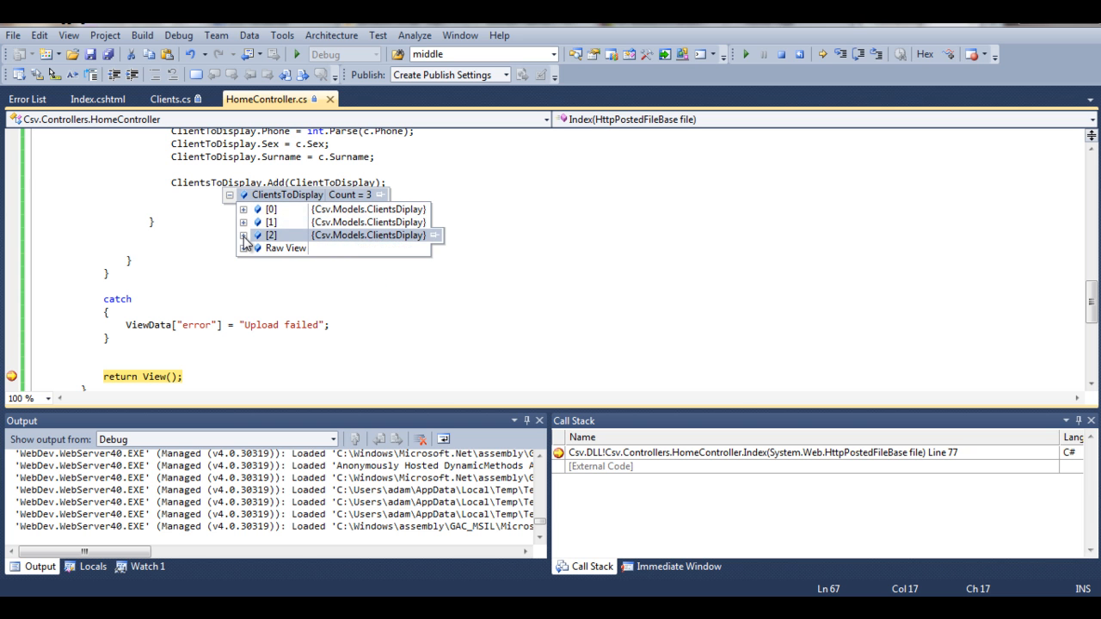
click(237, 300)
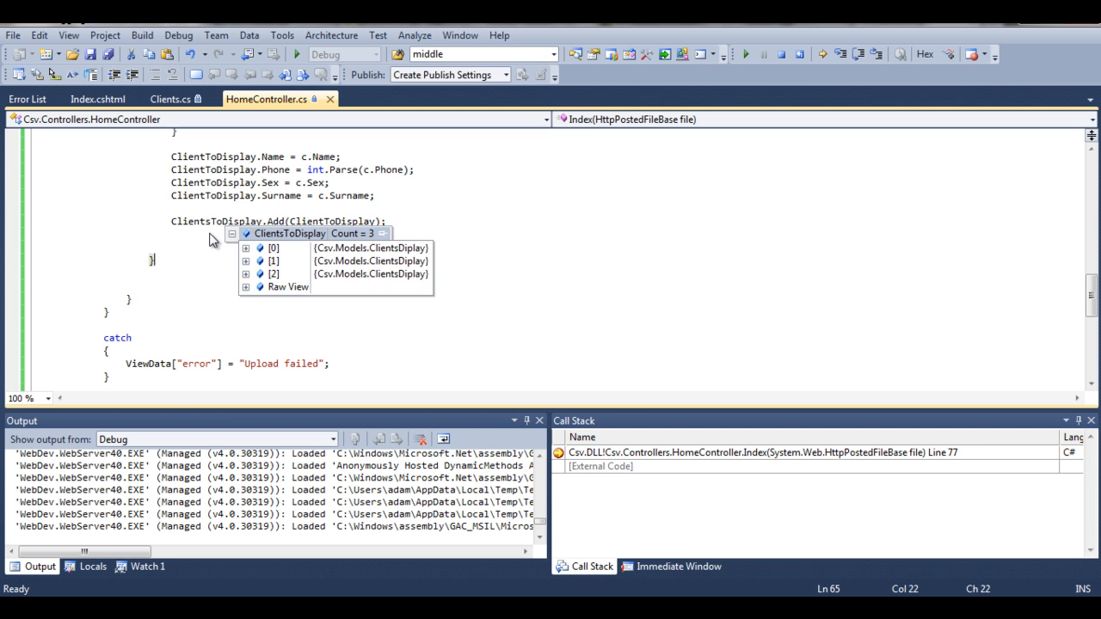
click(211, 234)
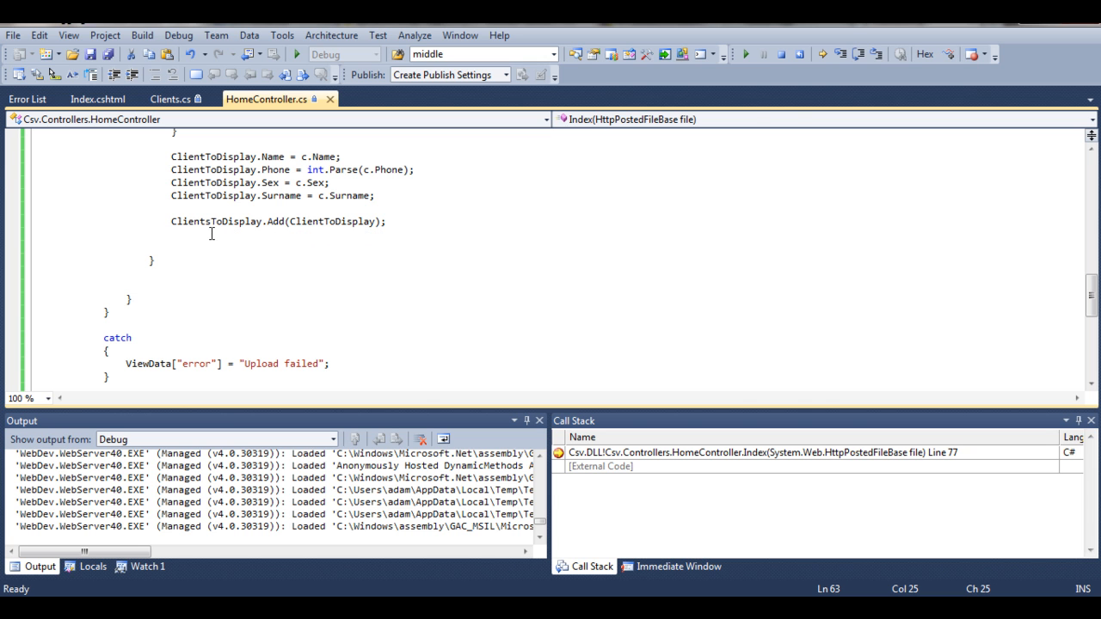
mouse_move(780, 53)
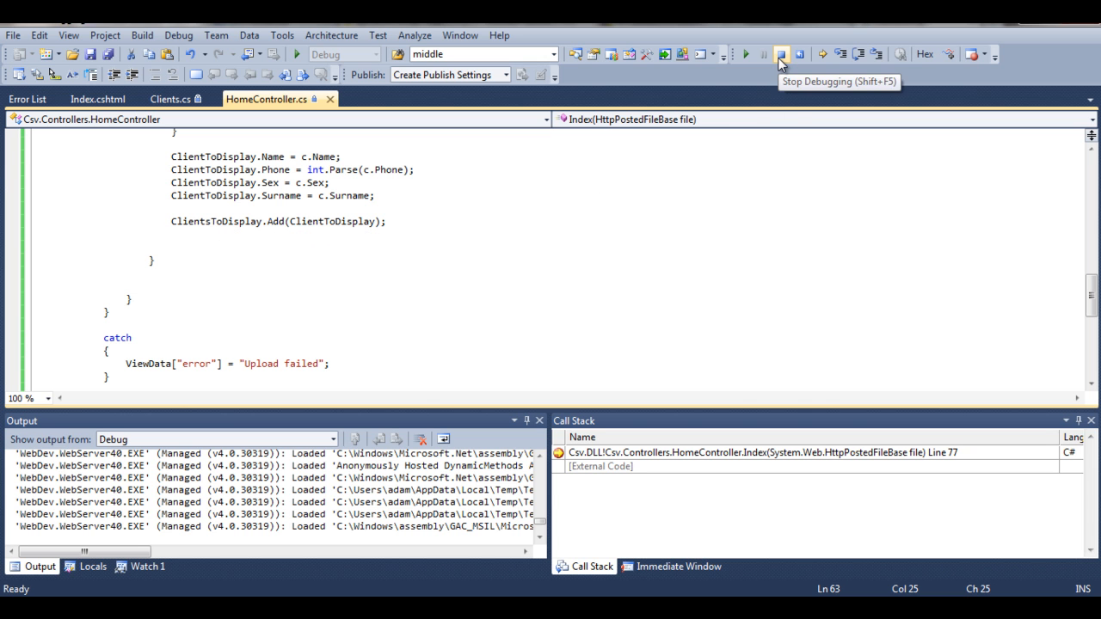